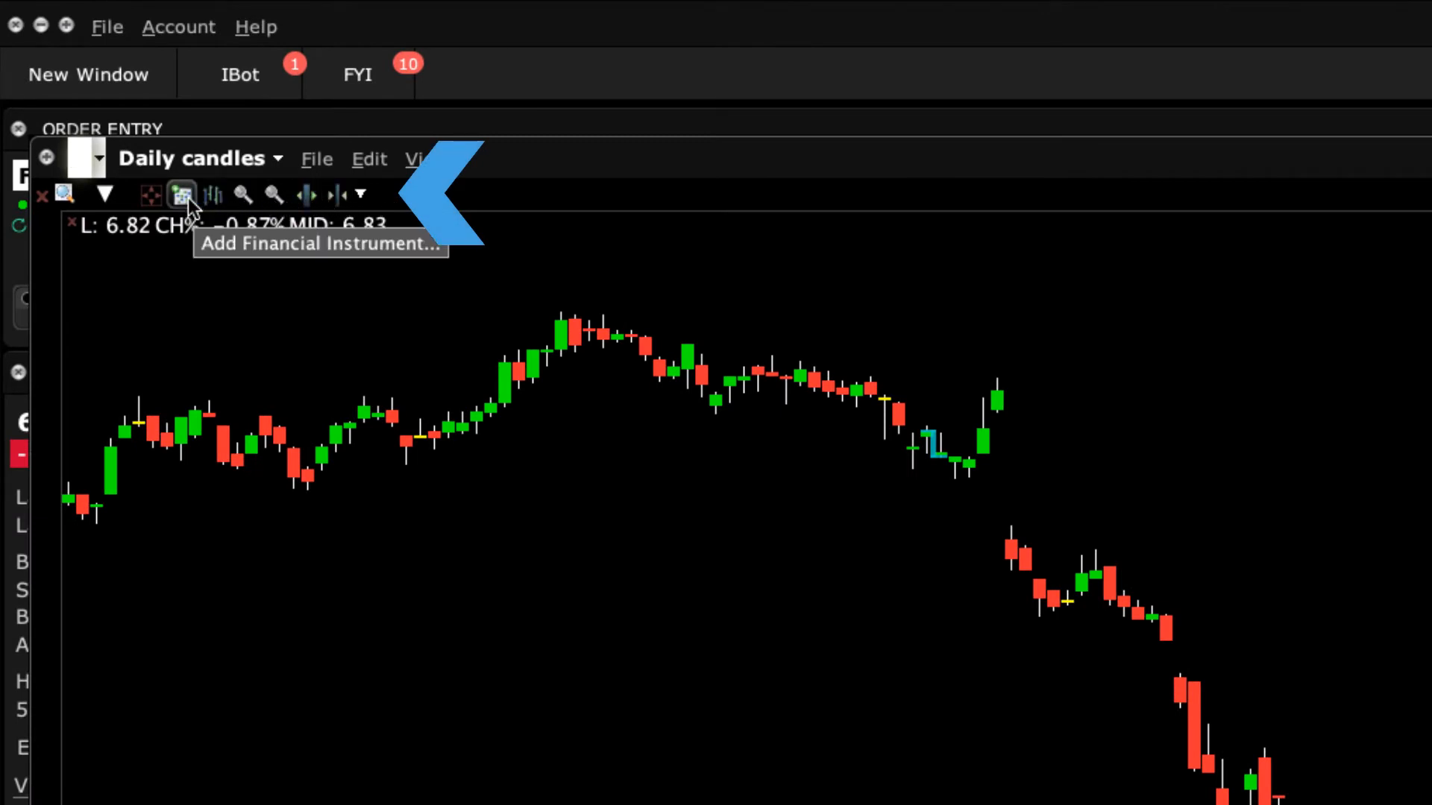
mouse_move(335, 194)
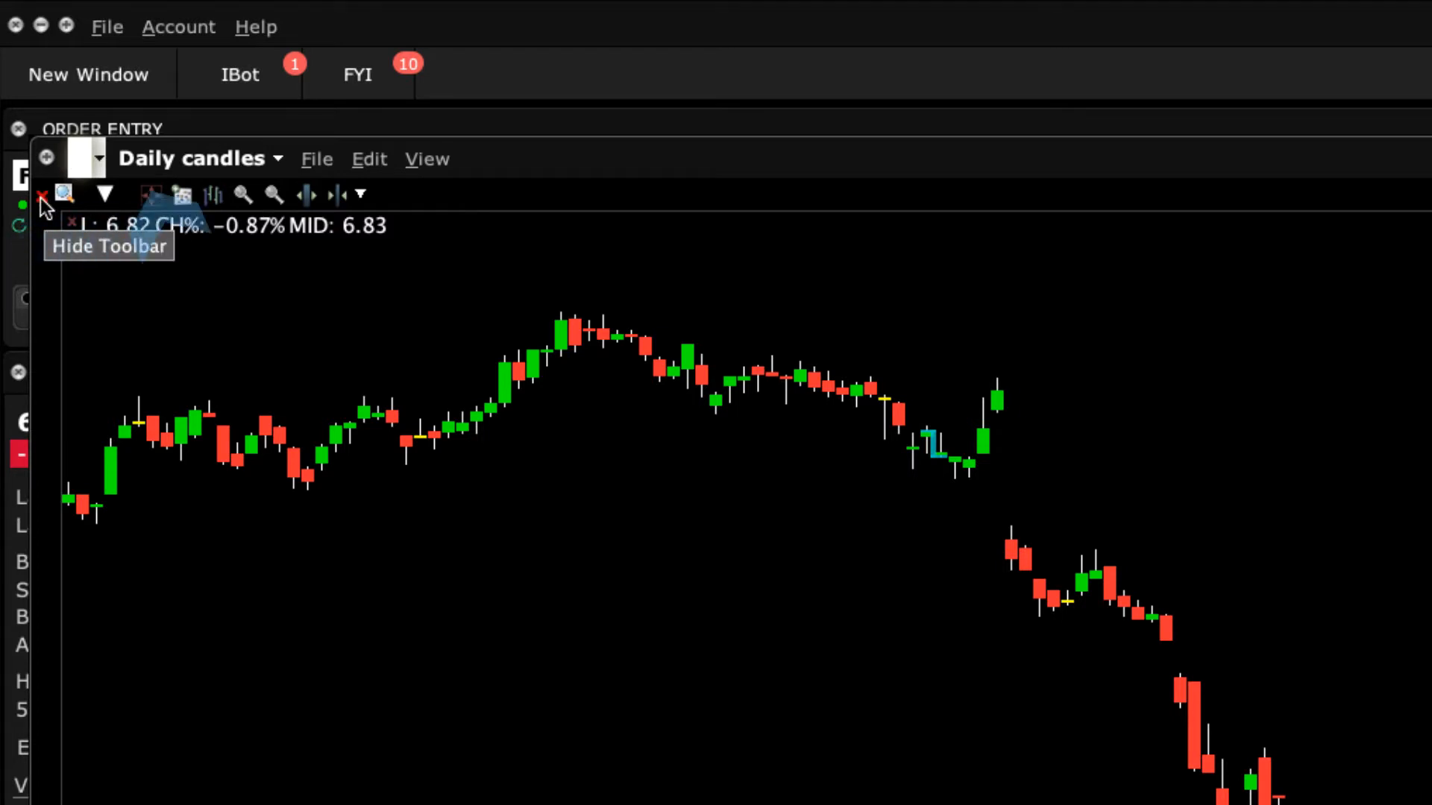
- Hide the chart's tool icons, then restore them through the View menu's Toolbar option
click(40, 197)
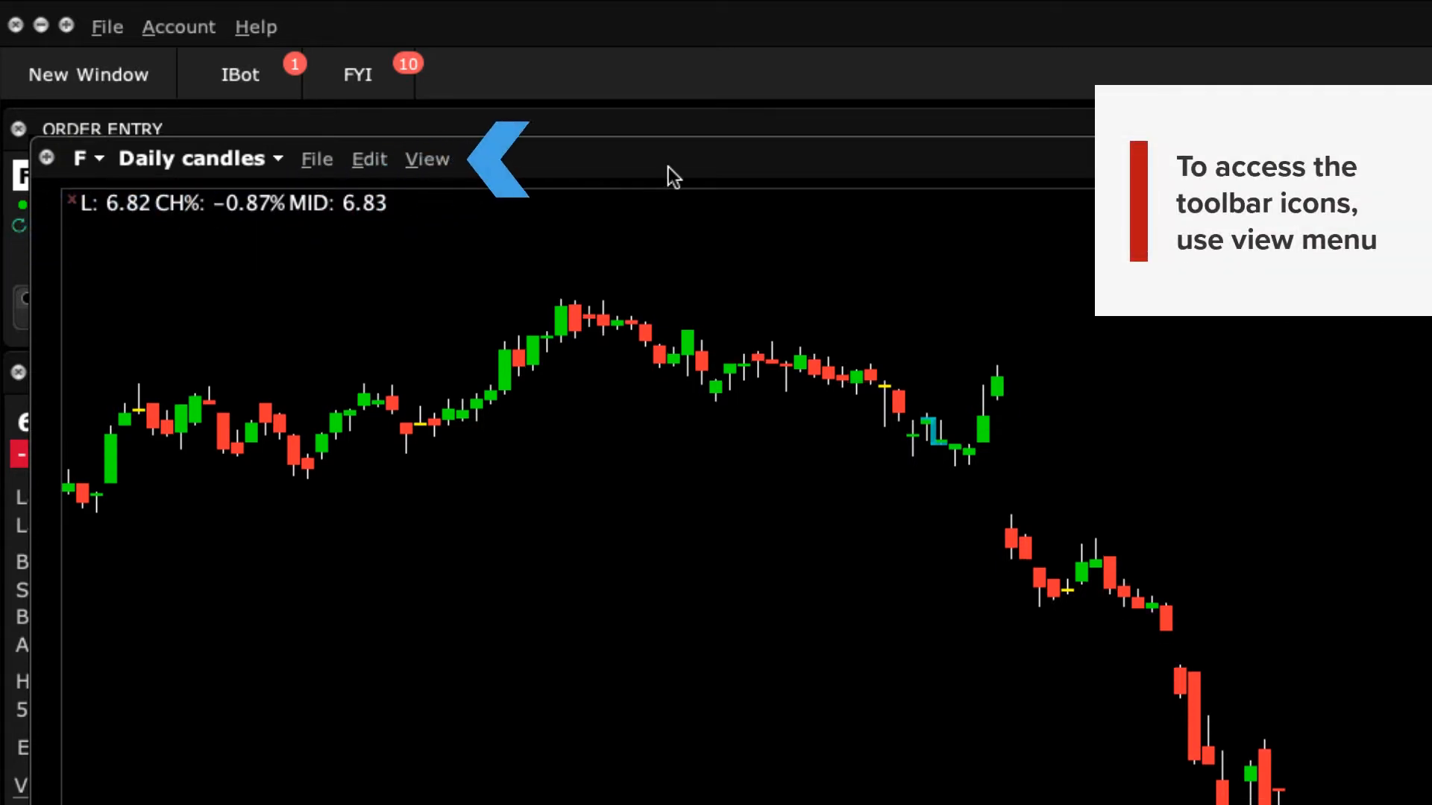
click(427, 158)
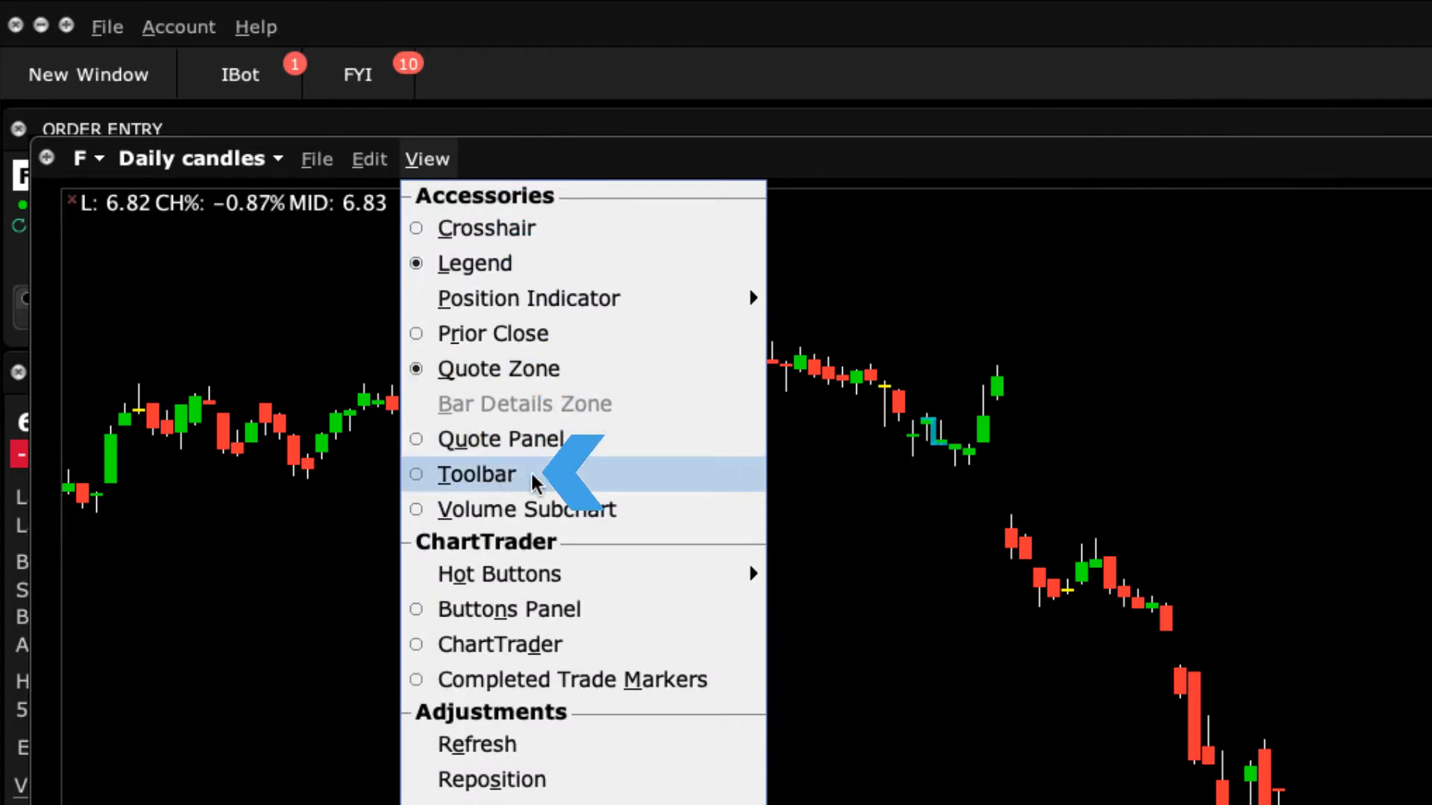
click(475, 474)
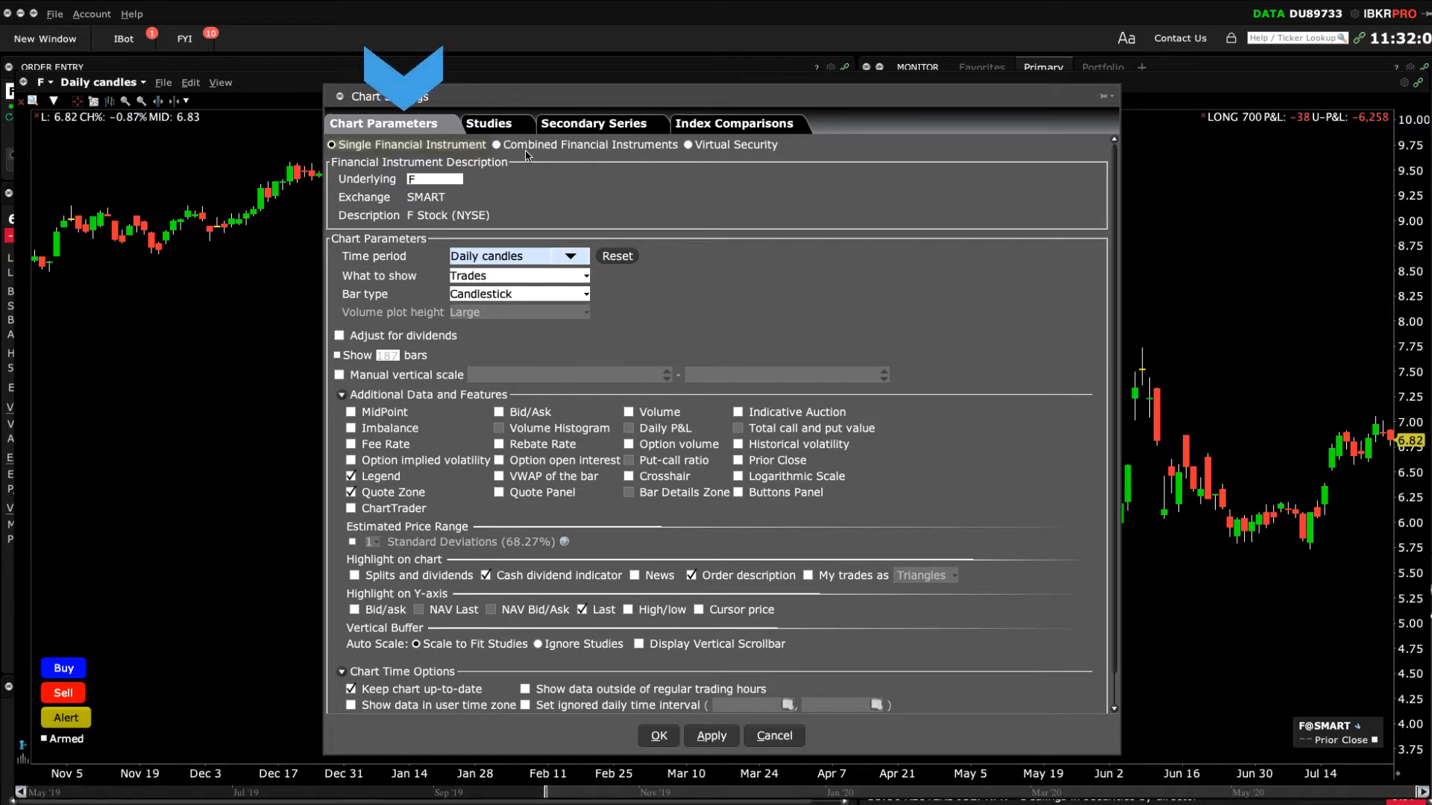
click(489, 124)
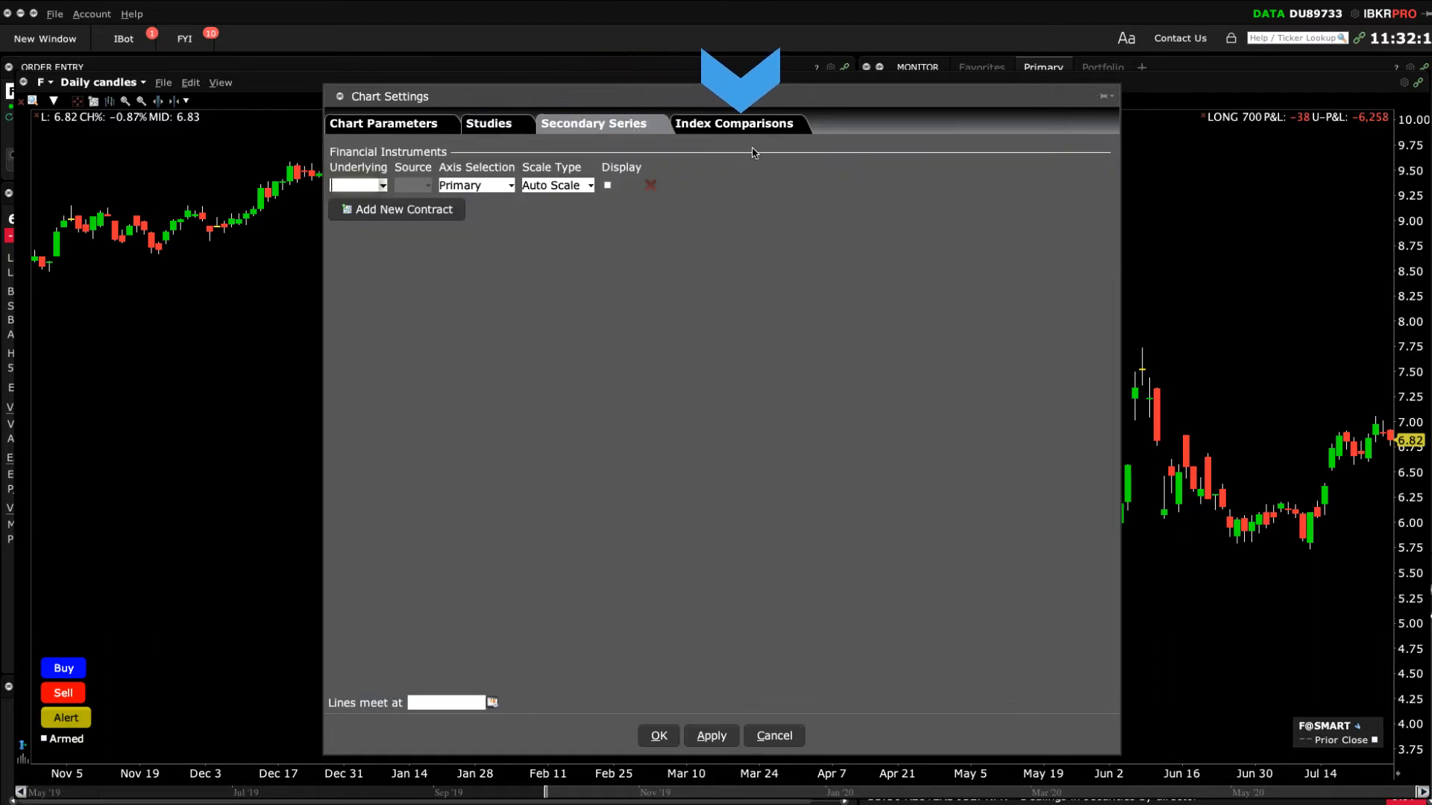
click(734, 123)
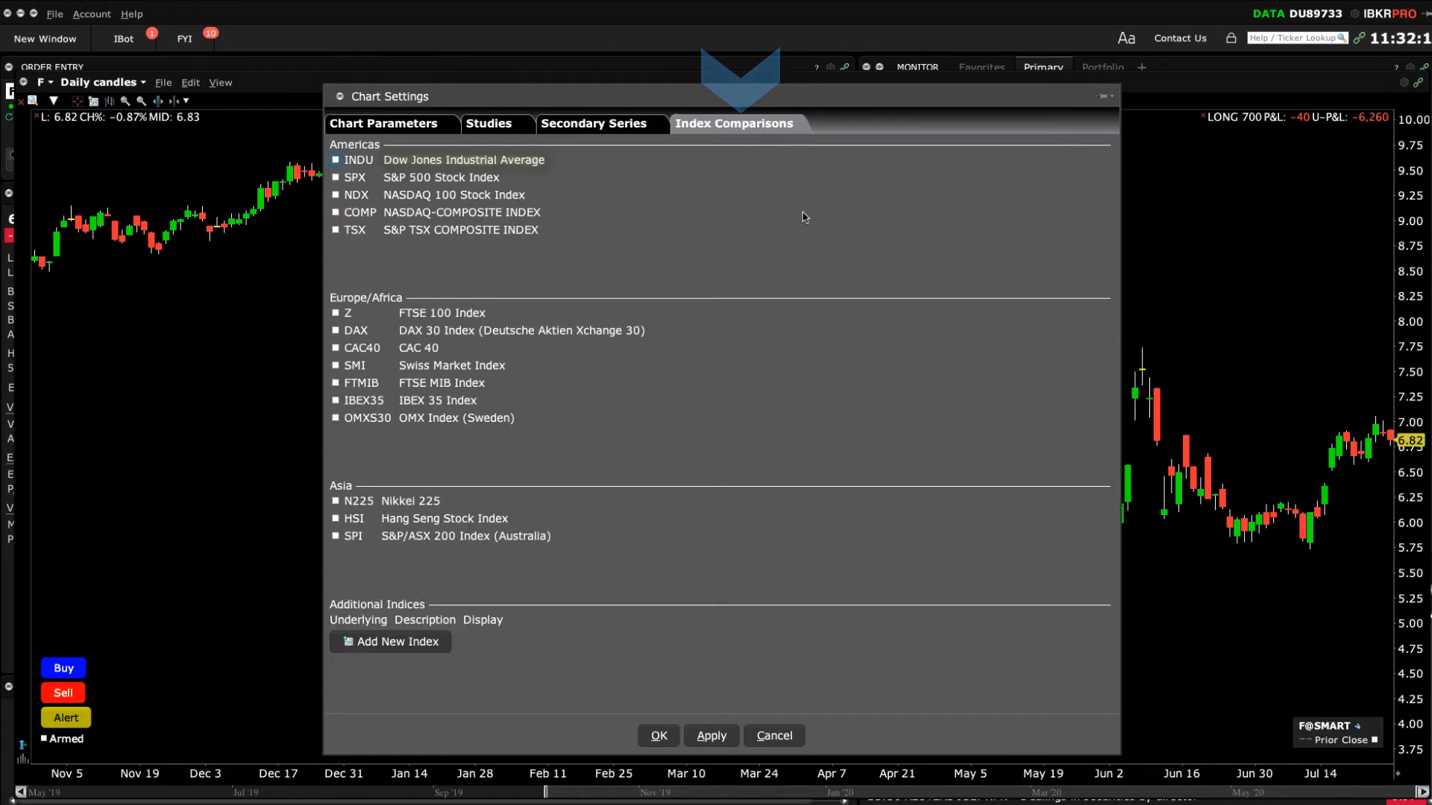
click(383, 123)
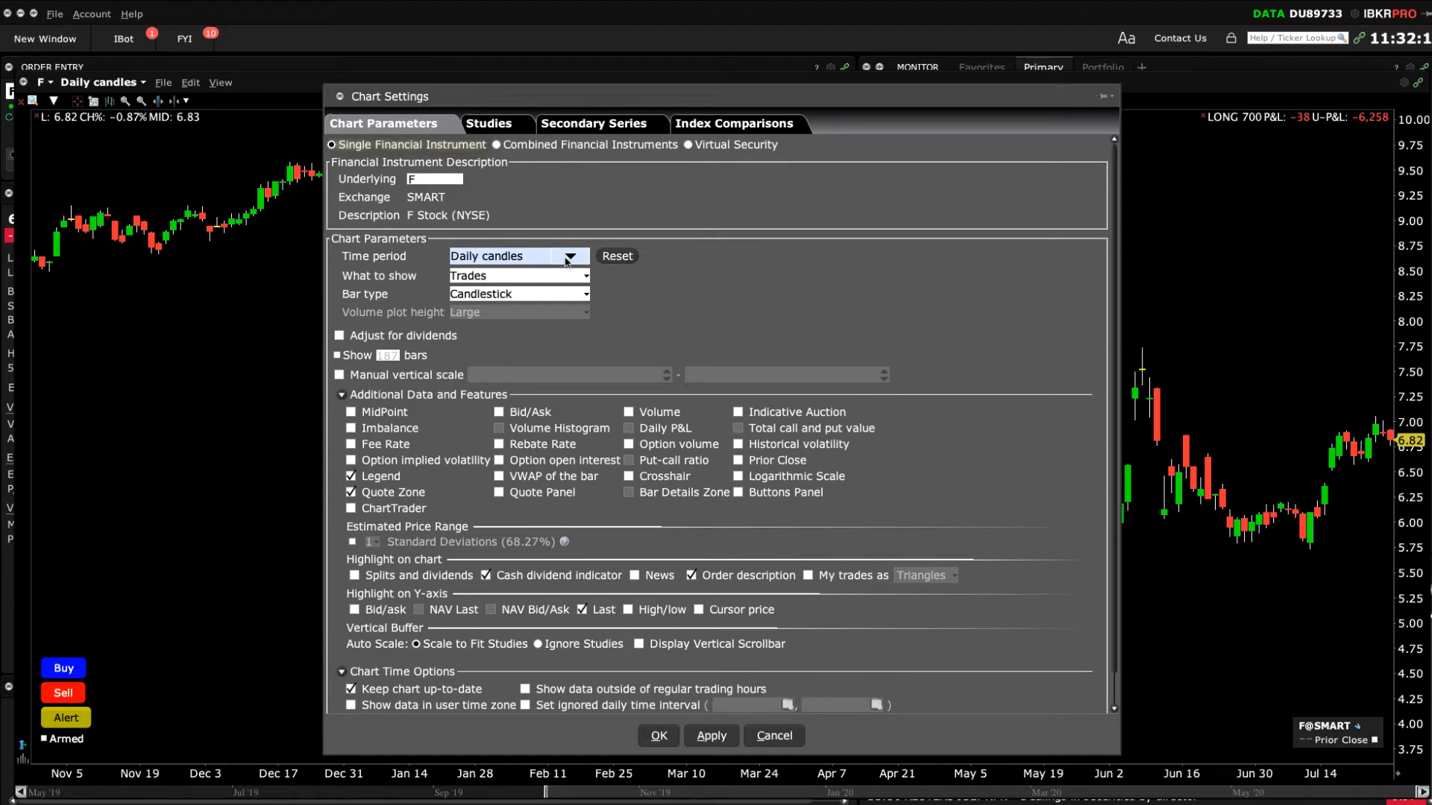
click(568, 255)
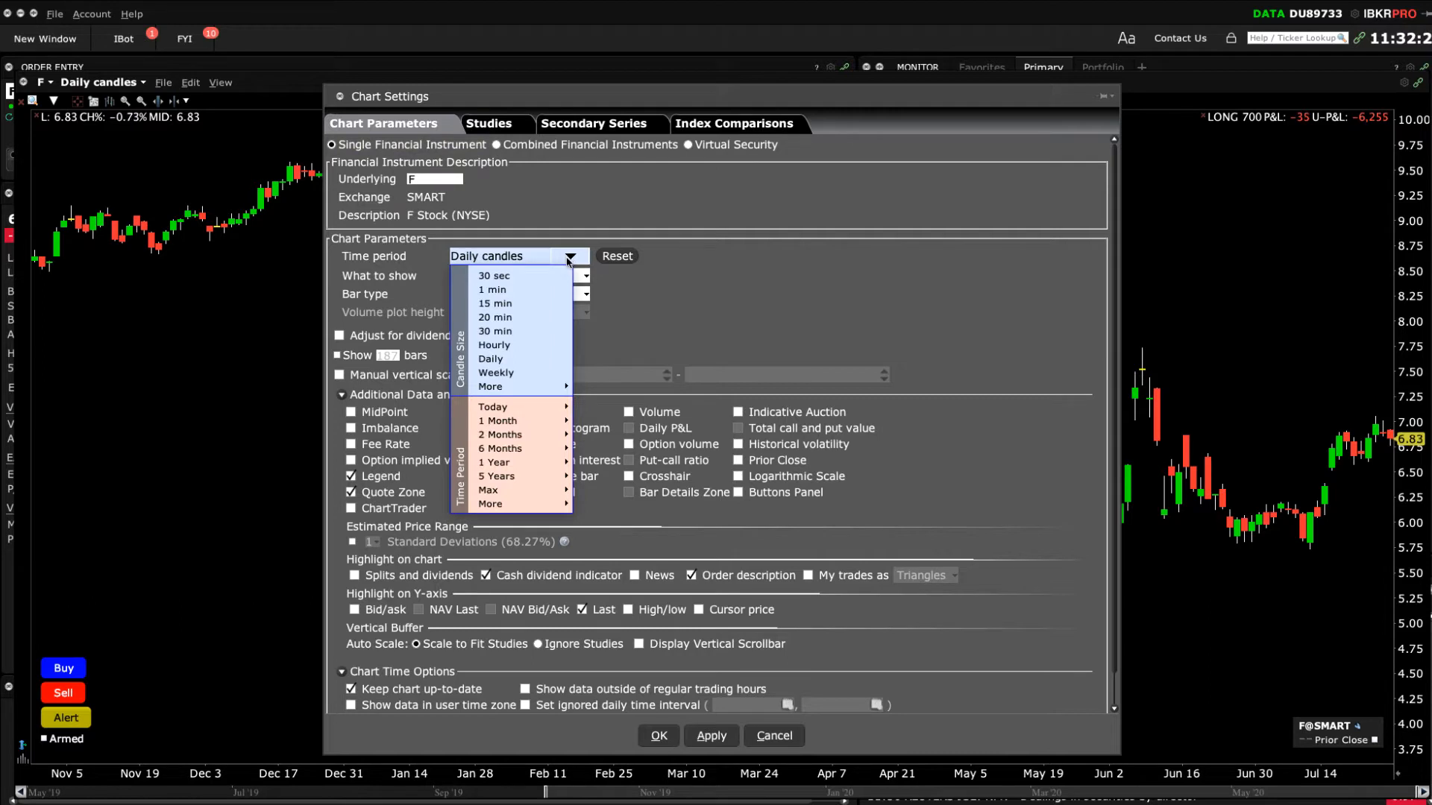
mouse_move(518, 373)
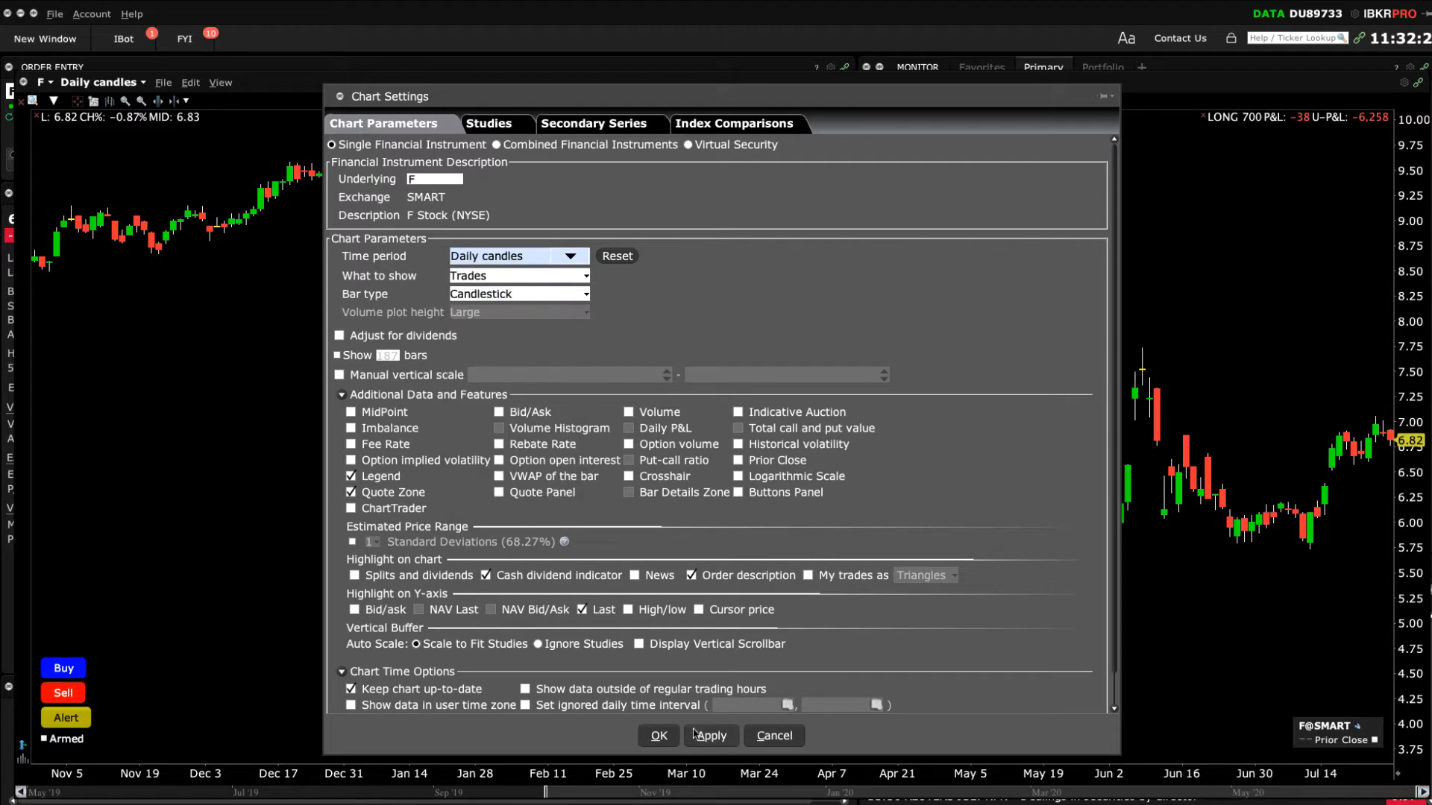
click(658, 736)
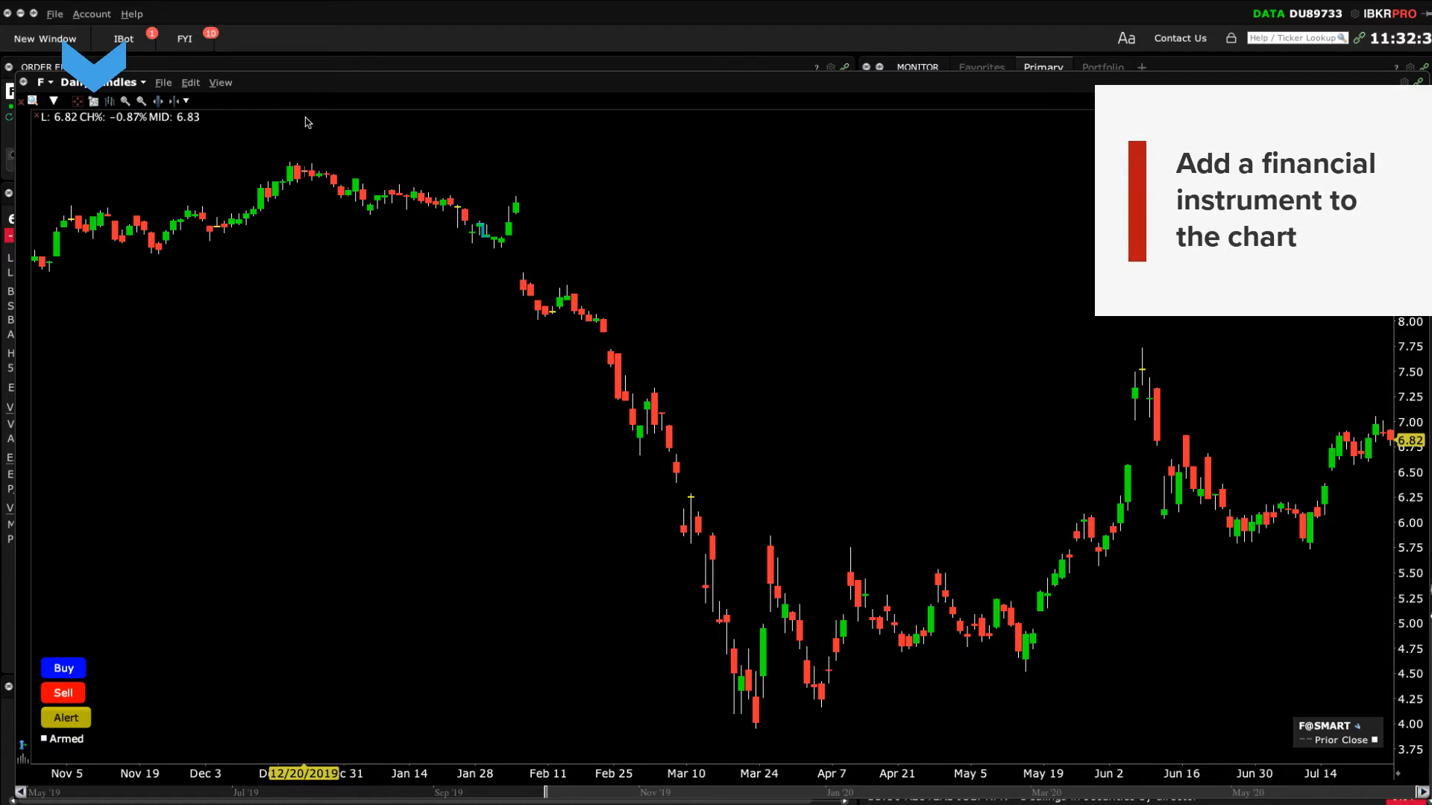
mouse_move(93, 100)
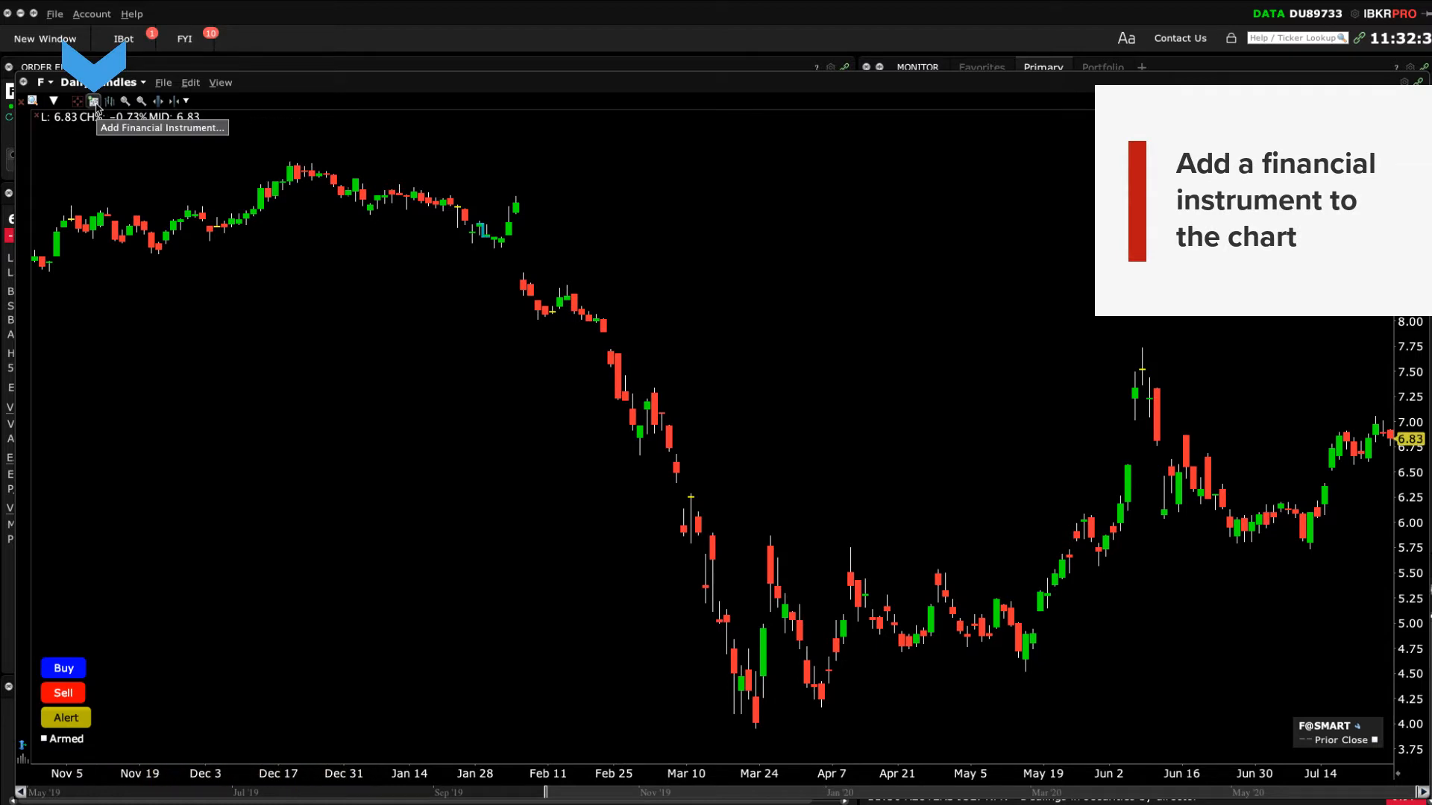
- Add GM as a second series, choosing the General Motors Stock (SMART) NYSE contract
click(93, 100)
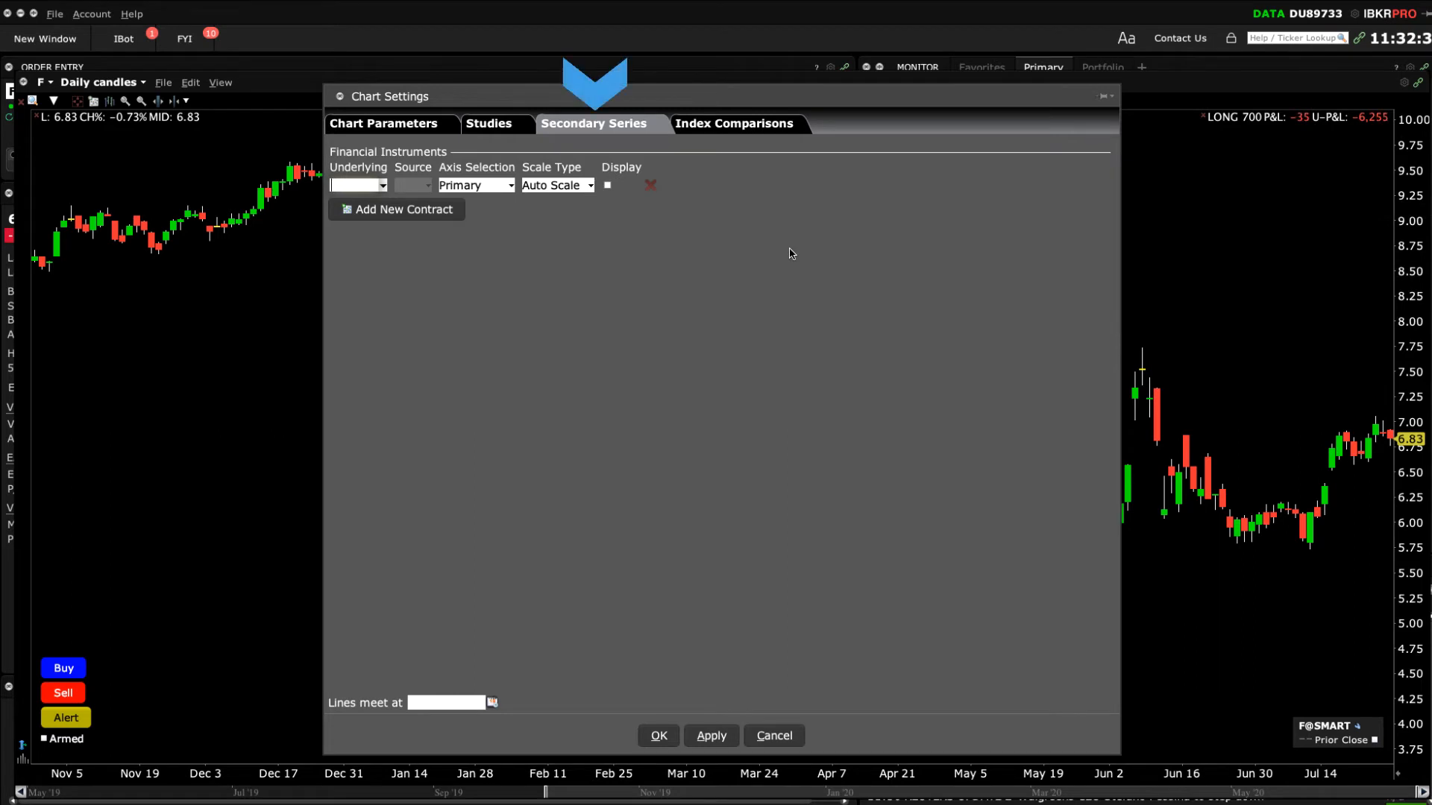
mouse_move(720, 262)
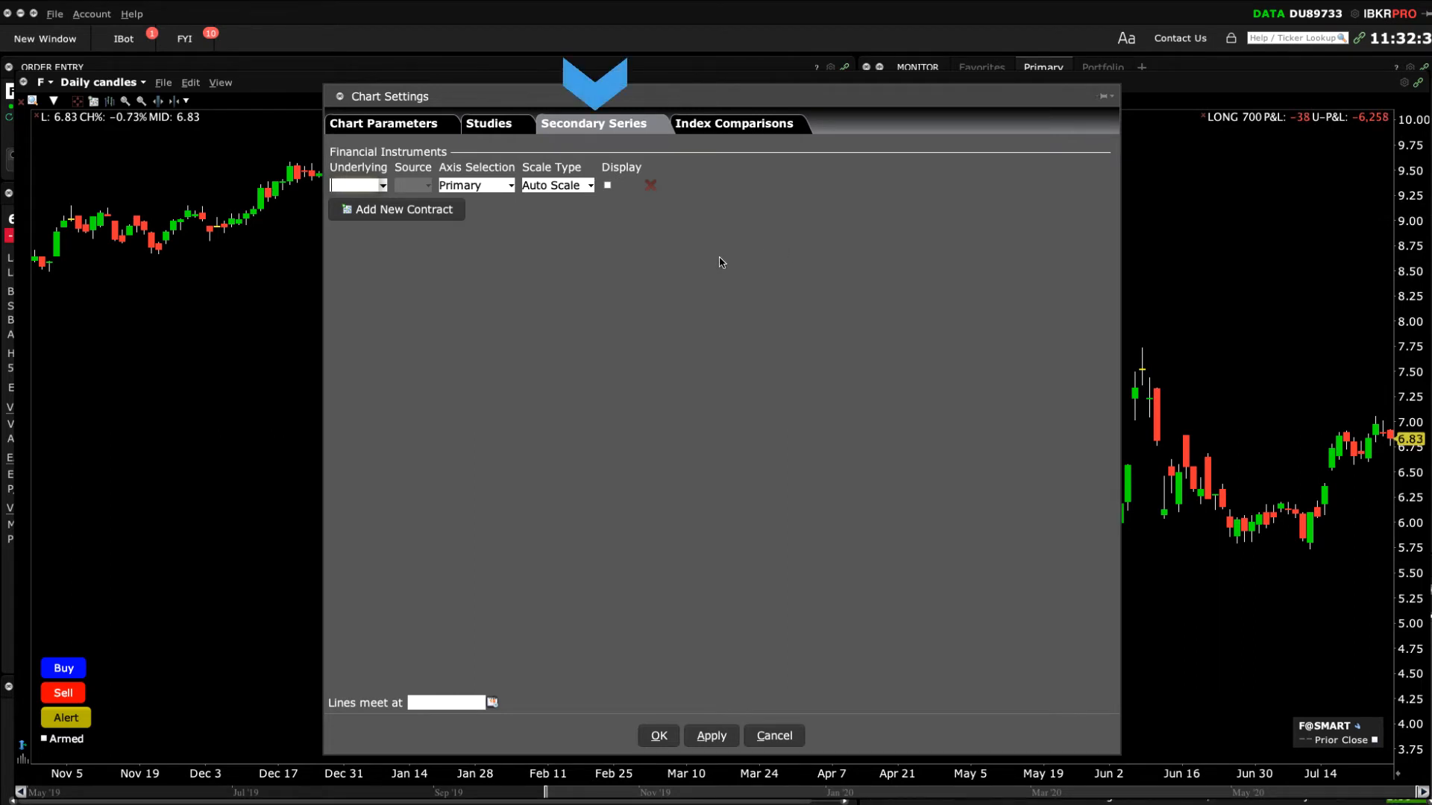
click(356, 185)
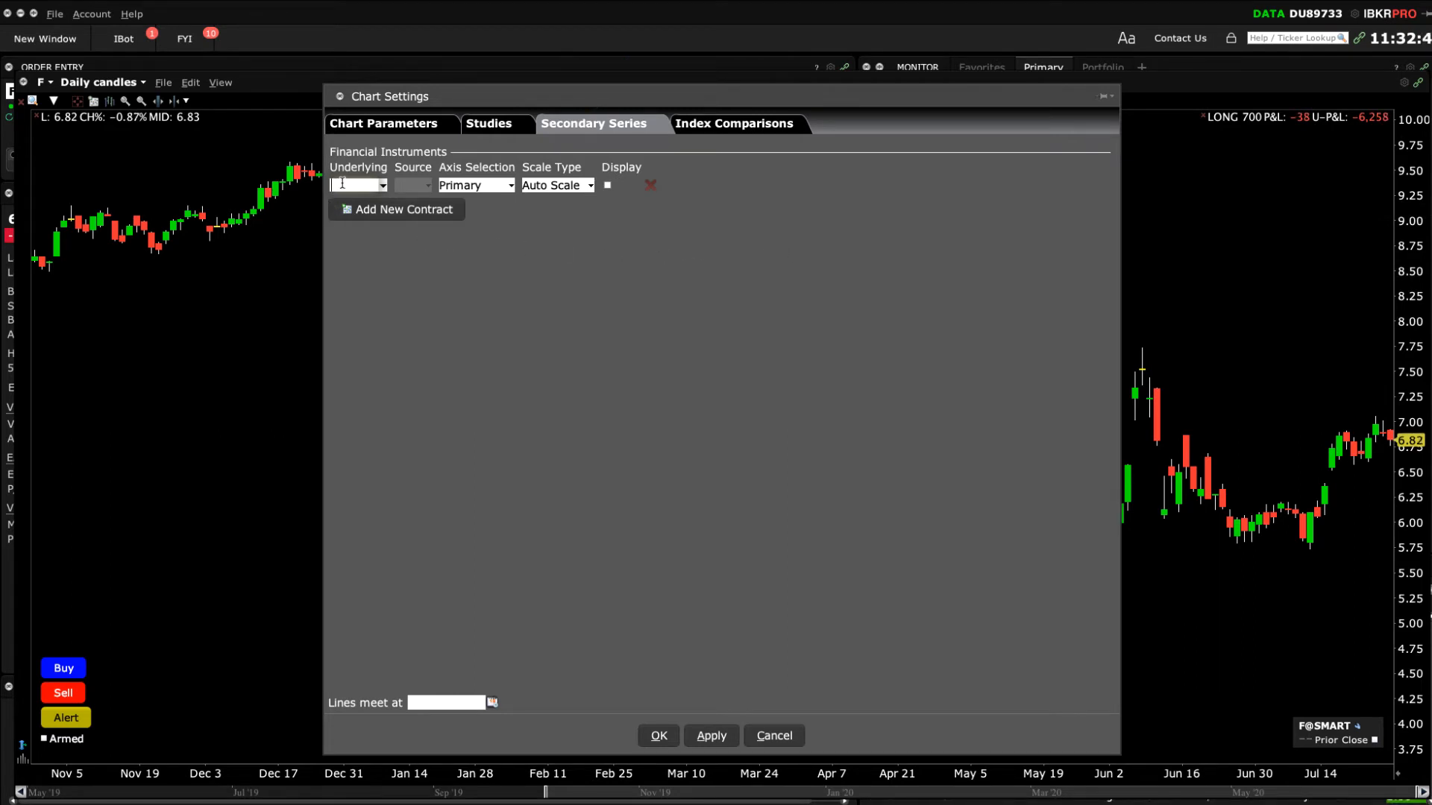
text(GM)
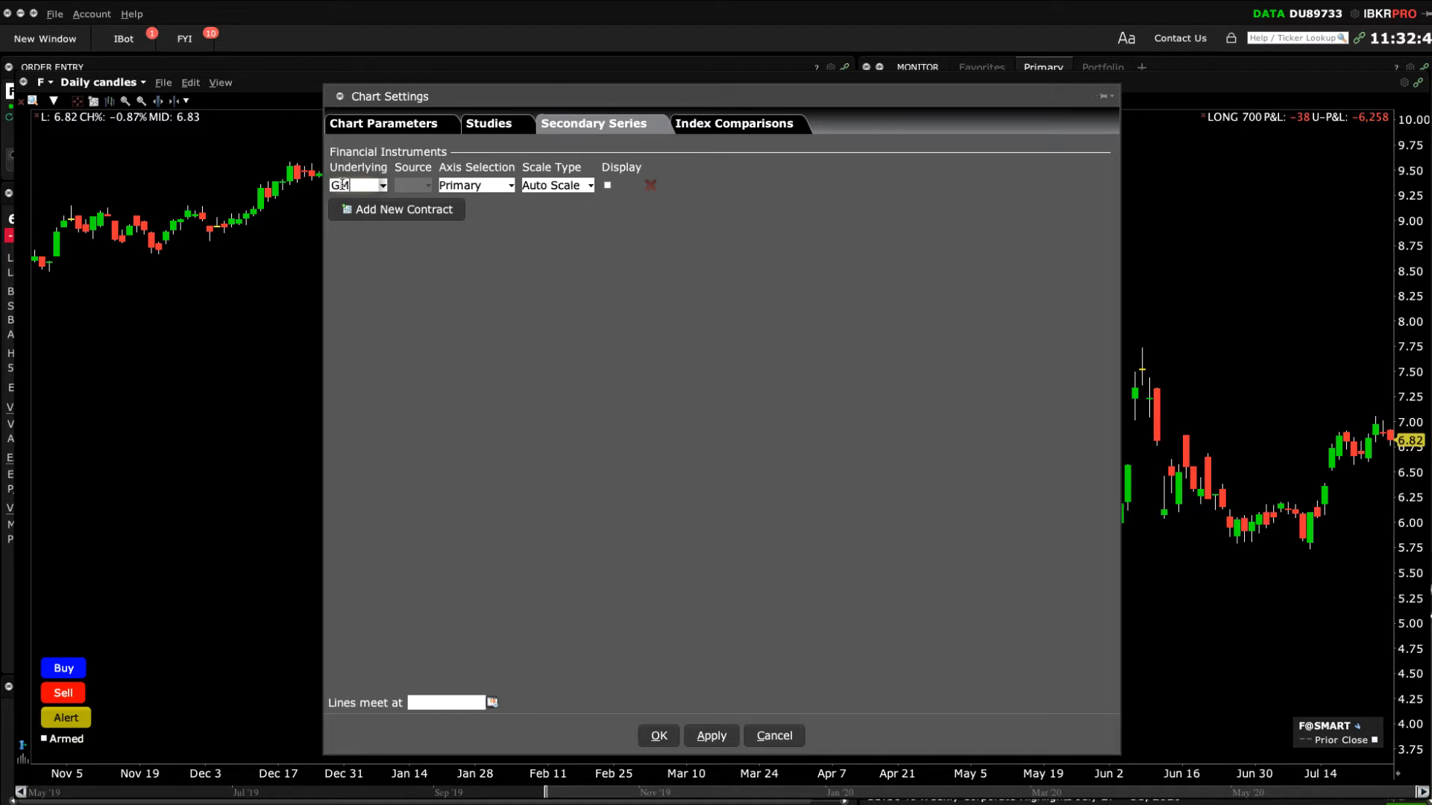
click(382, 185)
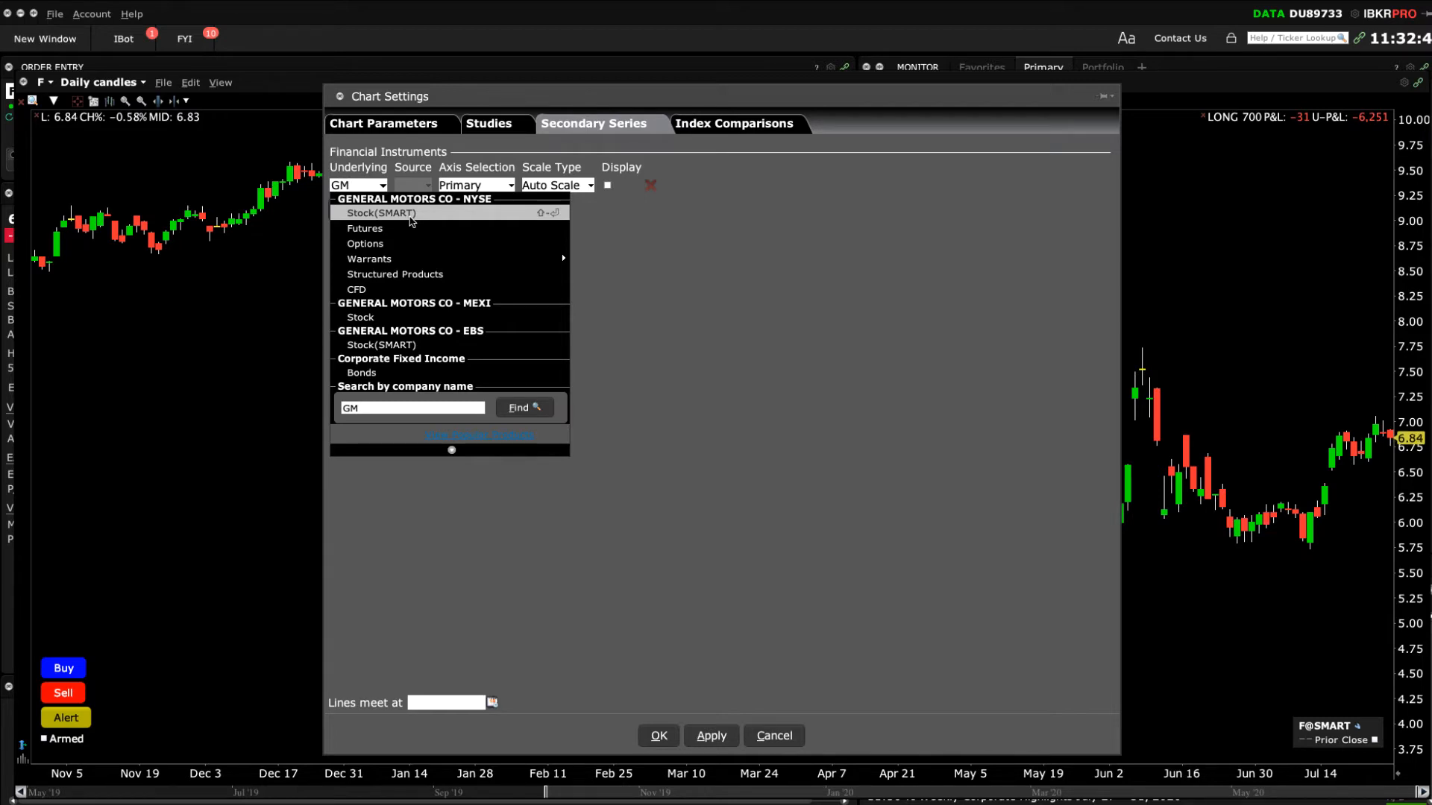
click(380, 214)
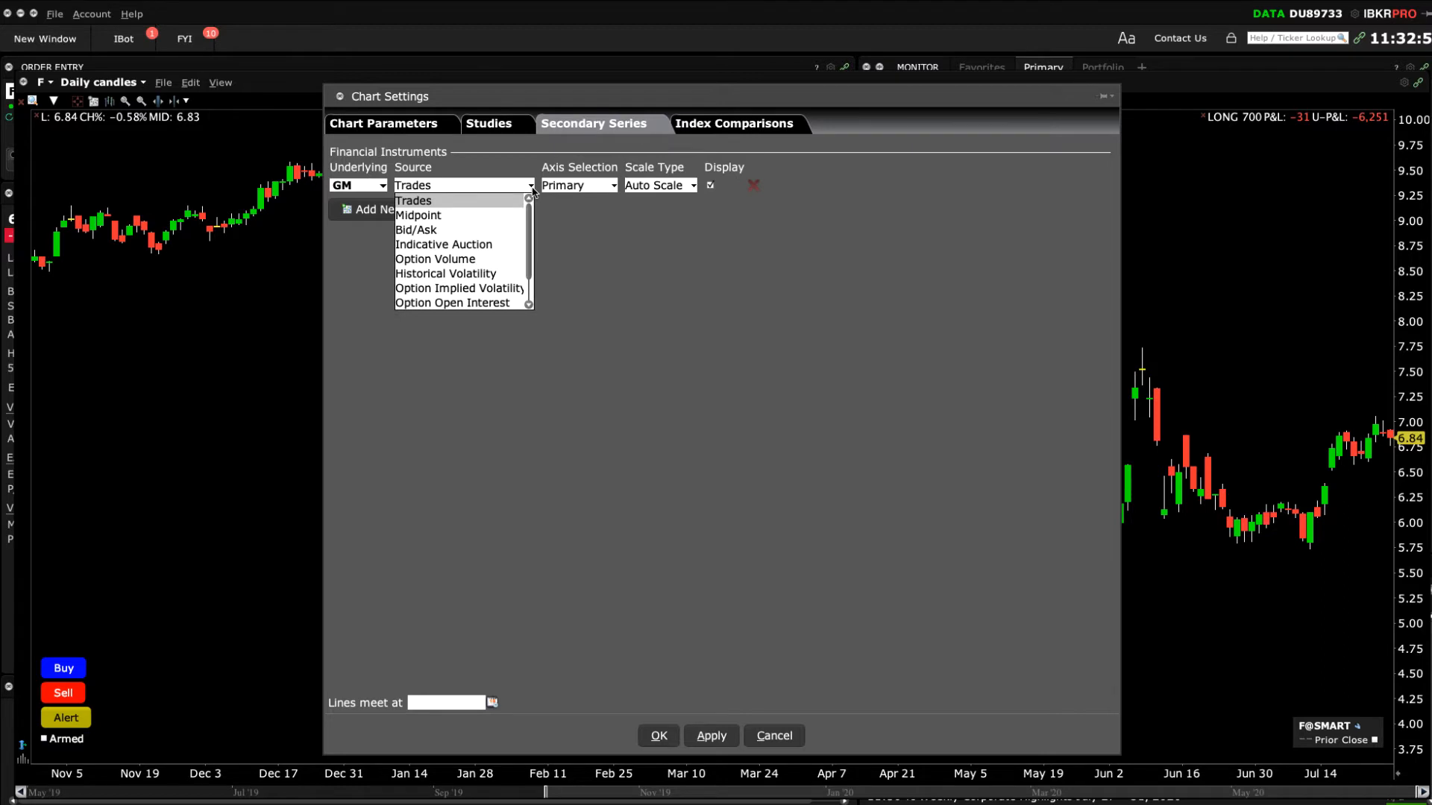
mouse_move(418, 214)
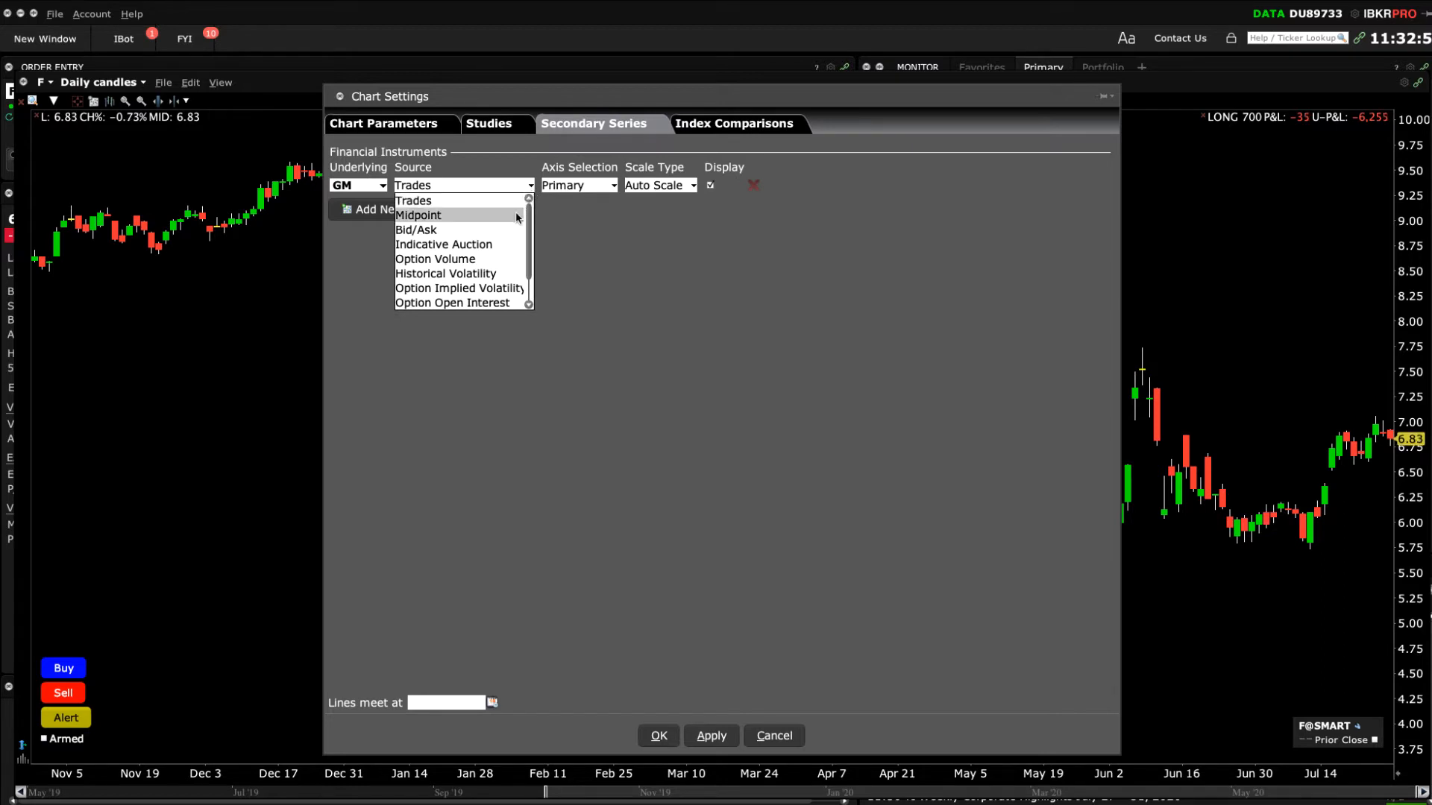
mouse_move(445, 243)
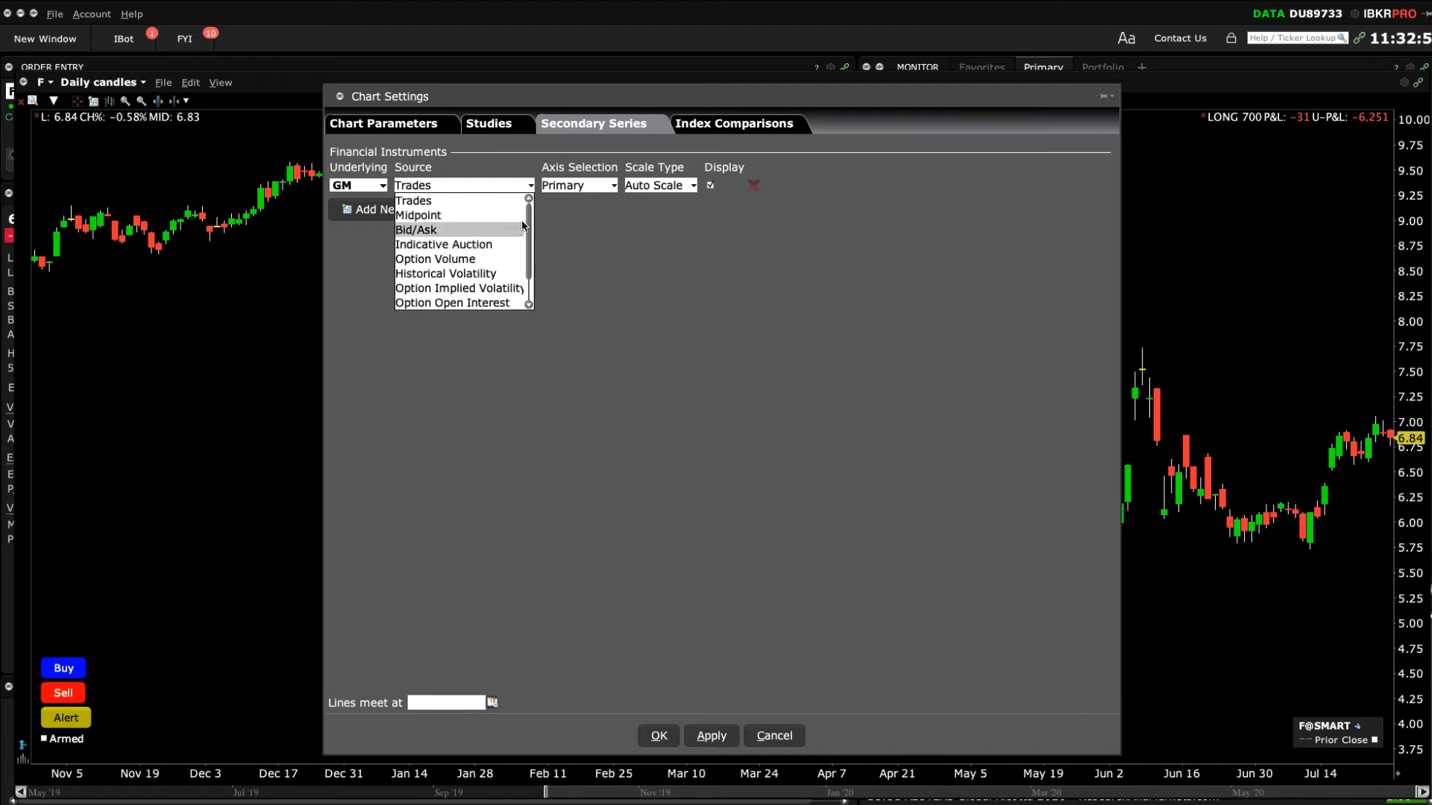
- Keep the GM series on Trades as its data source and on the Primary axis
click(412, 200)
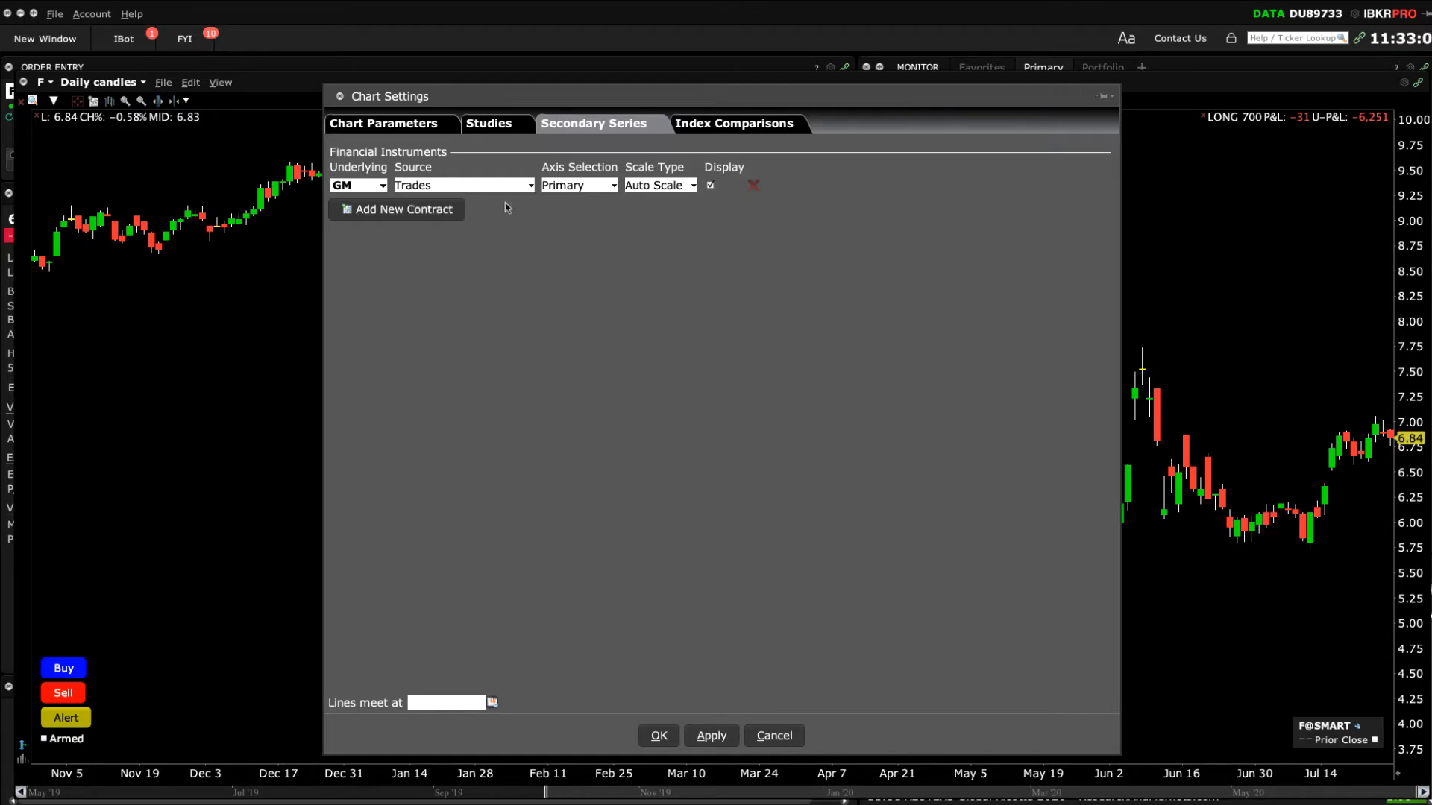
click(579, 185)
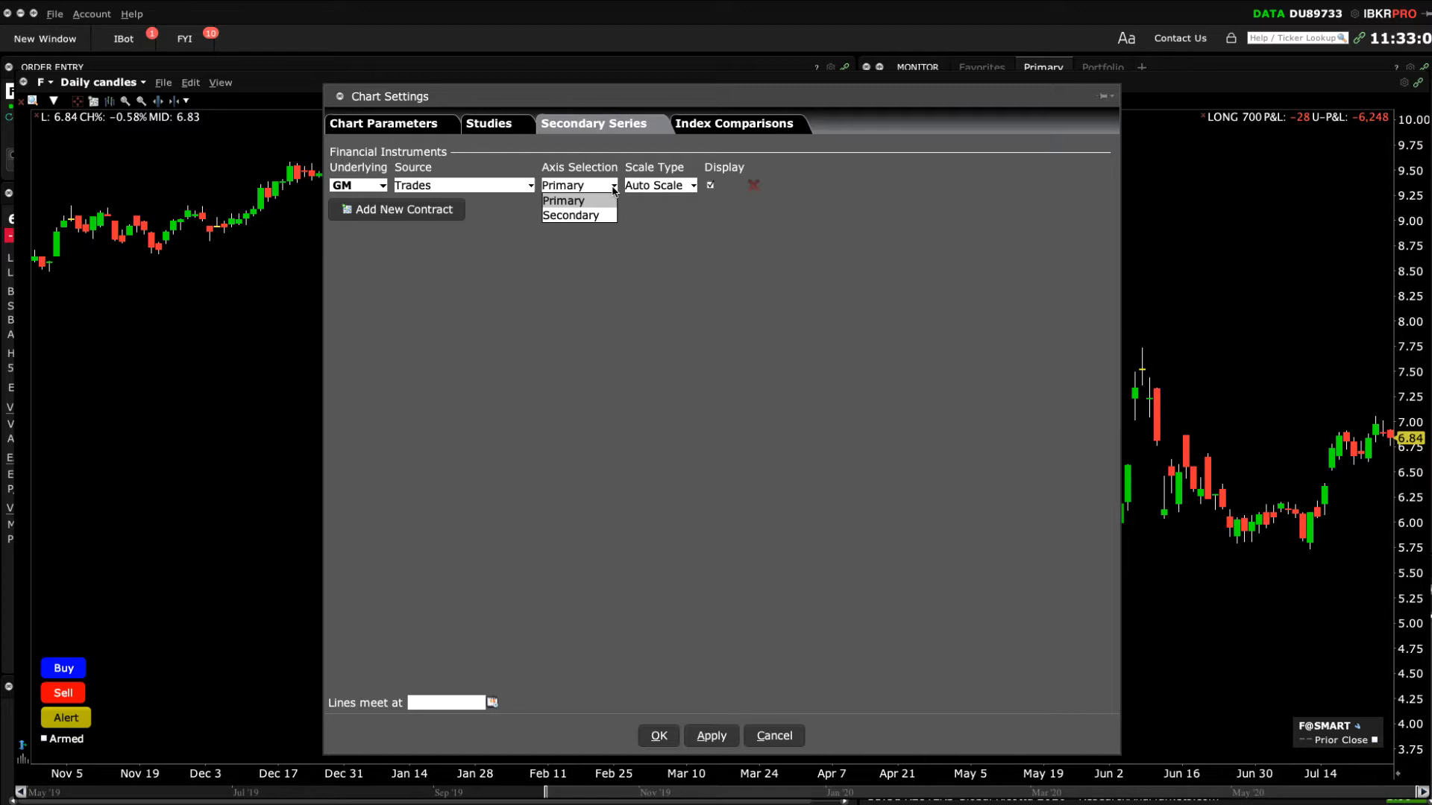
mouse_move(610, 204)
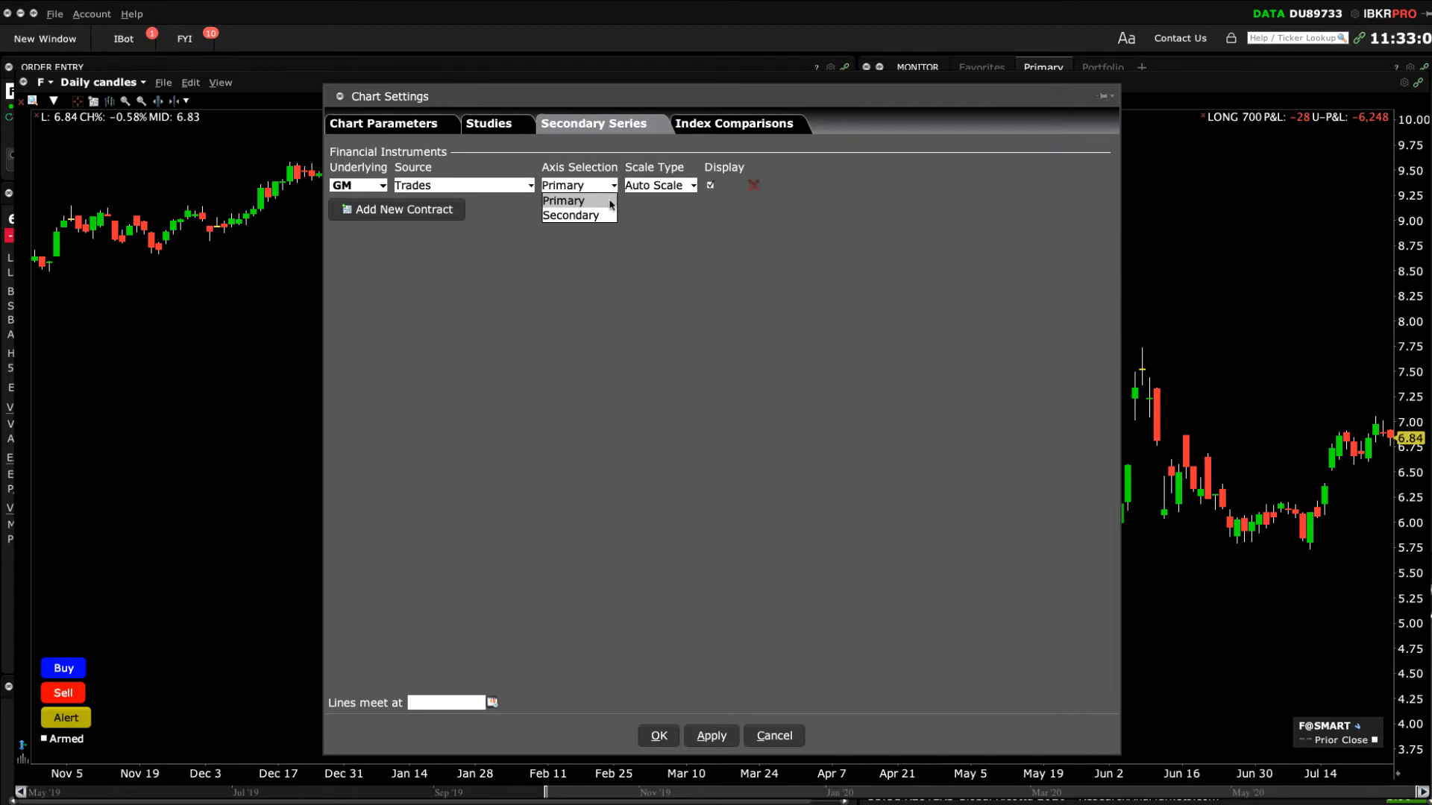
mouse_move(570, 214)
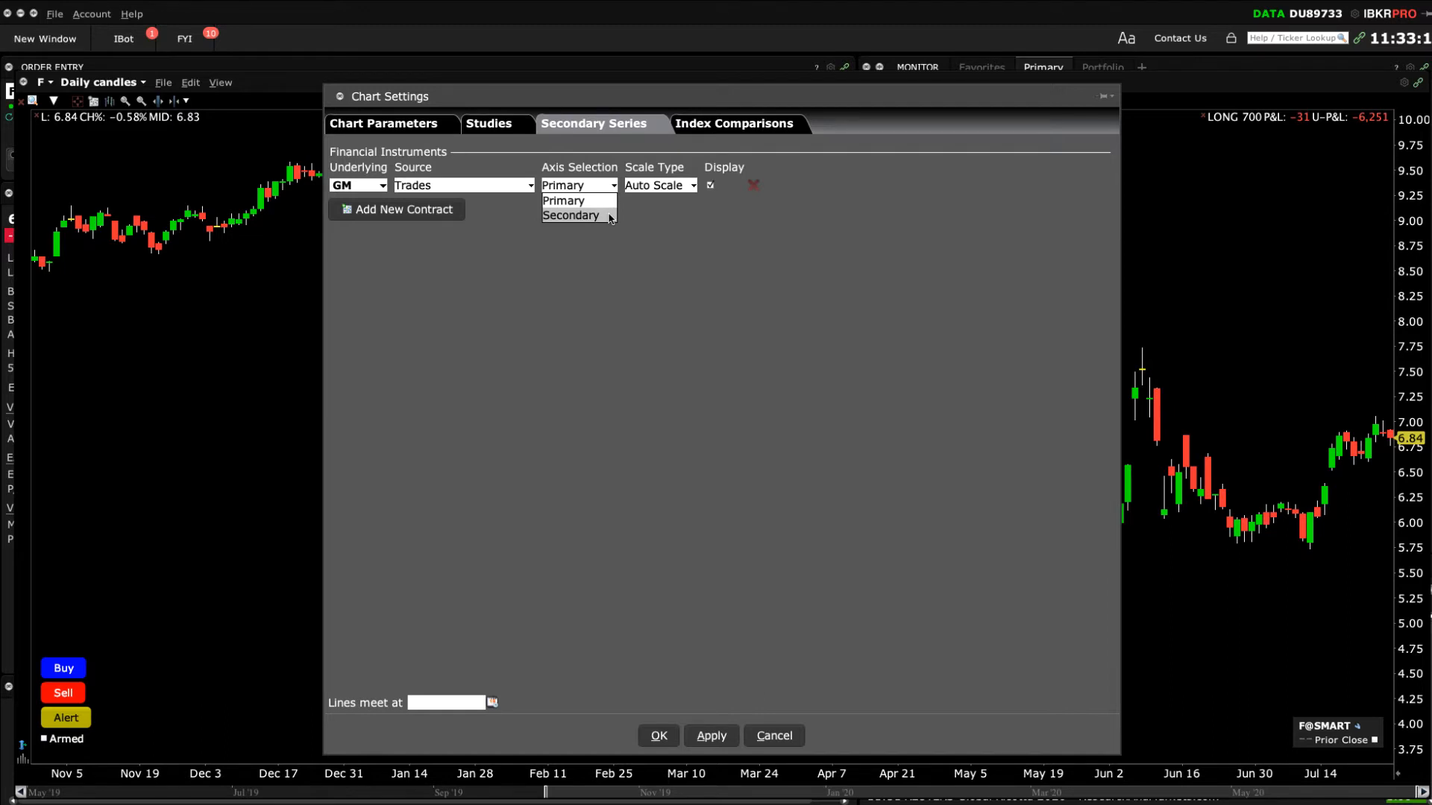
click(563, 200)
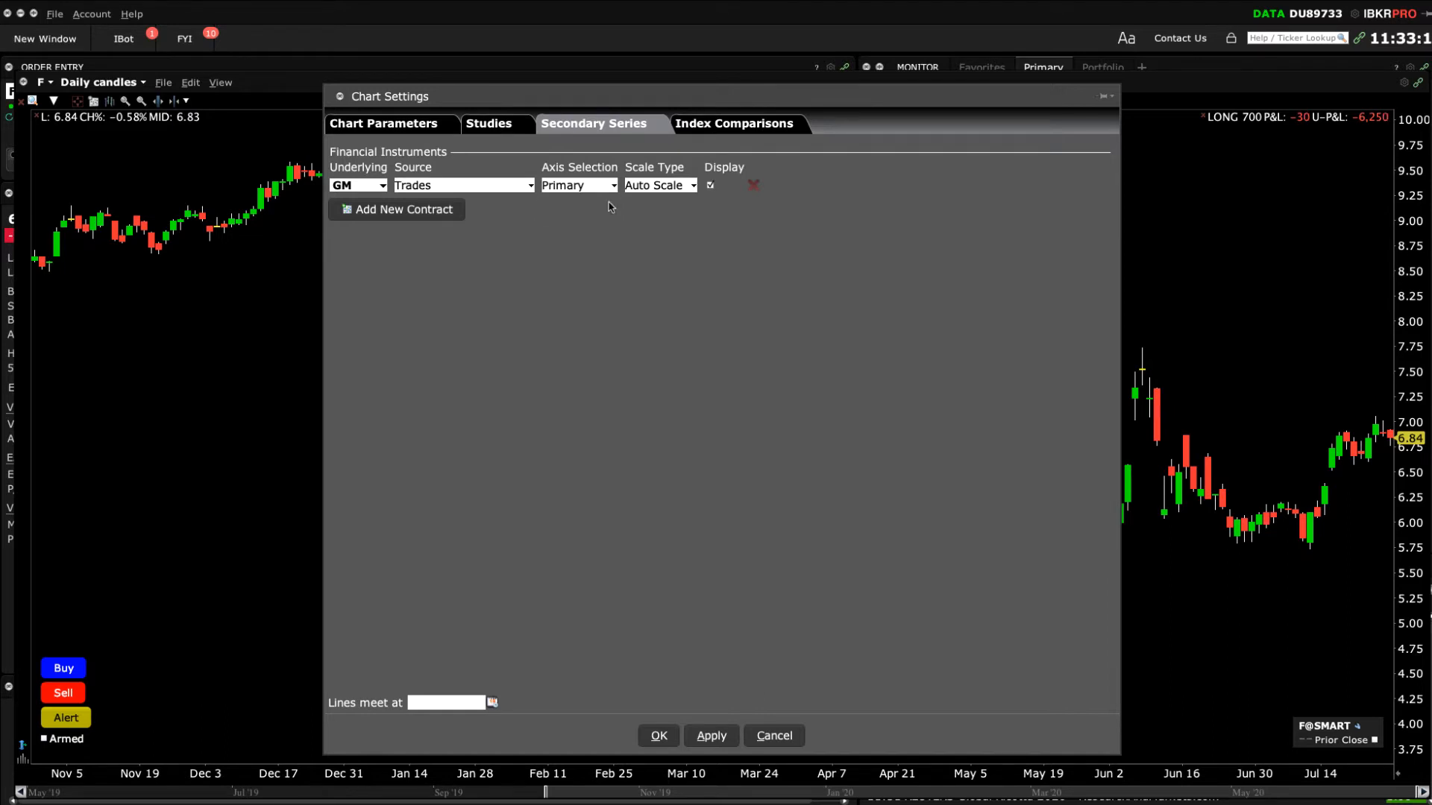
- Apply the GM series to the Ford chart and switch the time period to 1 Year
click(710, 735)
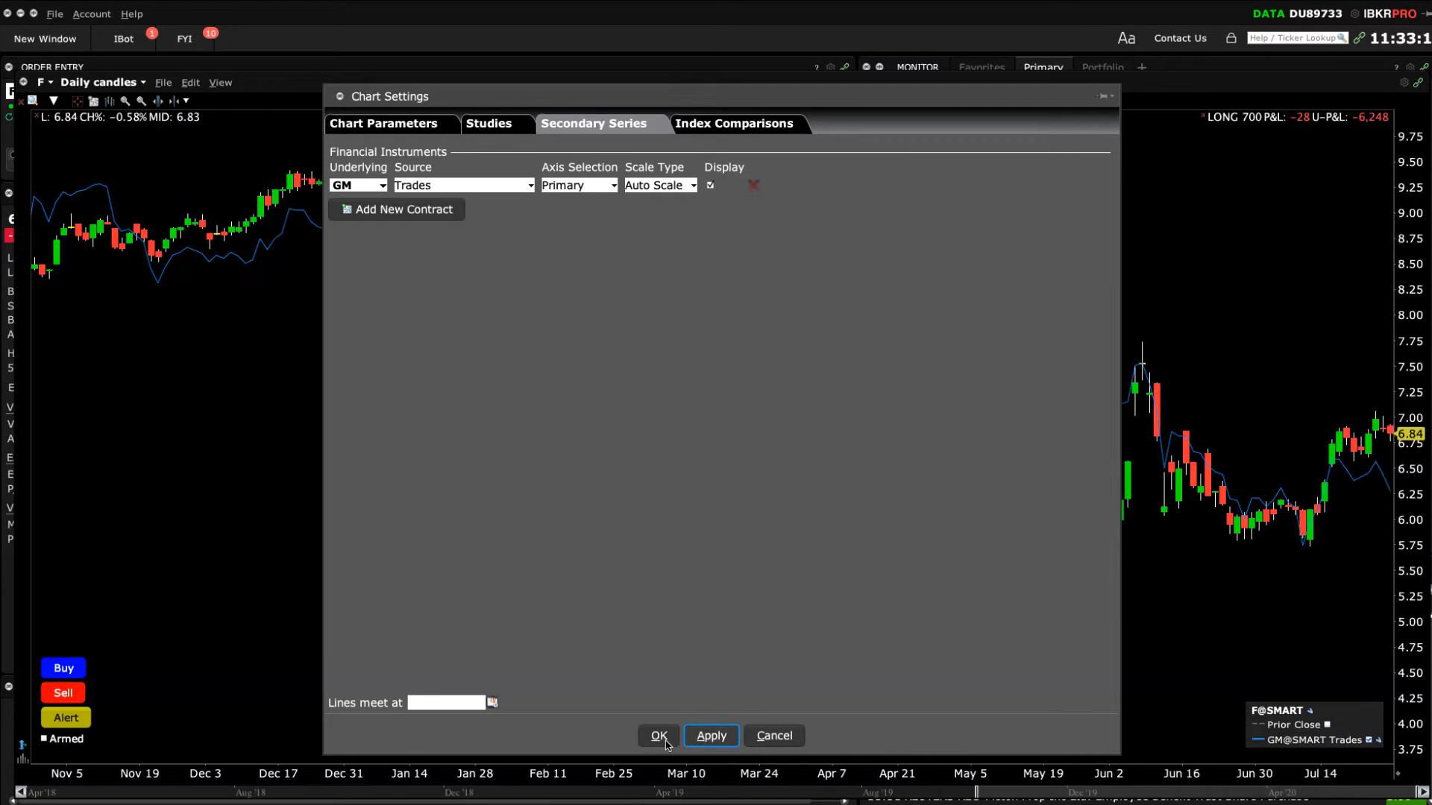
click(658, 736)
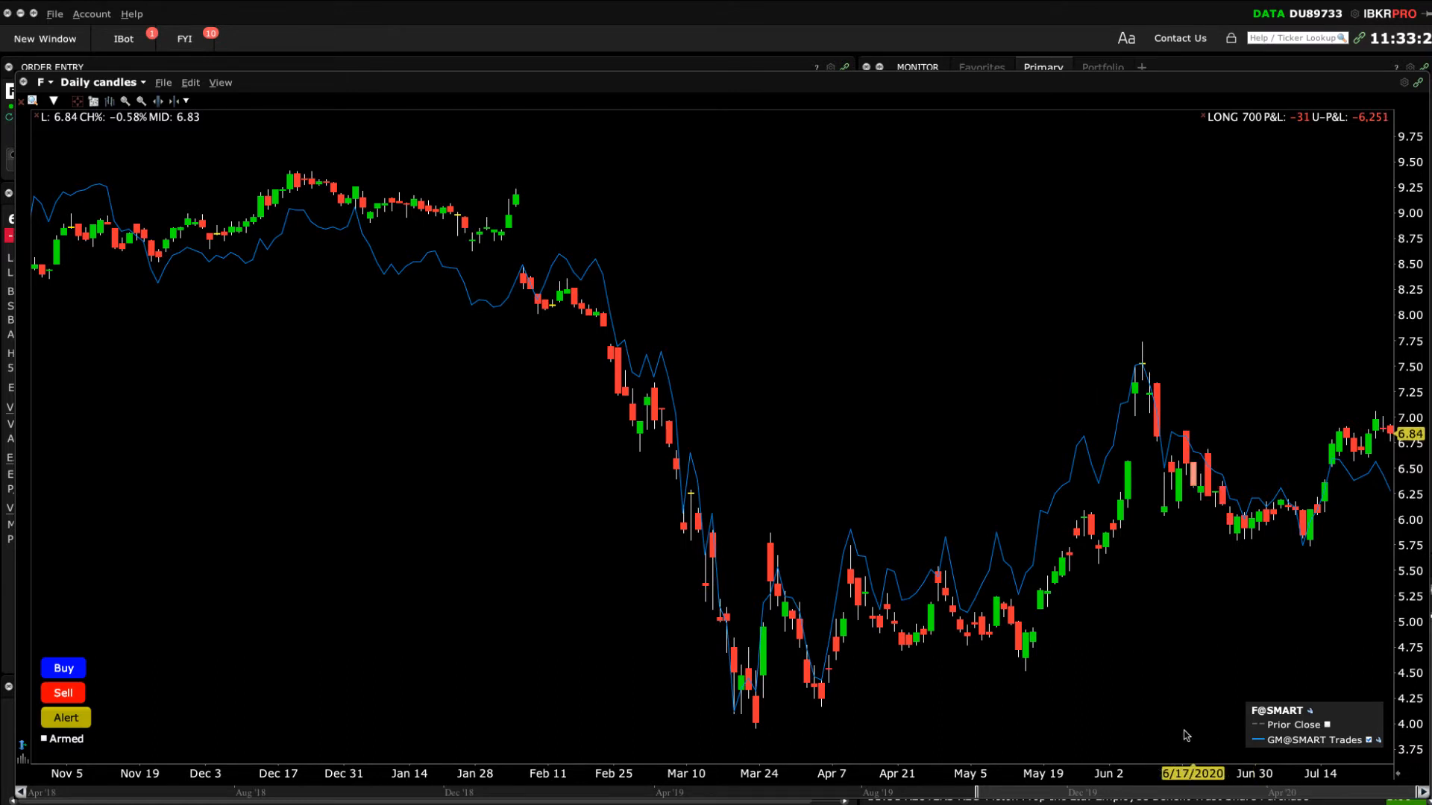
click(100, 81)
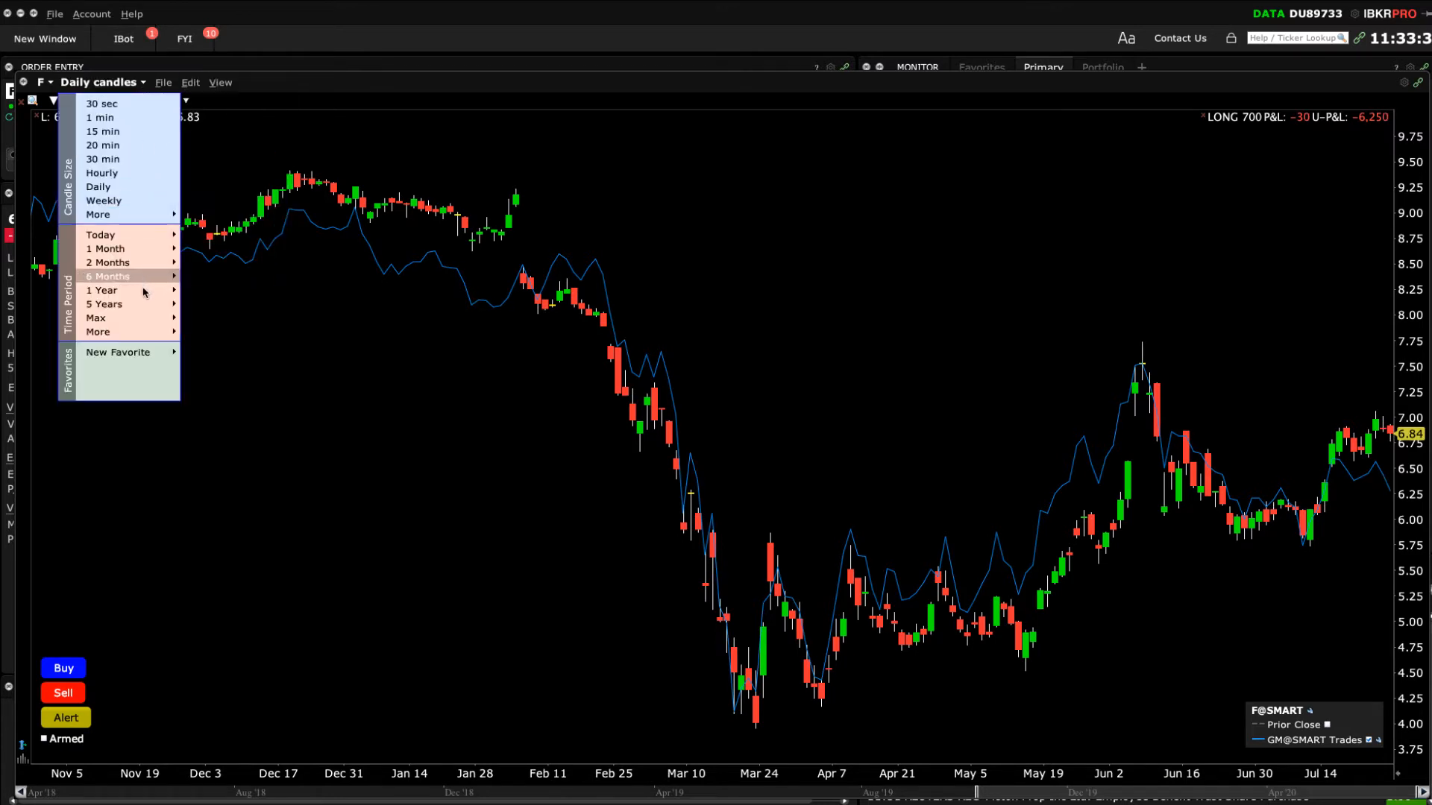
click(101, 291)
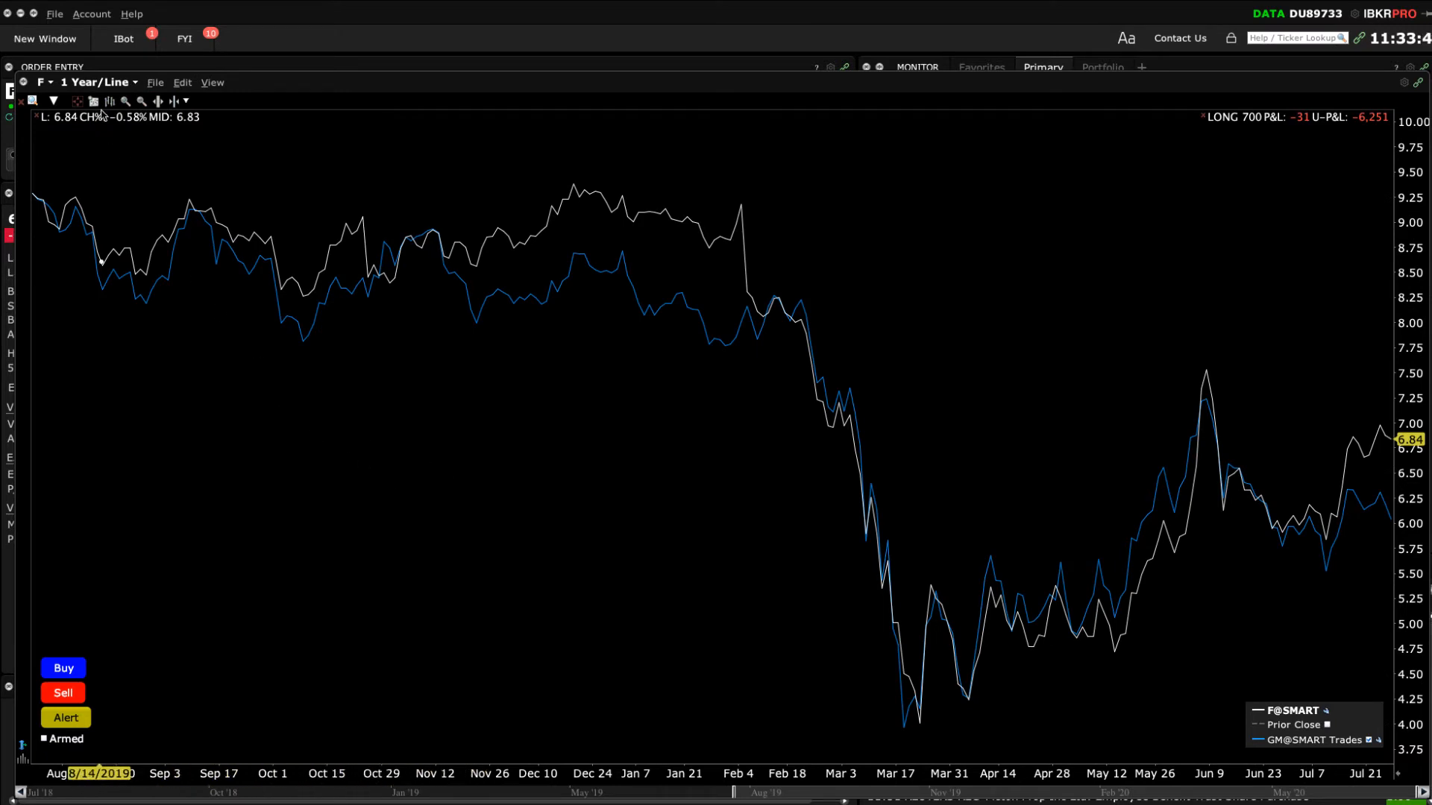
mouse_move(92, 100)
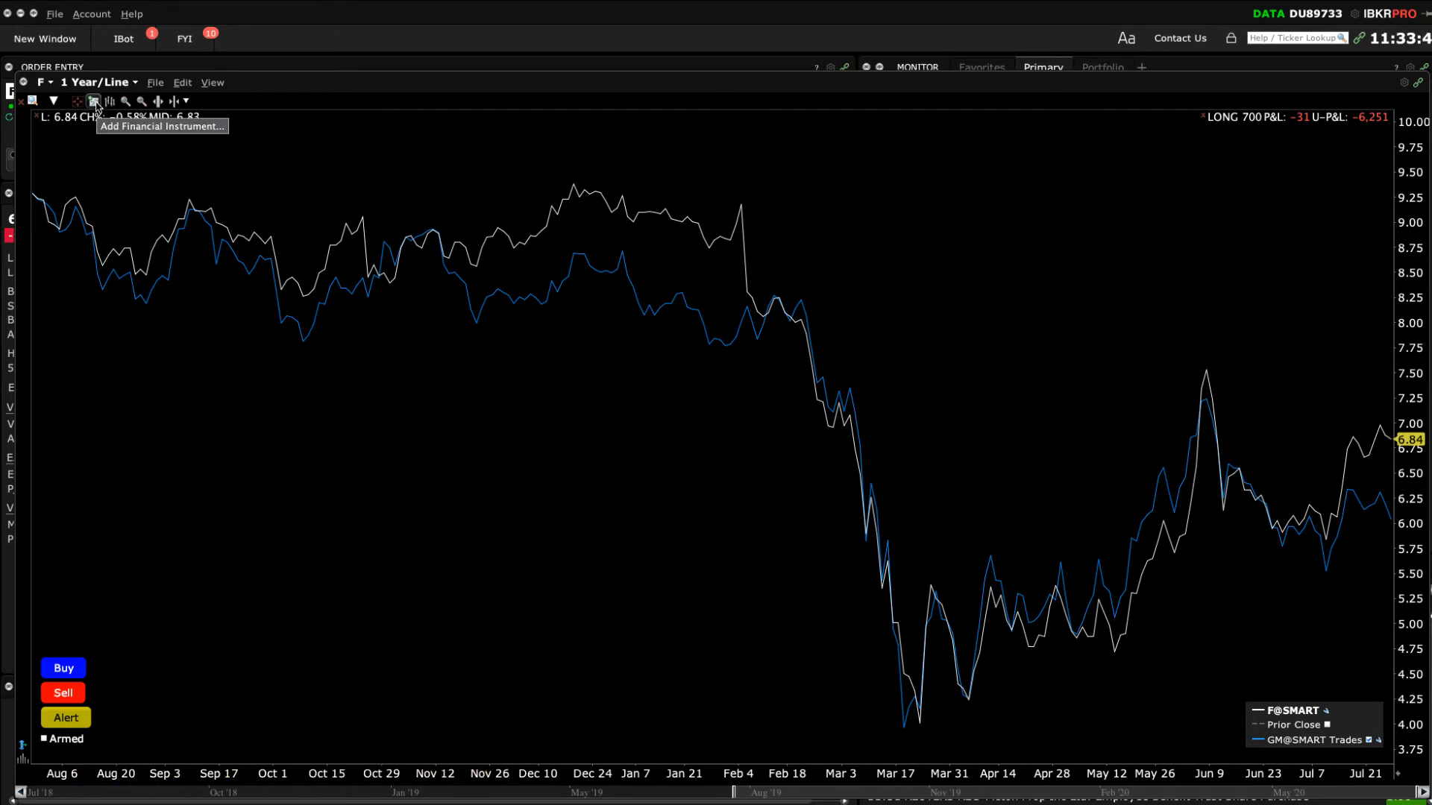
- Remove the GM comparison series and overlay the SPX index on the Ford chart instead
click(93, 101)
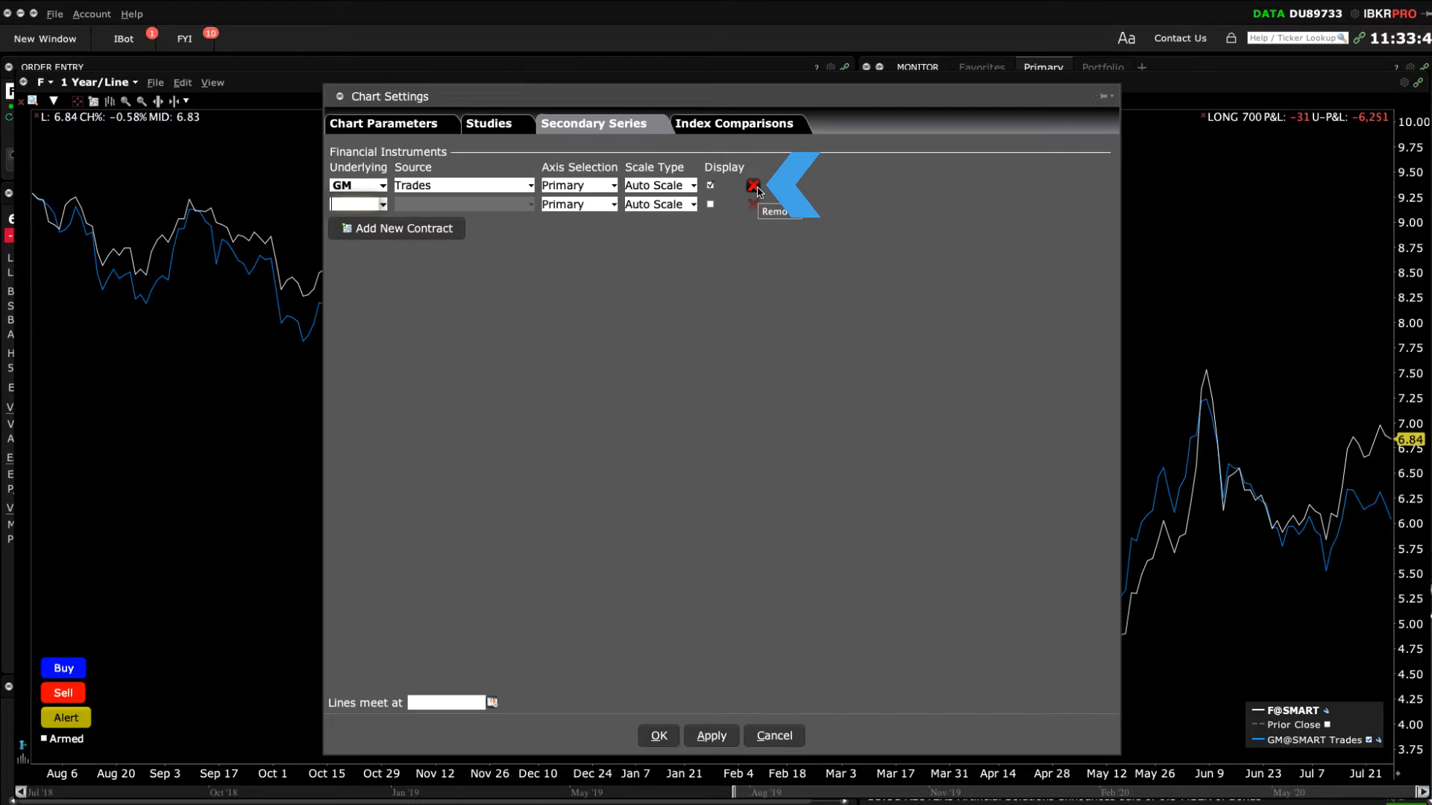
click(734, 124)
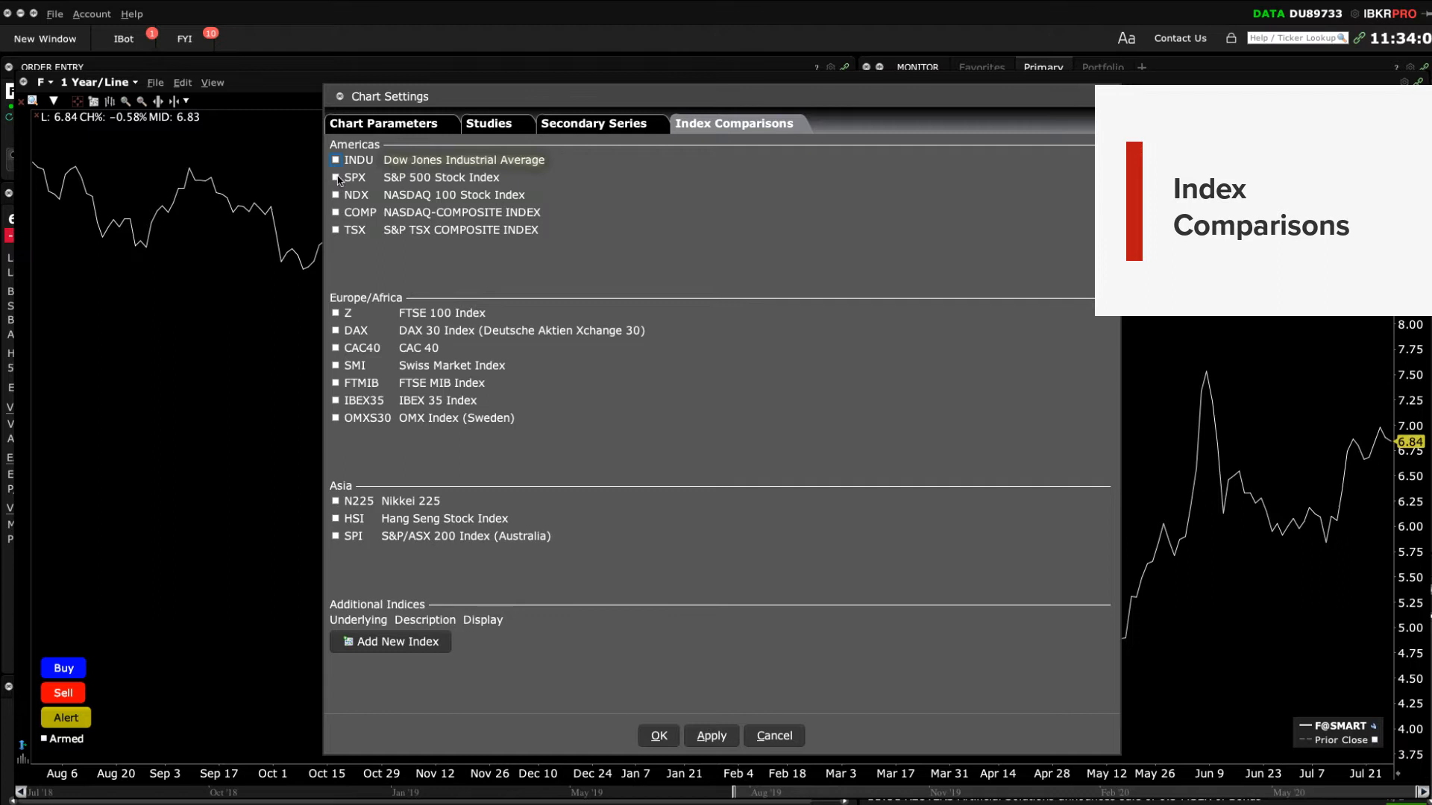
click(335, 178)
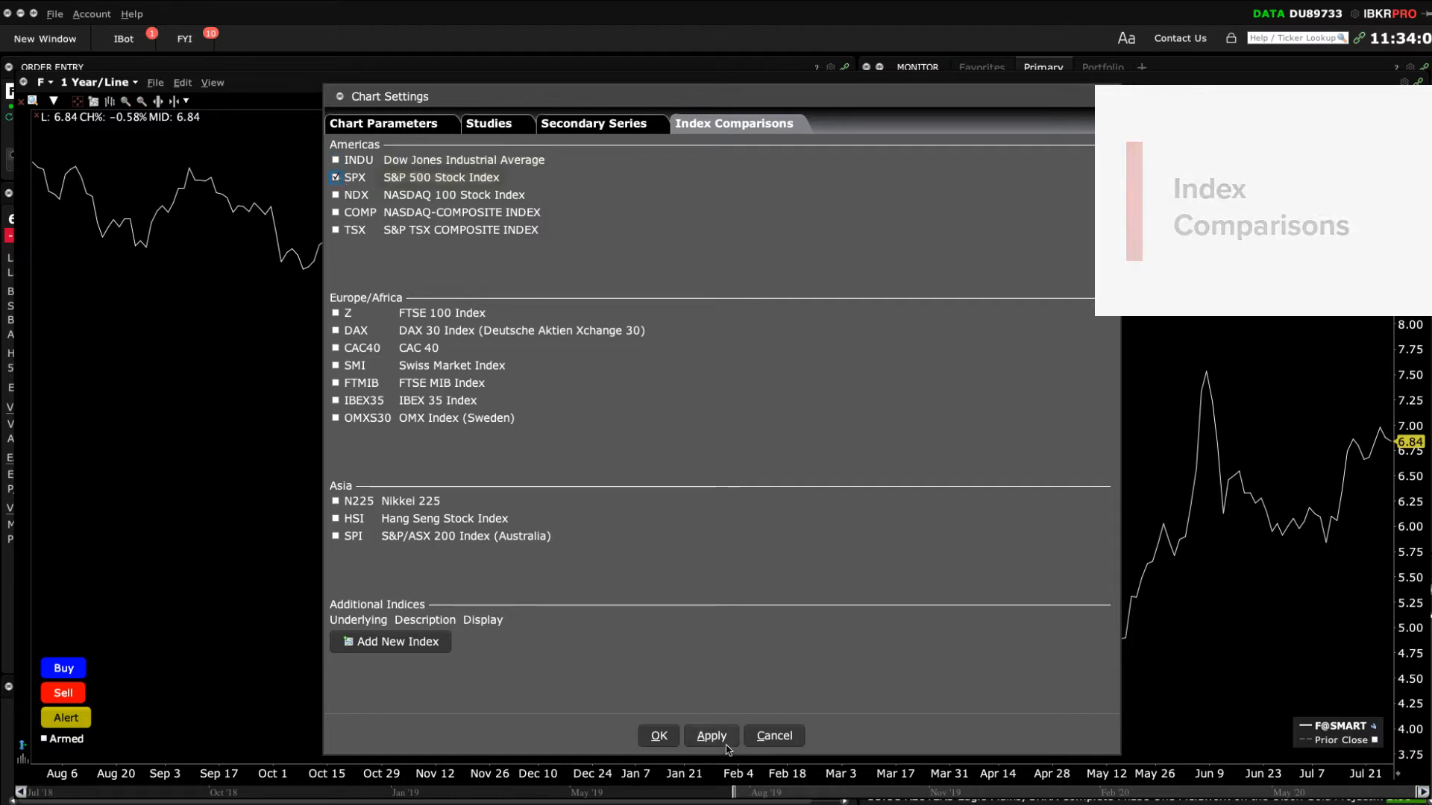
click(709, 735)
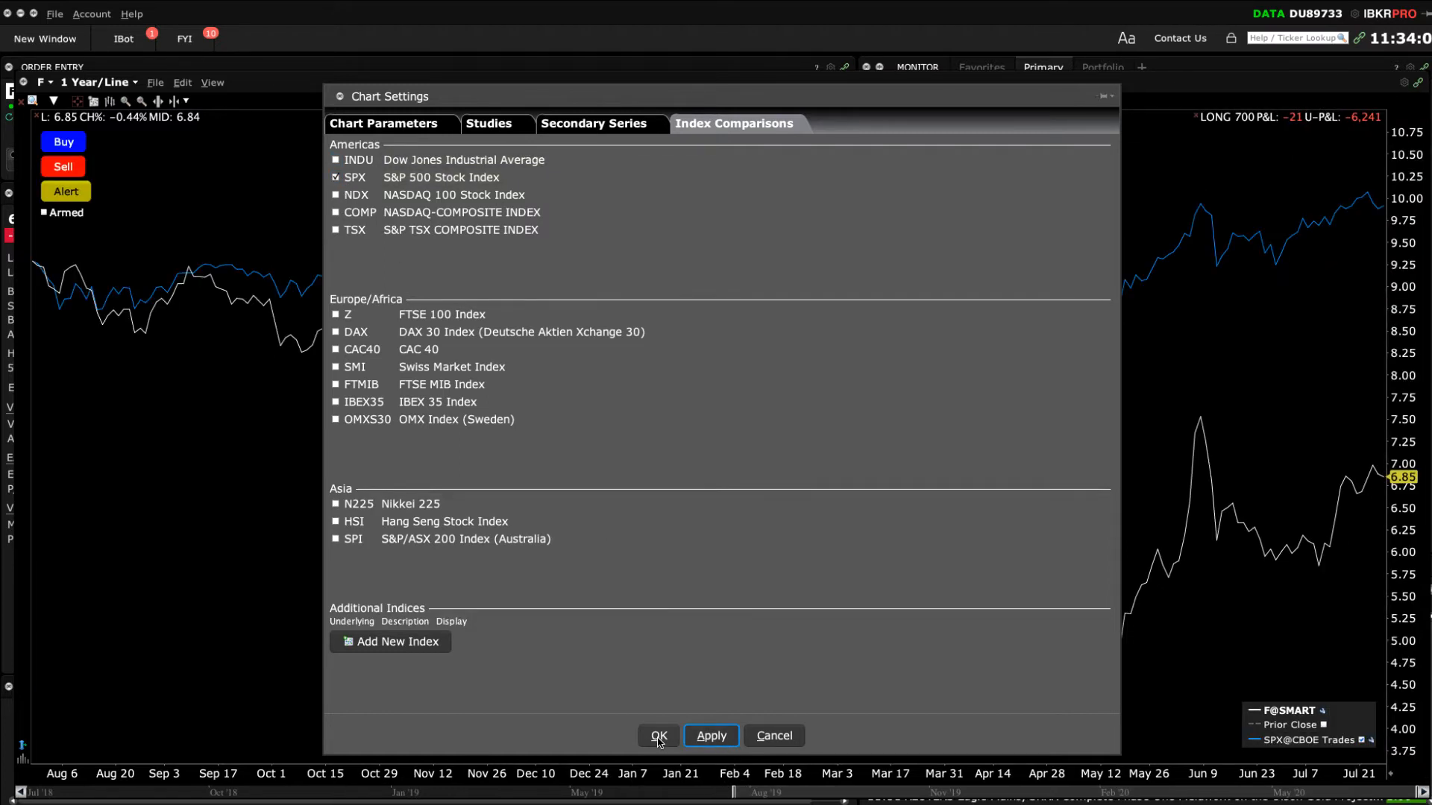
click(658, 735)
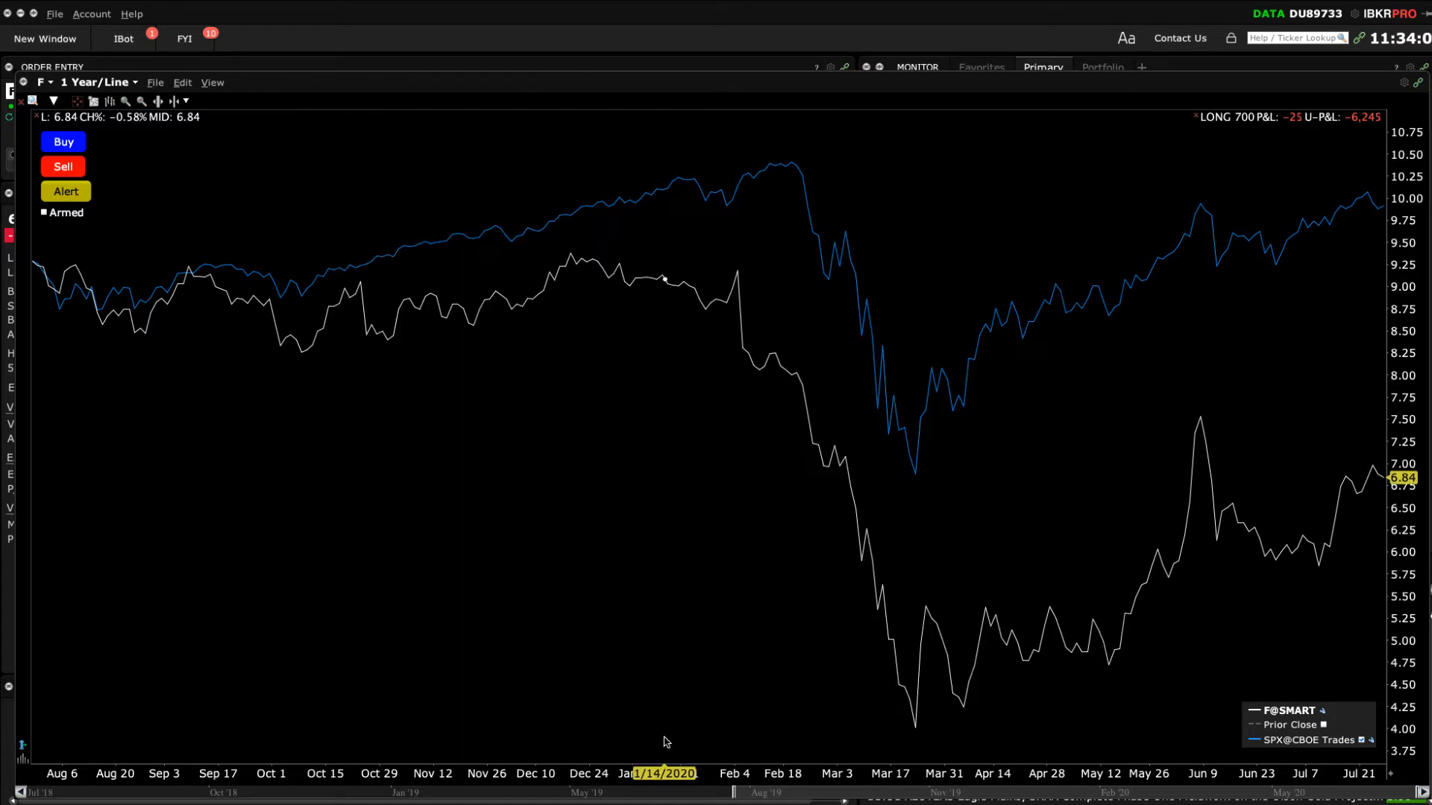
mouse_move(637, 596)
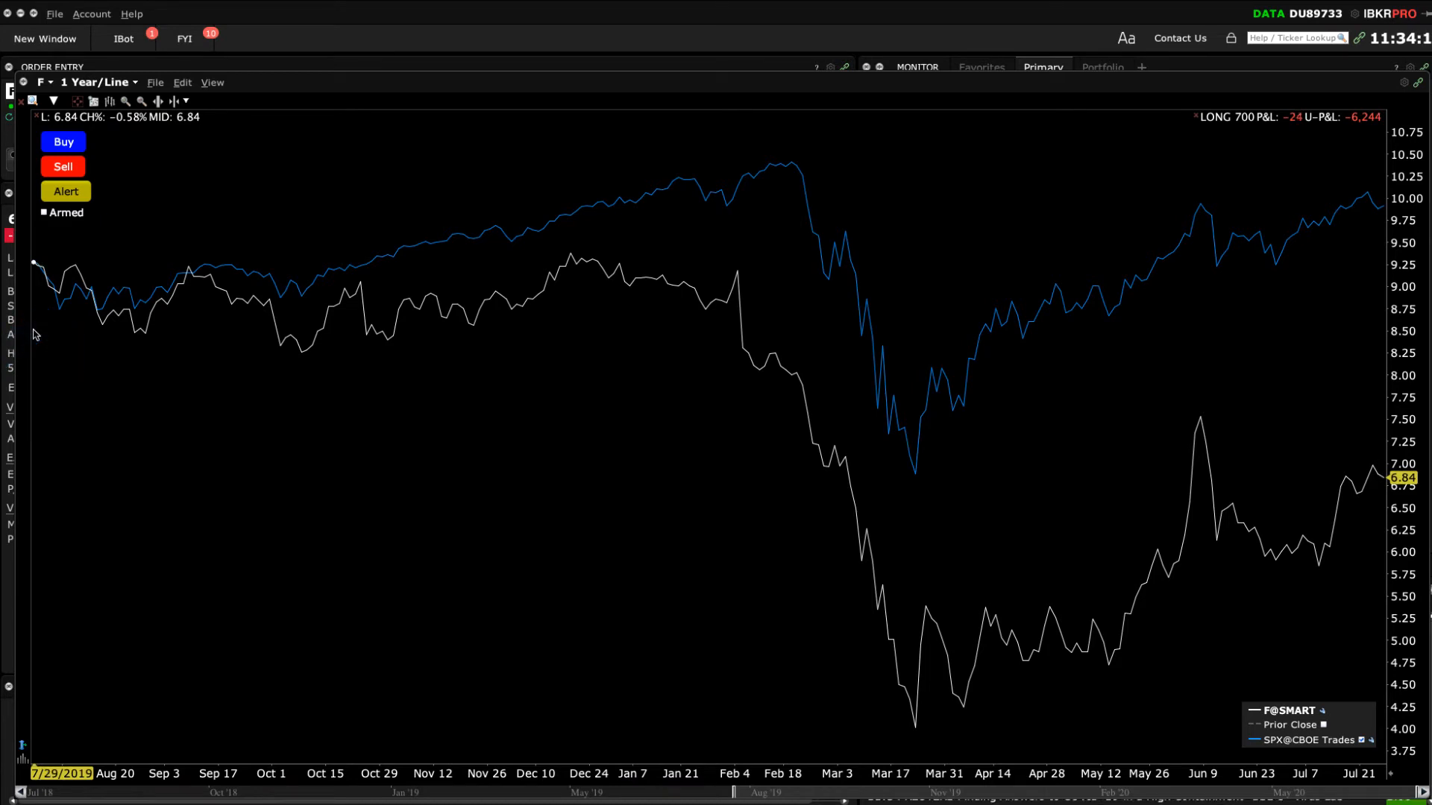
mouse_move(385, 547)
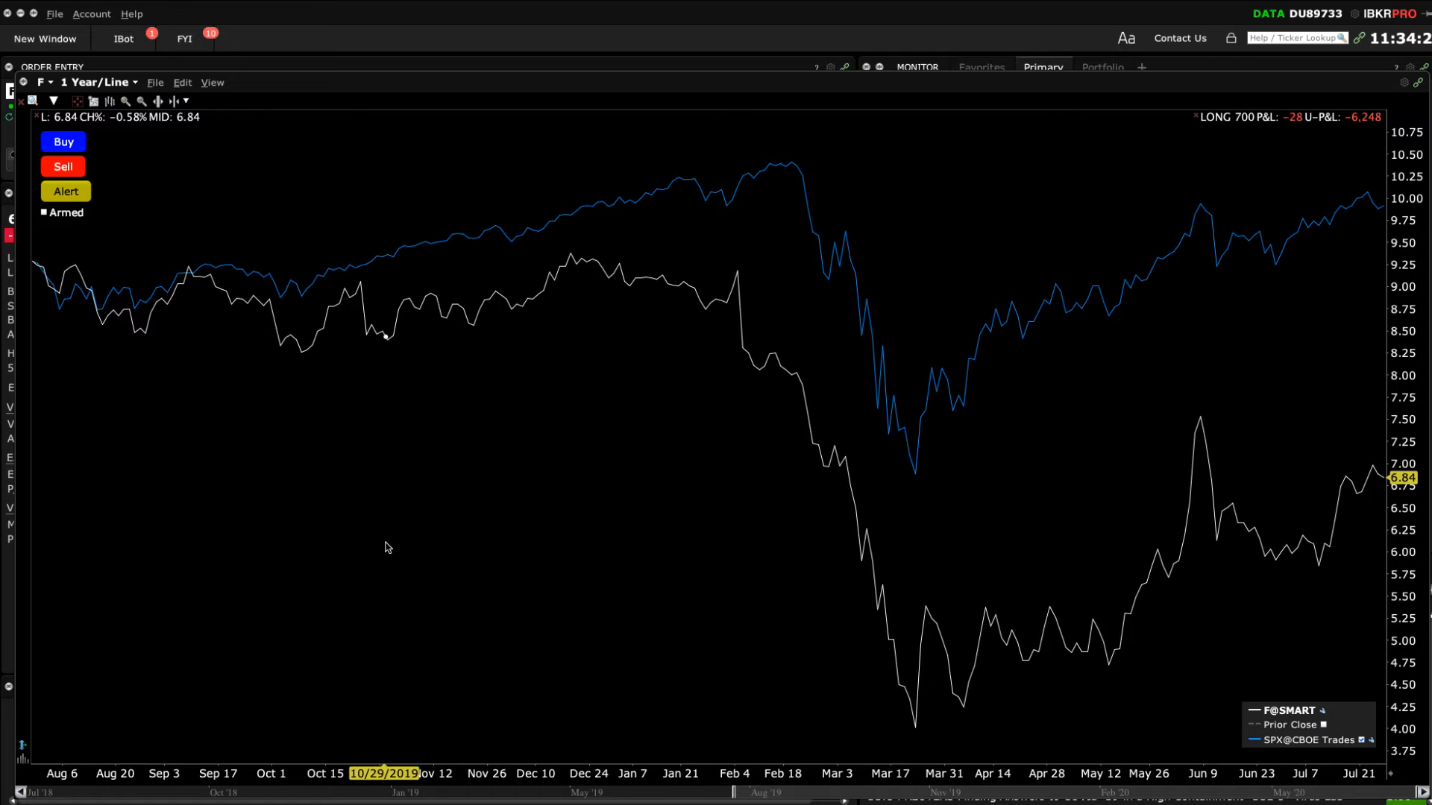
mouse_move(370, 520)
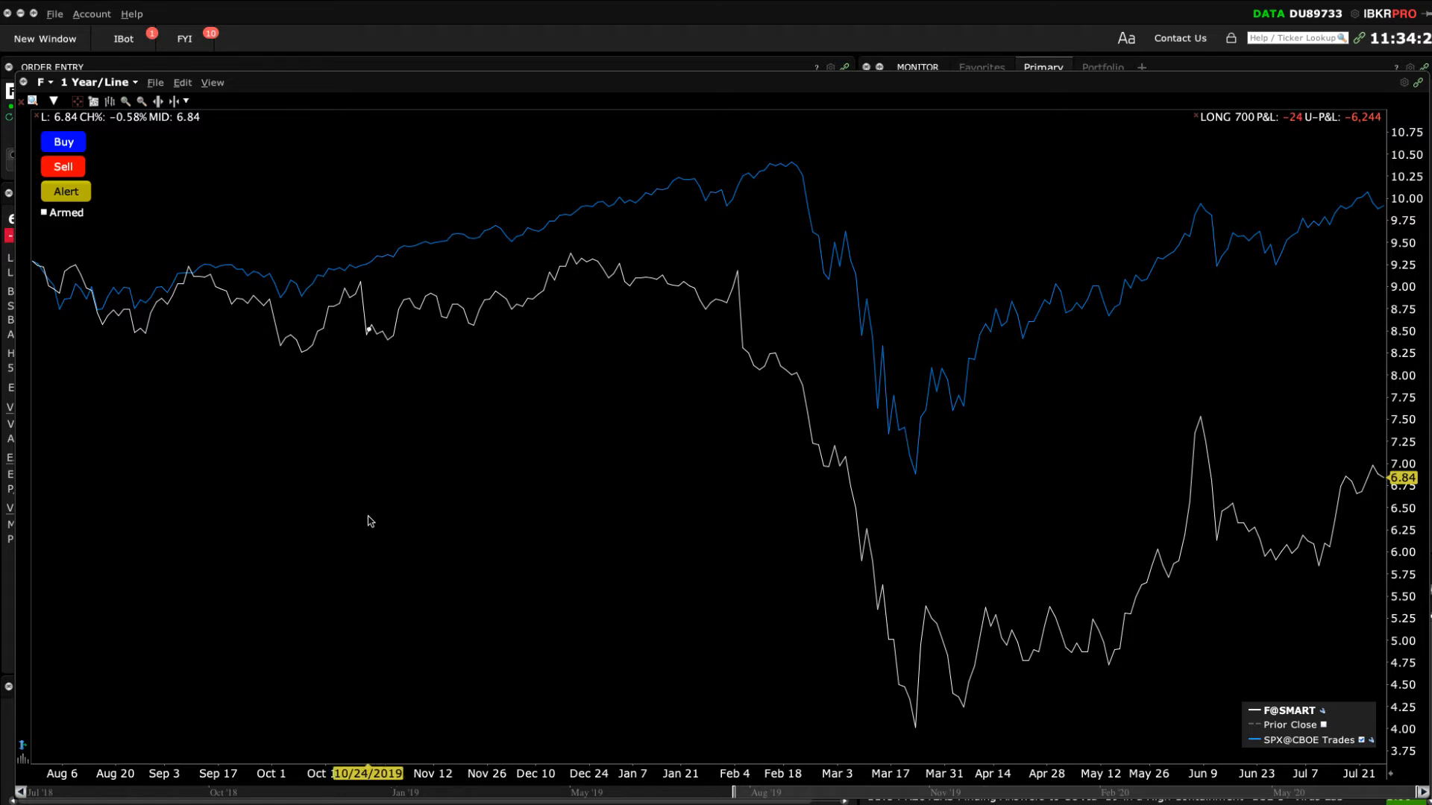
mouse_move(360, 501)
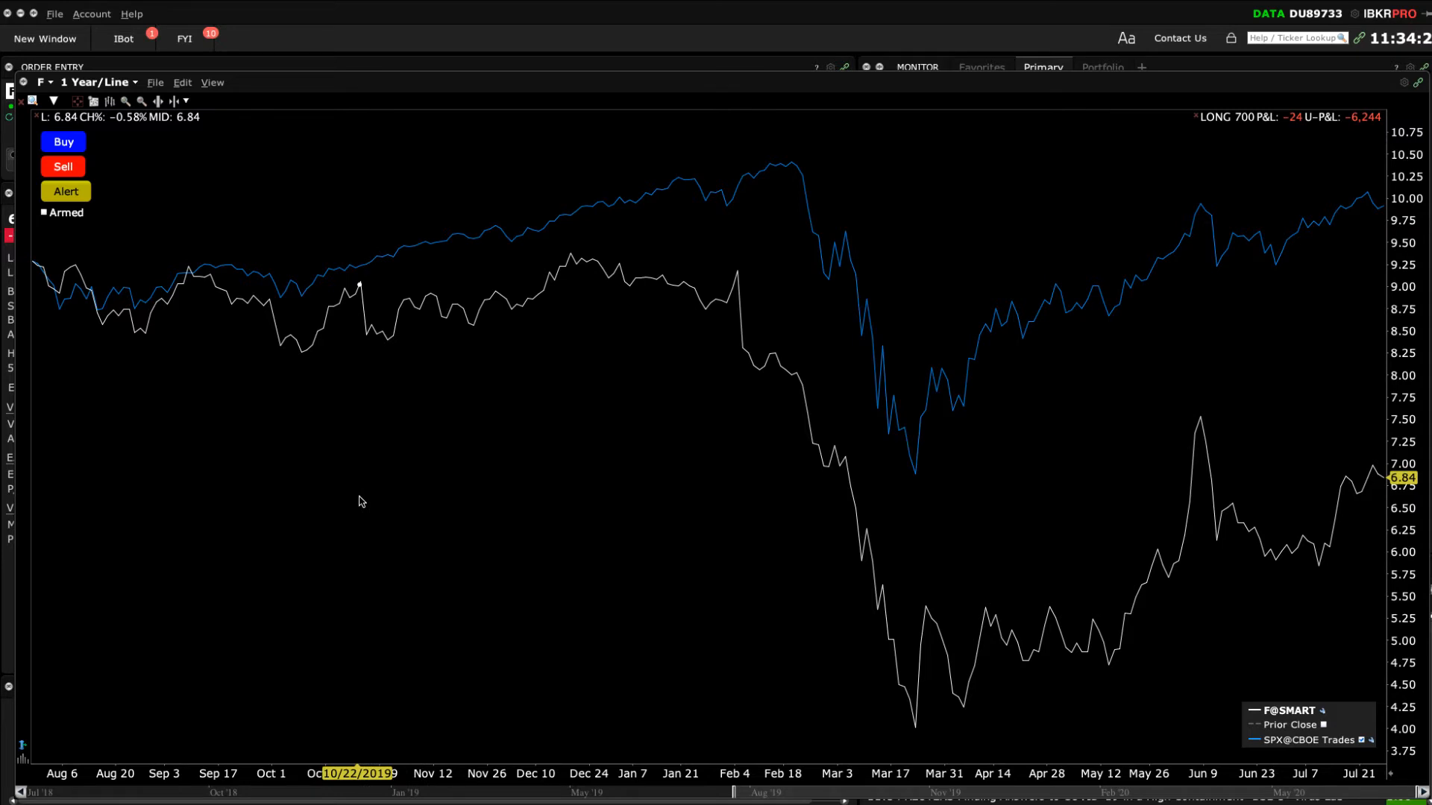
mouse_move(1367, 662)
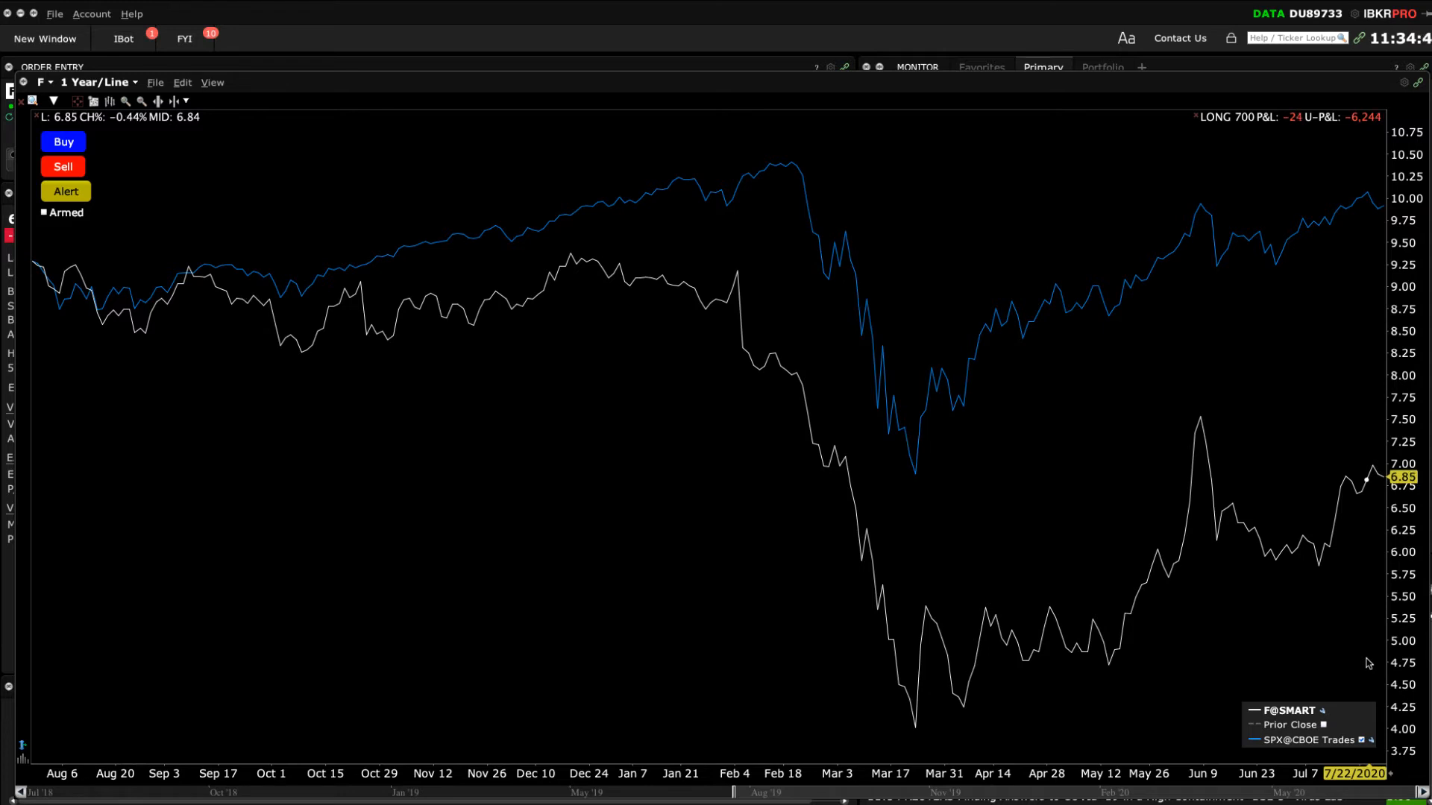
mouse_move(662, 394)
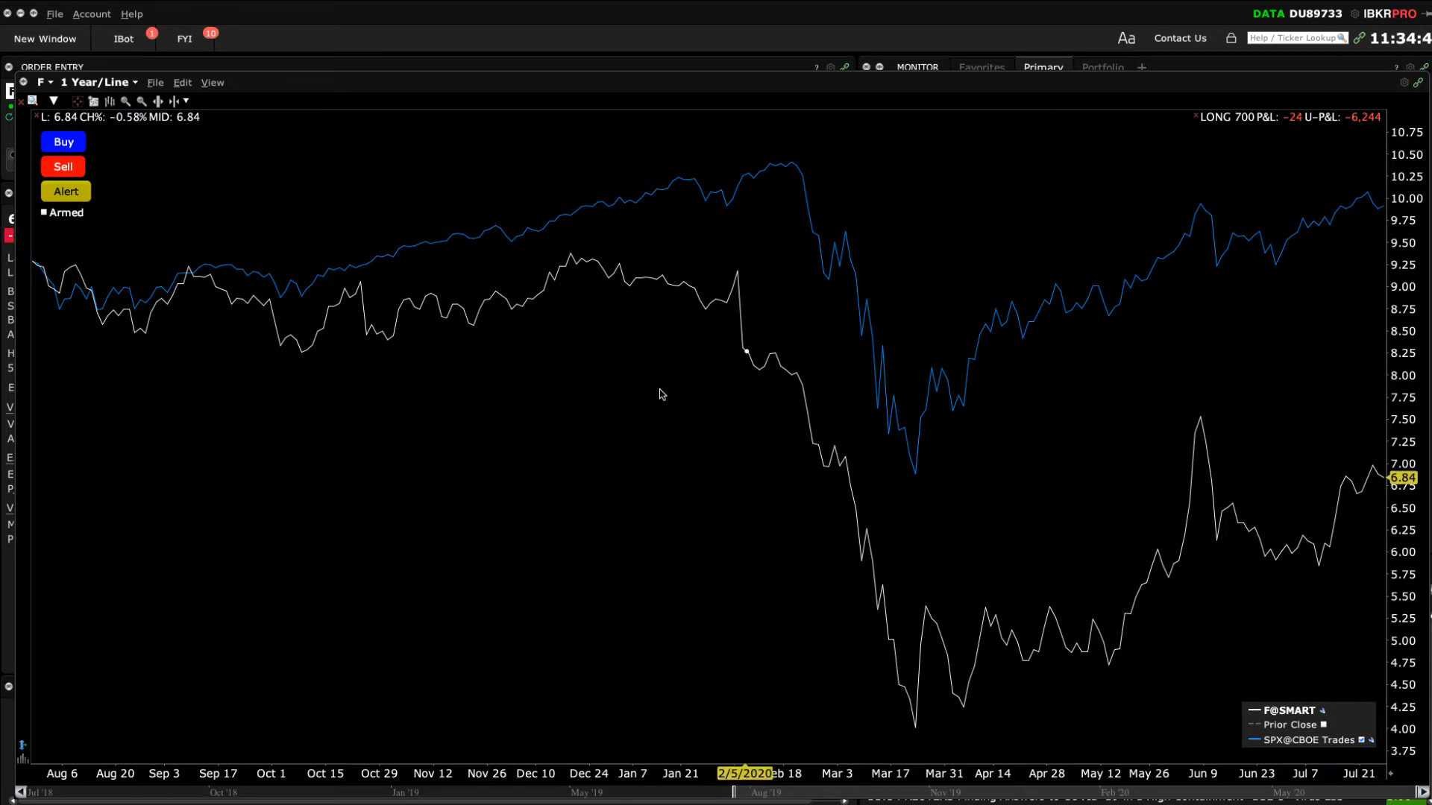
- Add VIX as a new displayed comparison index in the Index Comparisons settings
click(77, 100)
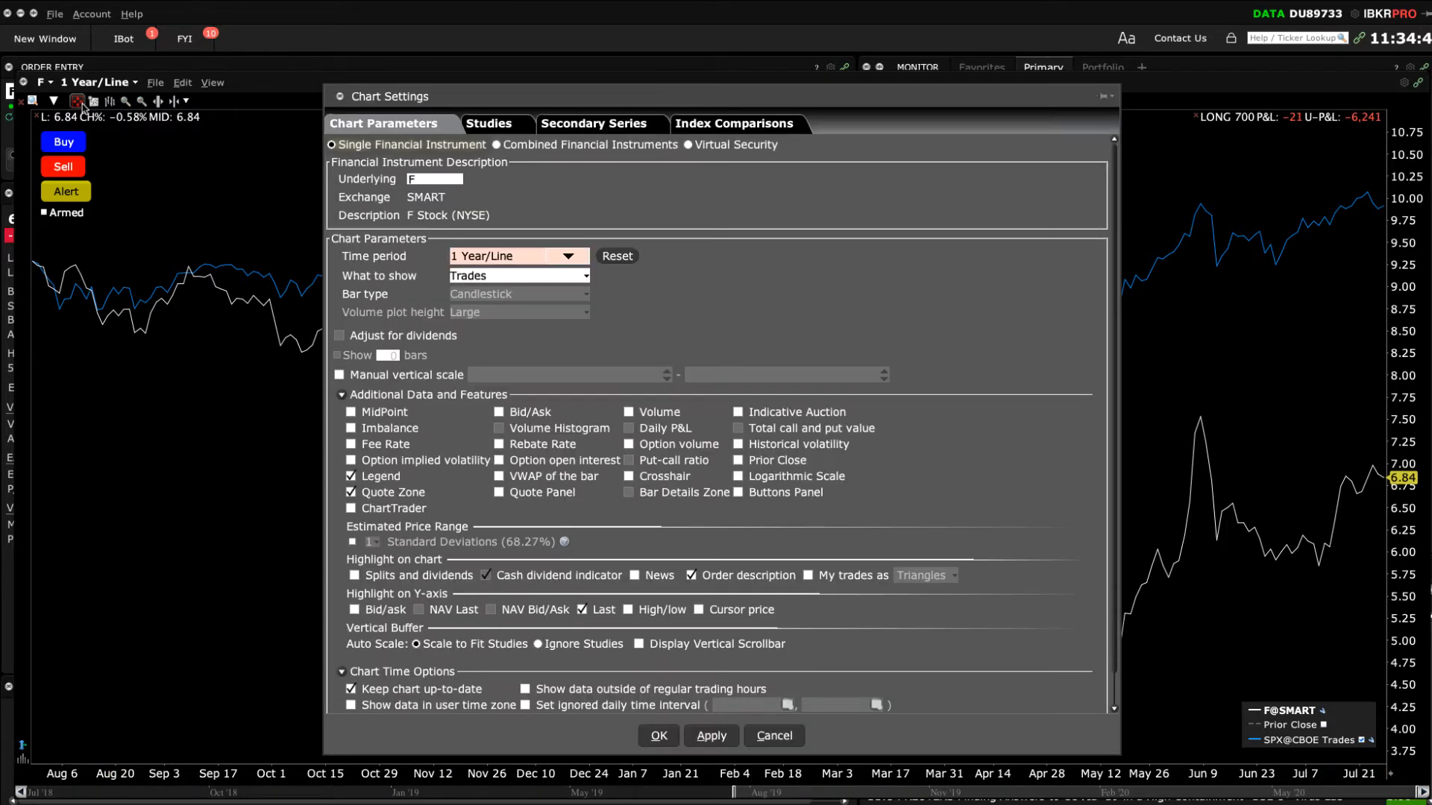
click(734, 124)
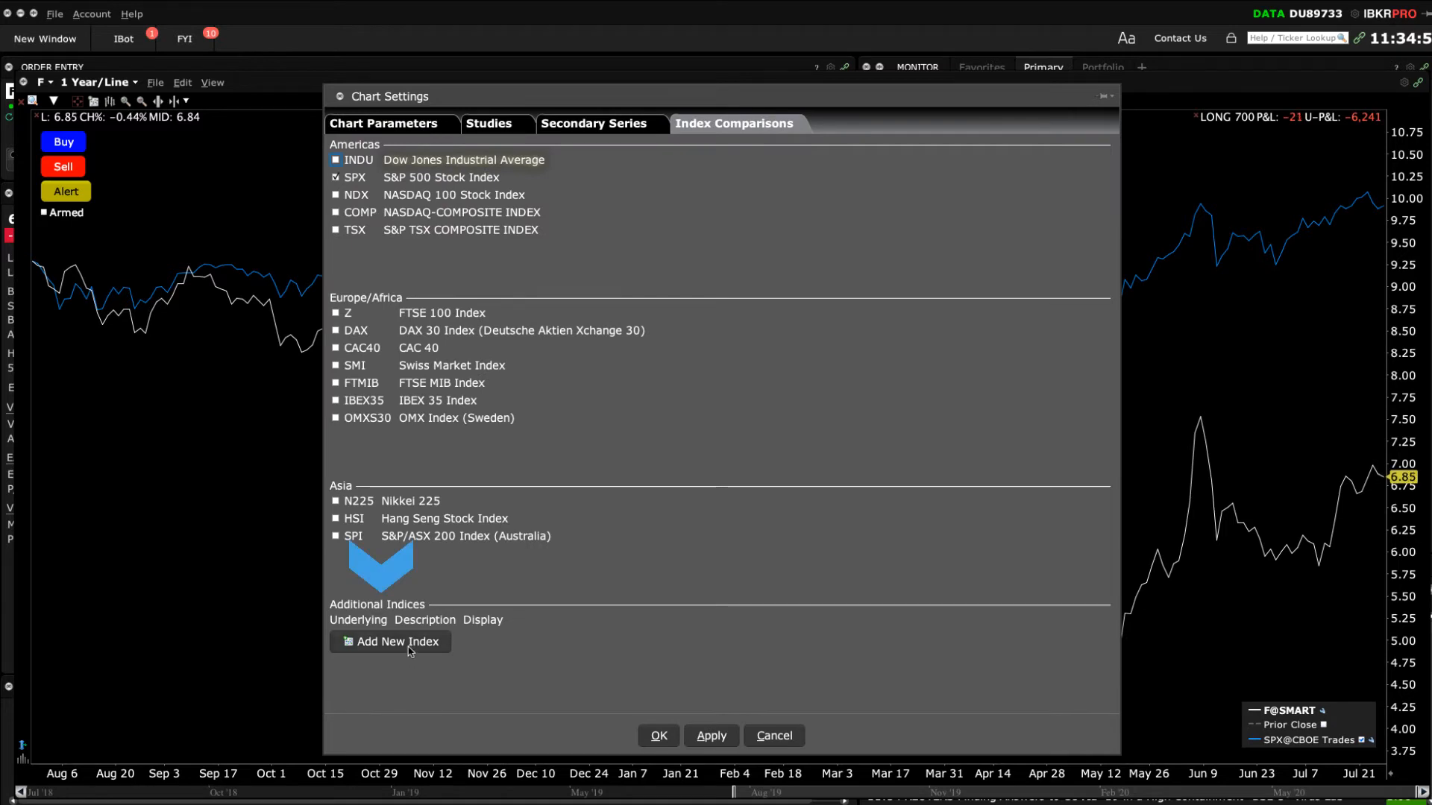
click(389, 642)
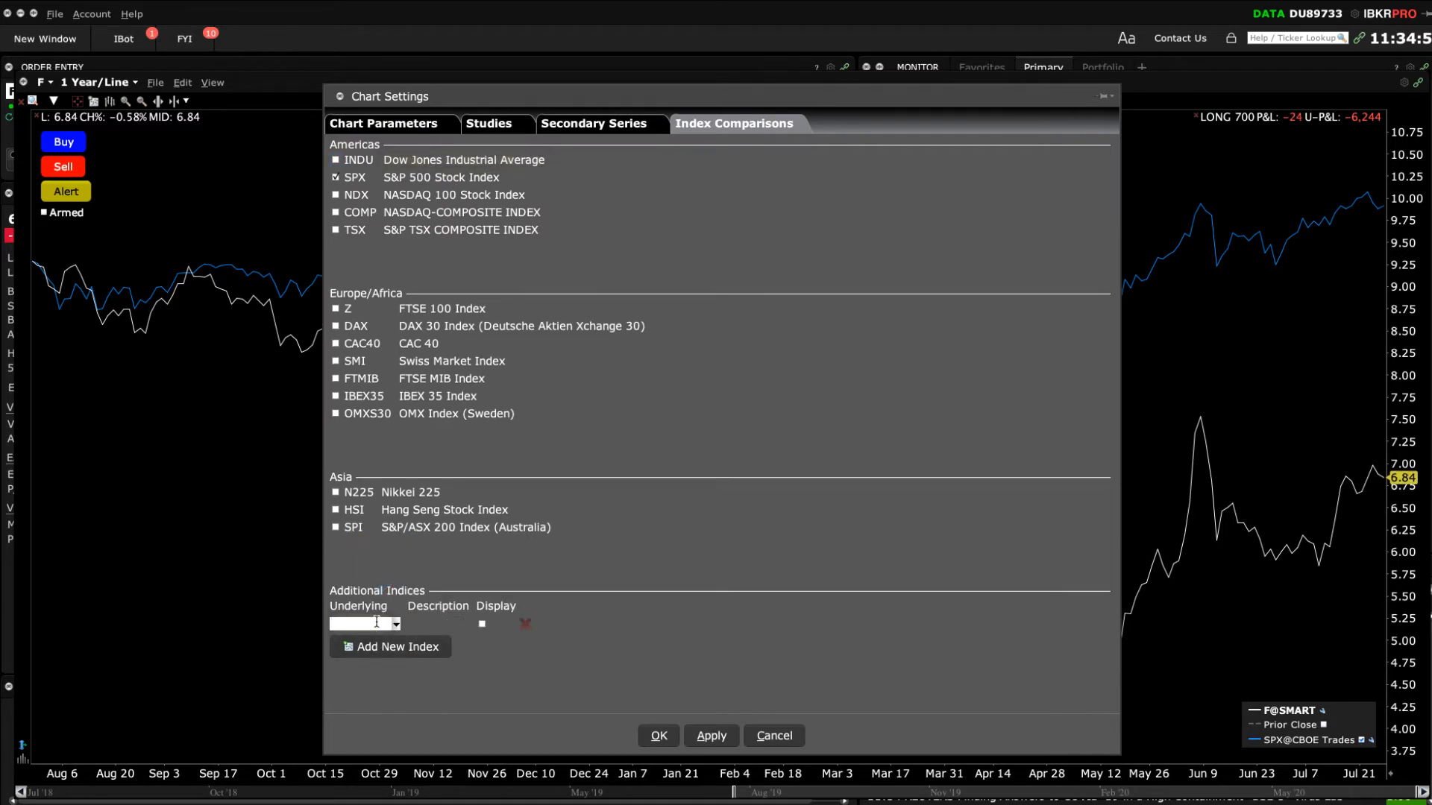
text(VIX INDEX)
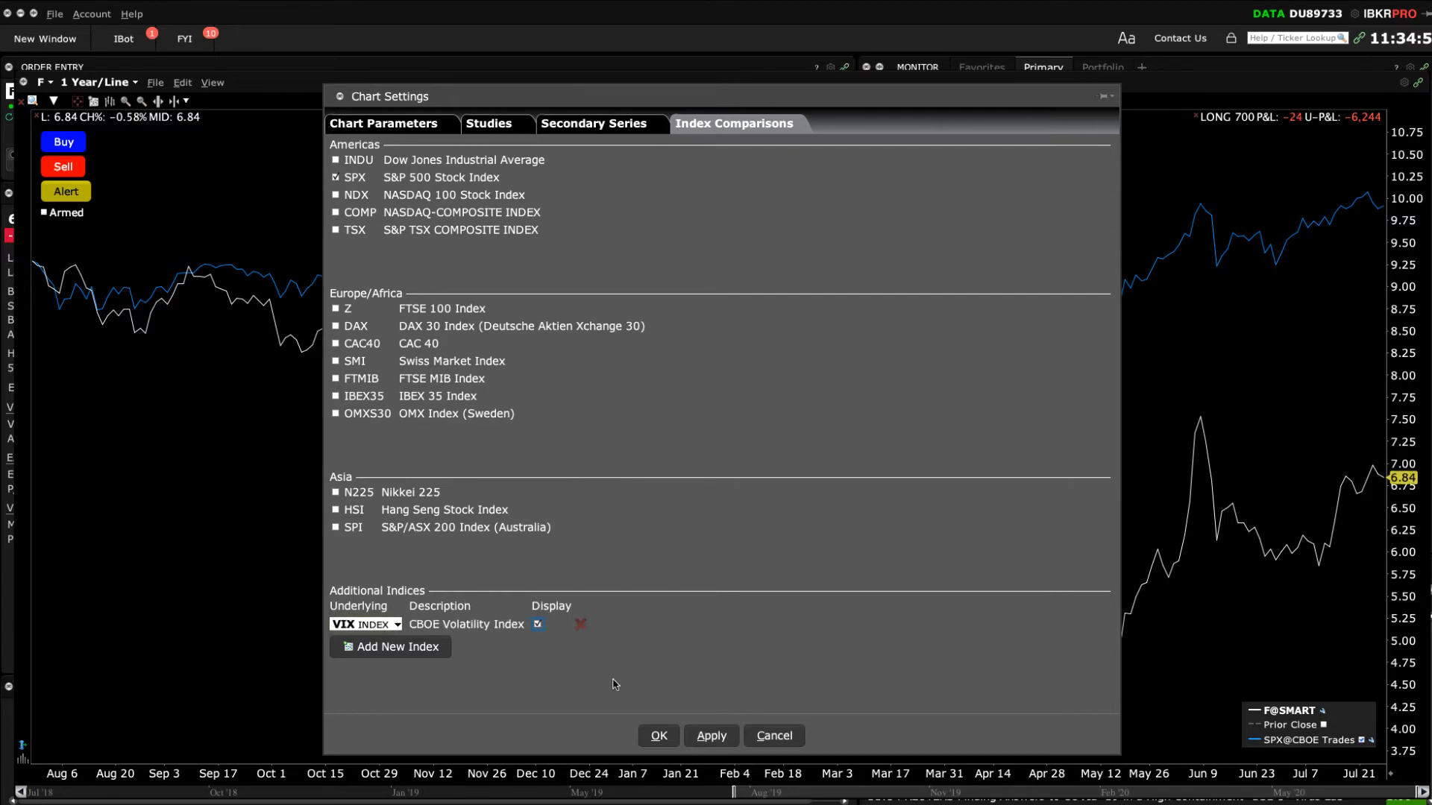
click(656, 735)
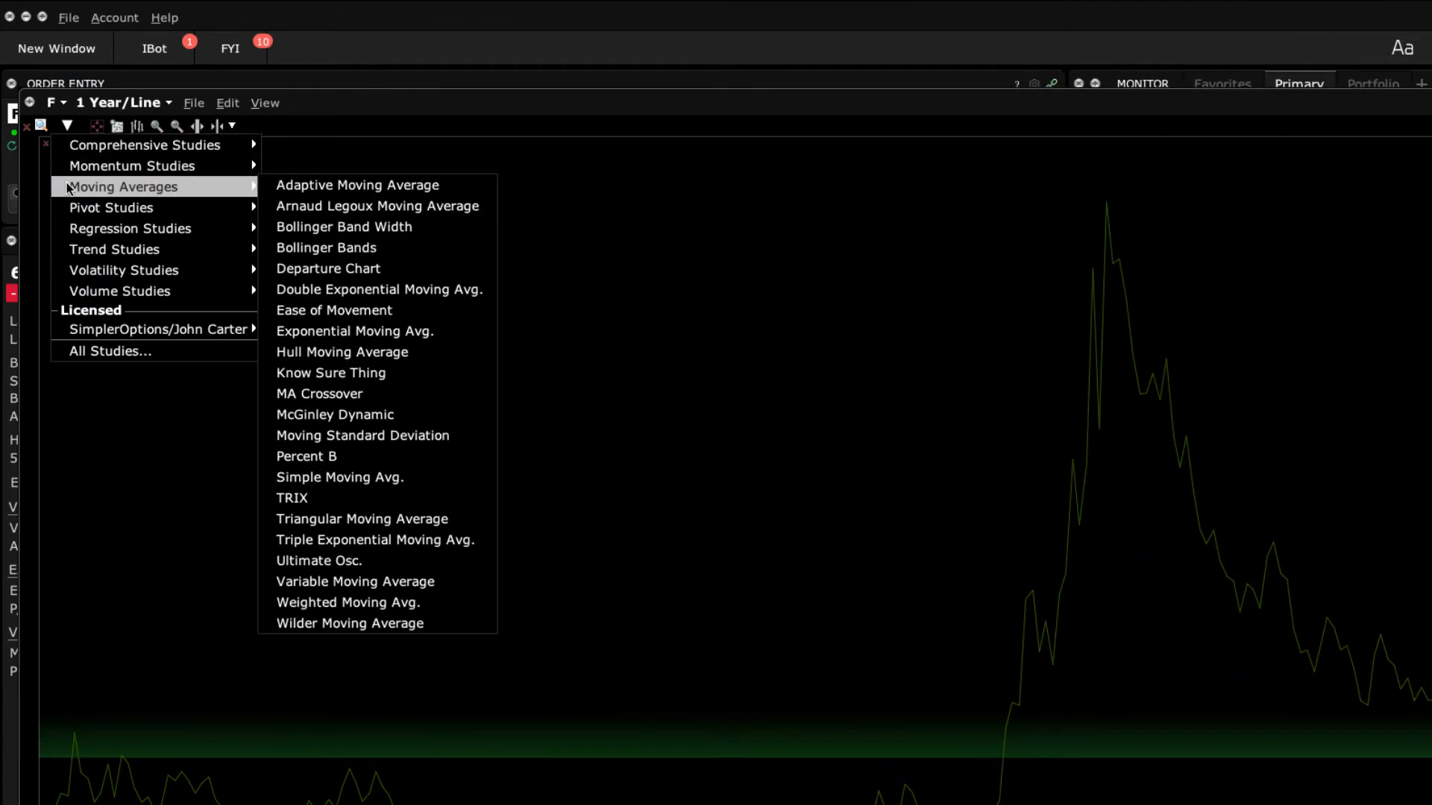
mouse_move(130, 228)
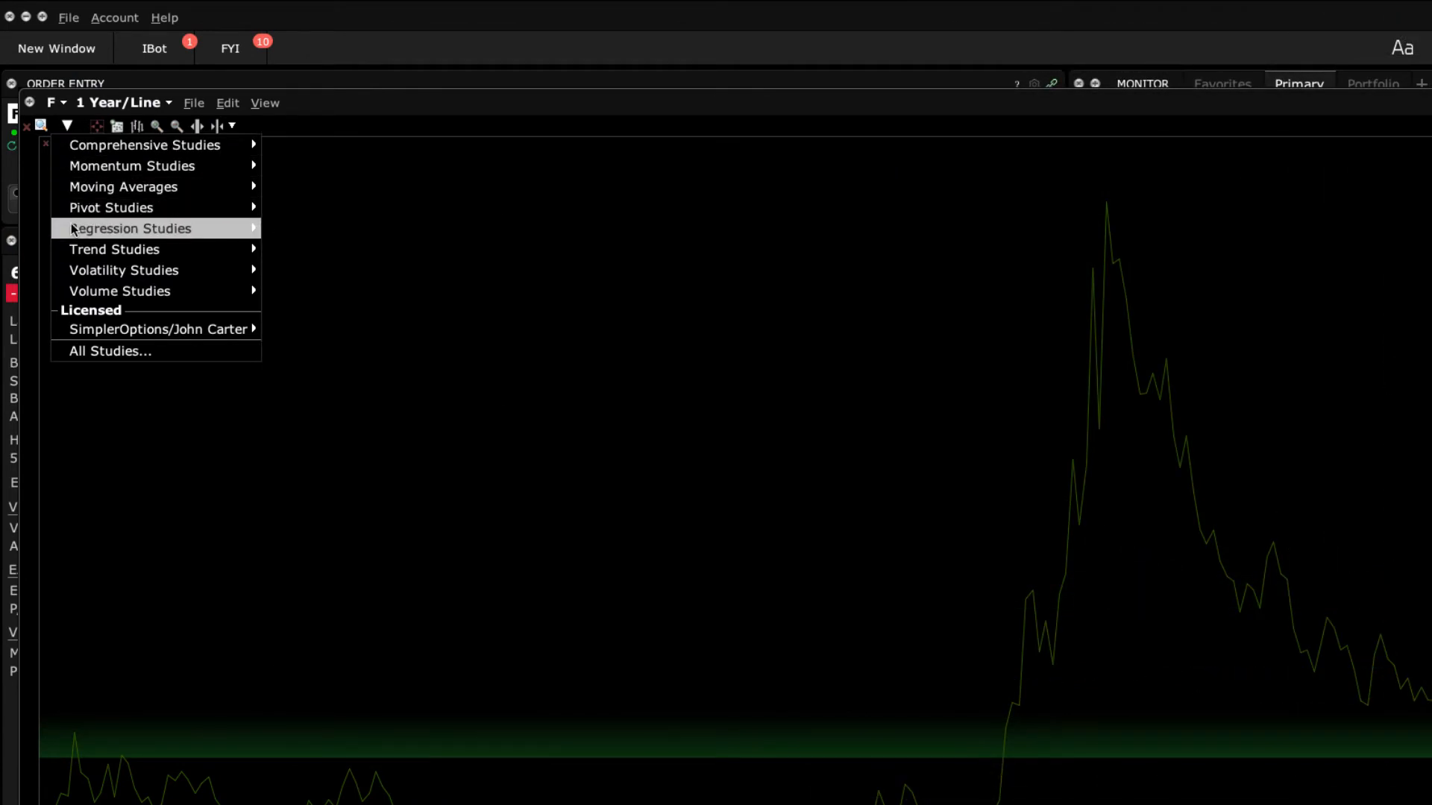
mouse_move(115, 249)
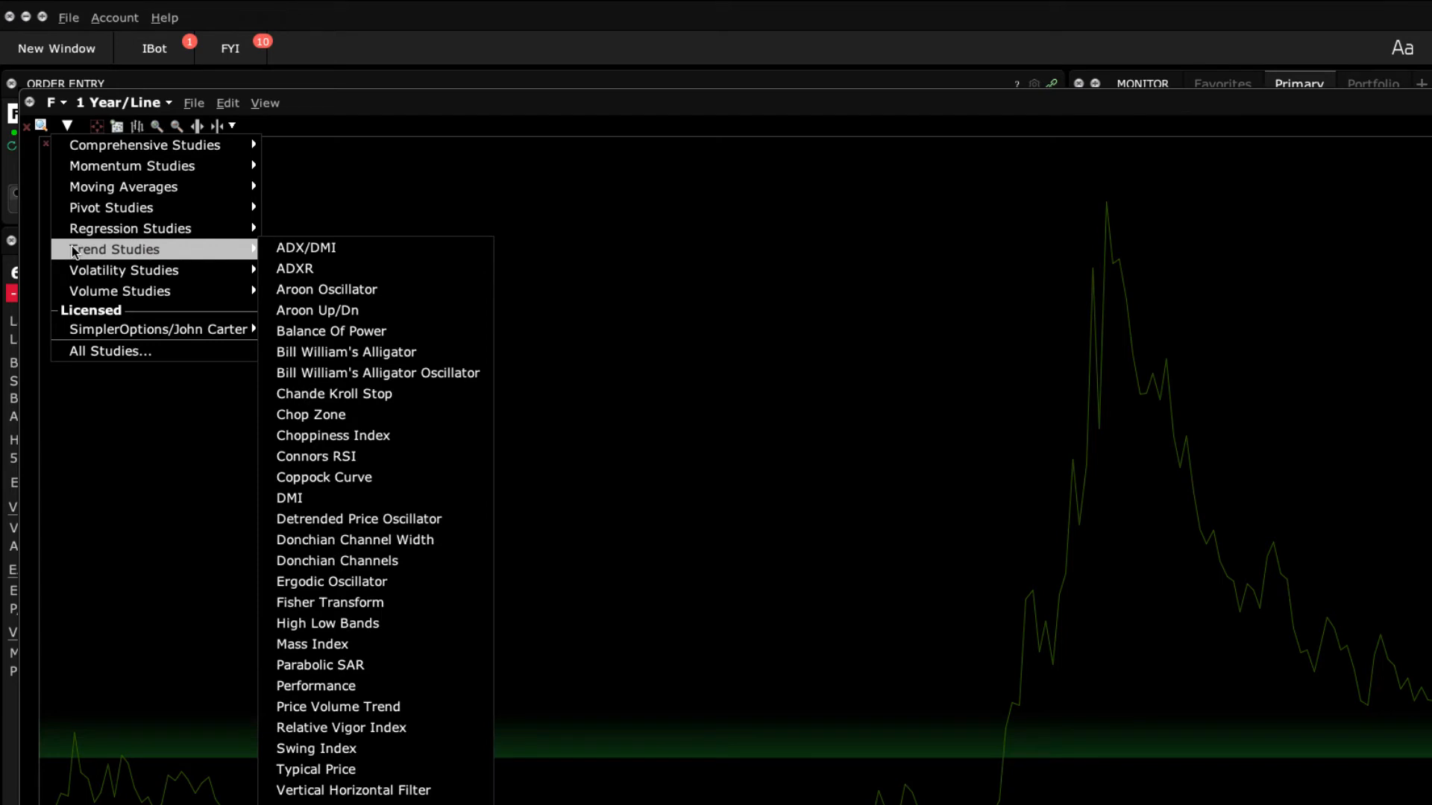
mouse_move(109, 351)
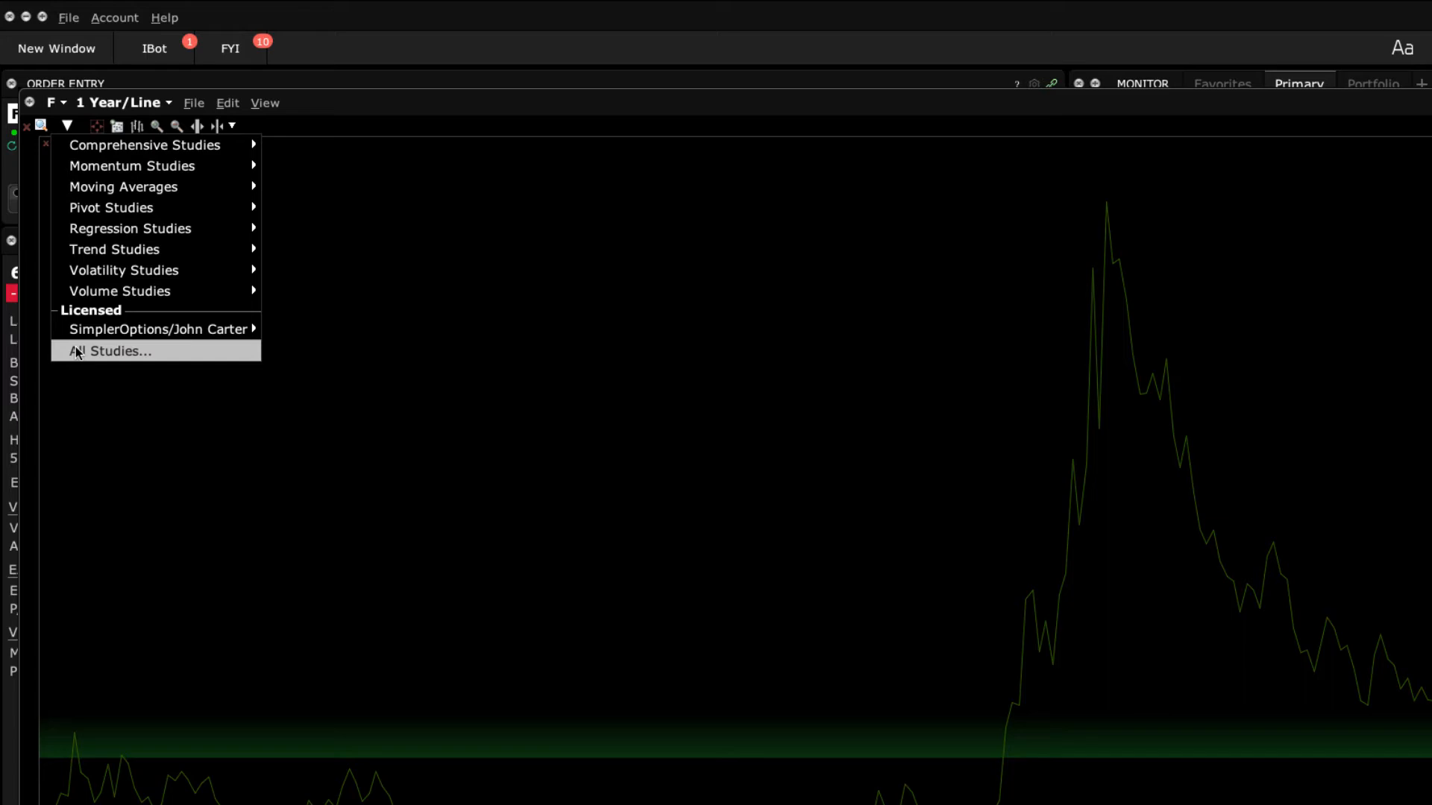
- Bring up the All Studies list from the studies dropdown
click(110, 350)
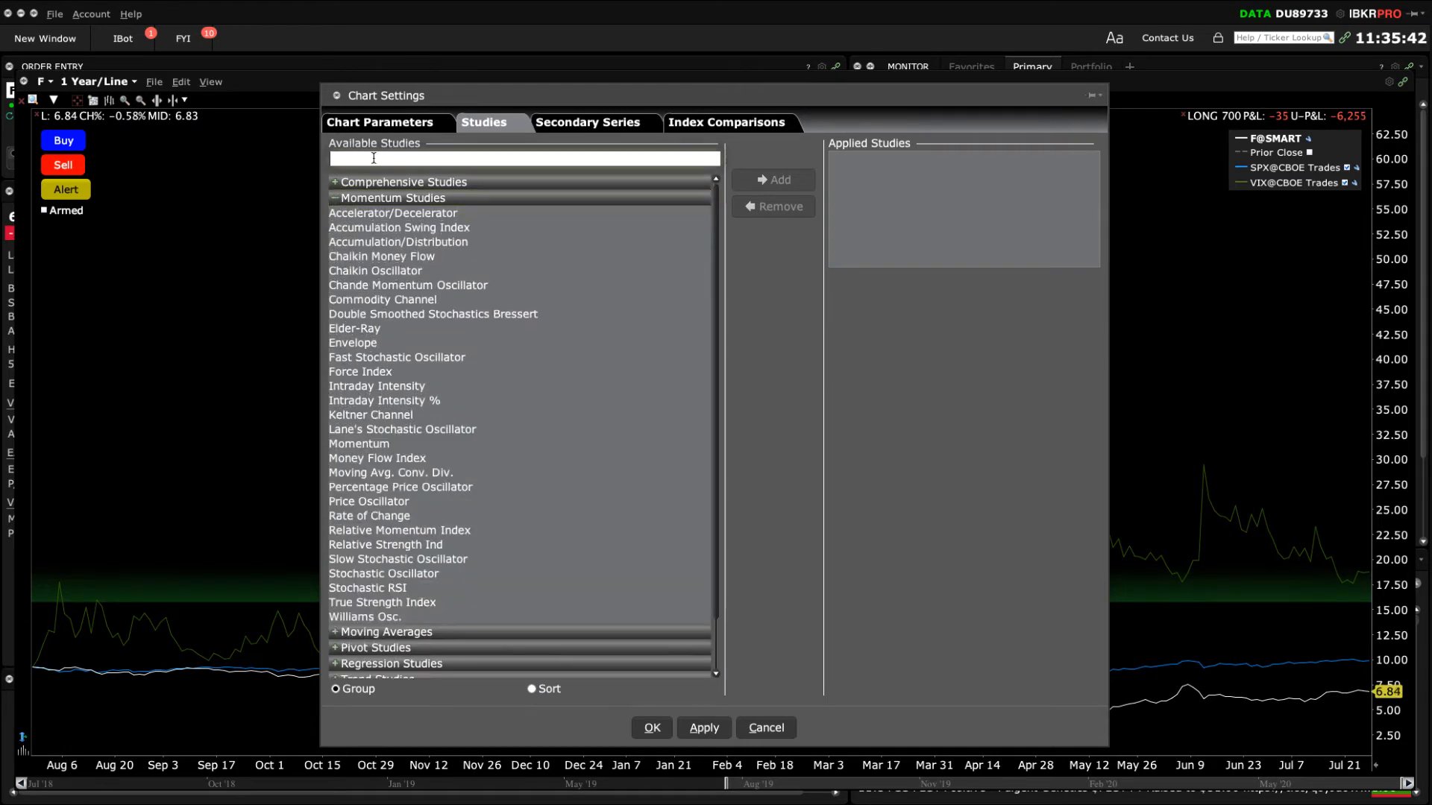
- Filter studies by 'simple' and add Simple Moving Avg. to the Ford chart twice
text(Si)
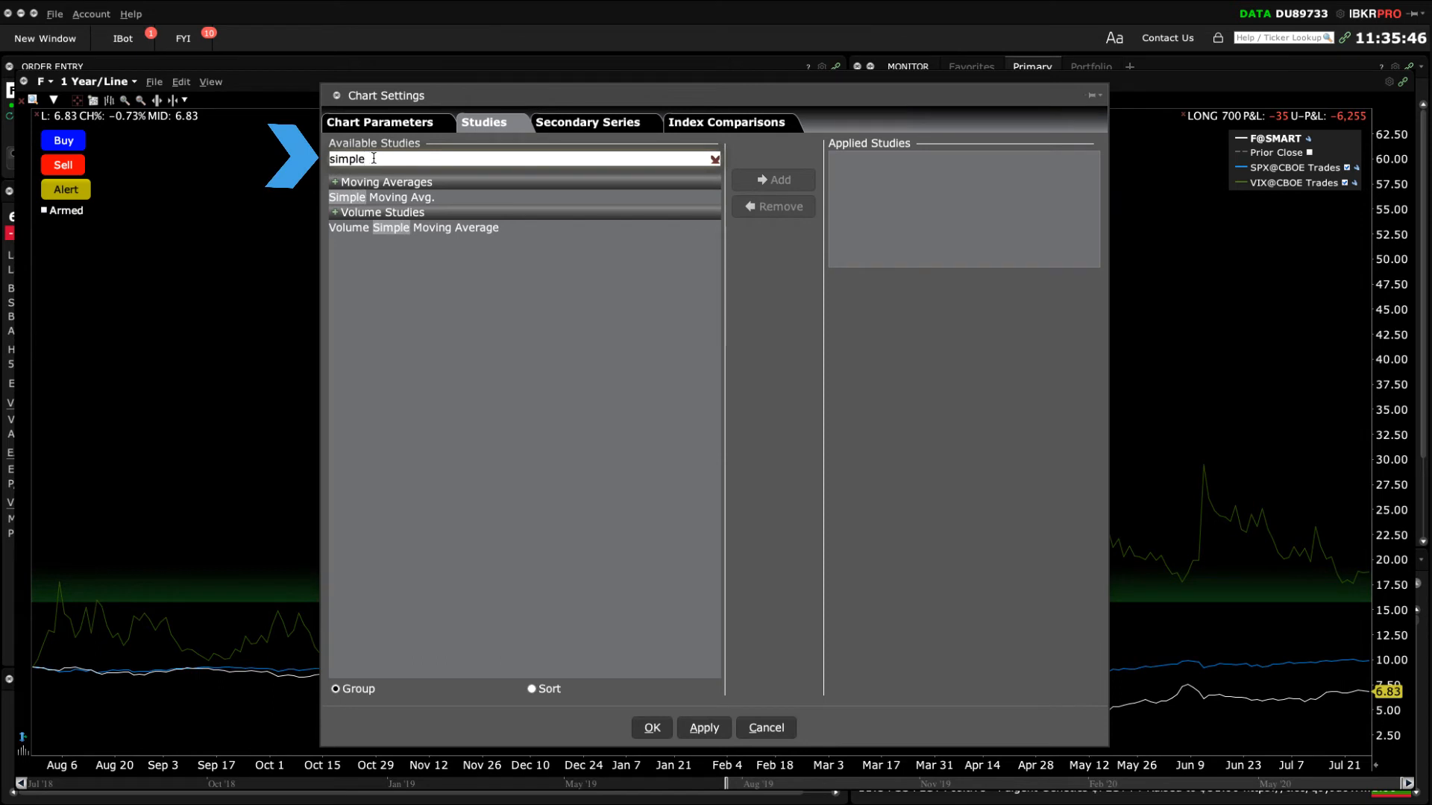
click(382, 196)
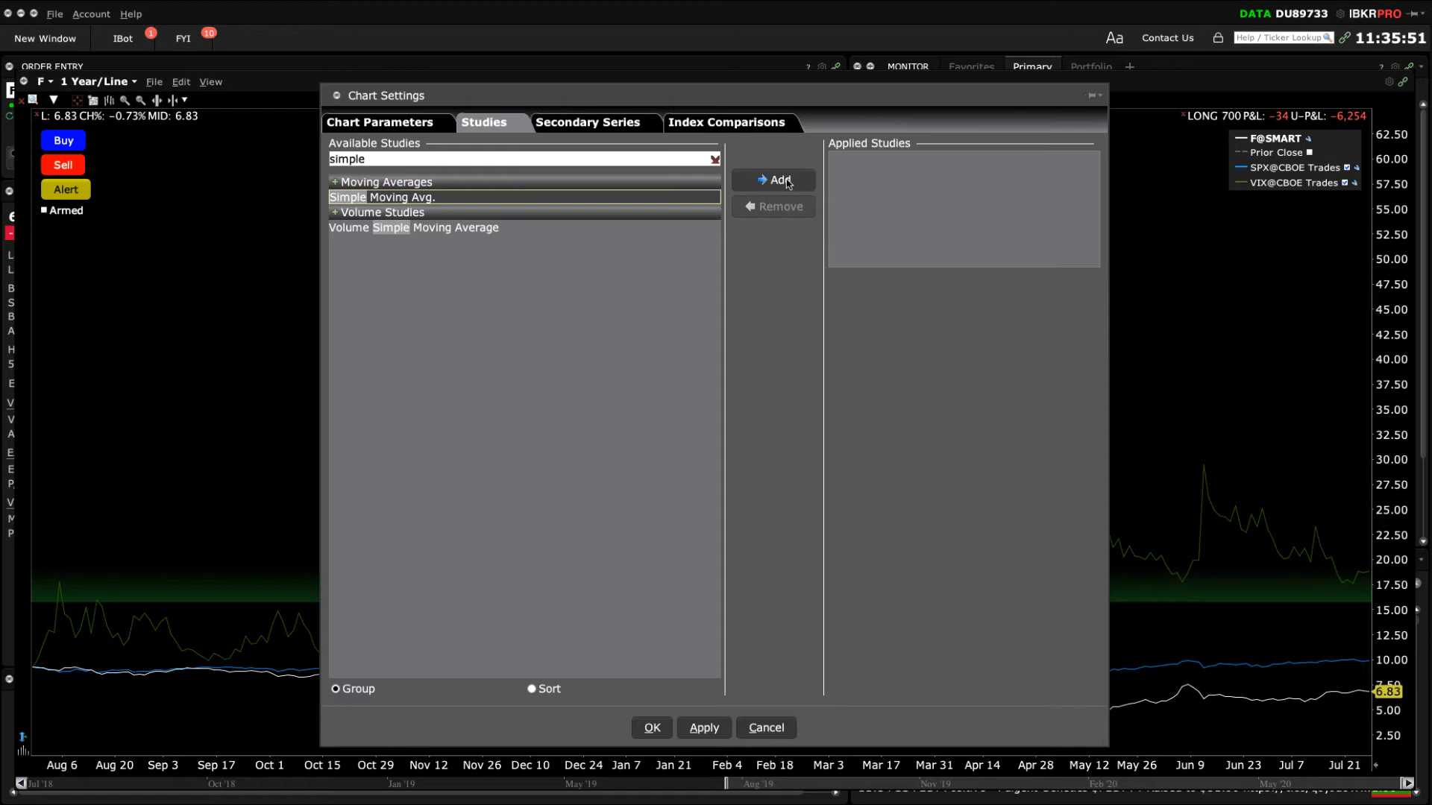
click(771, 179)
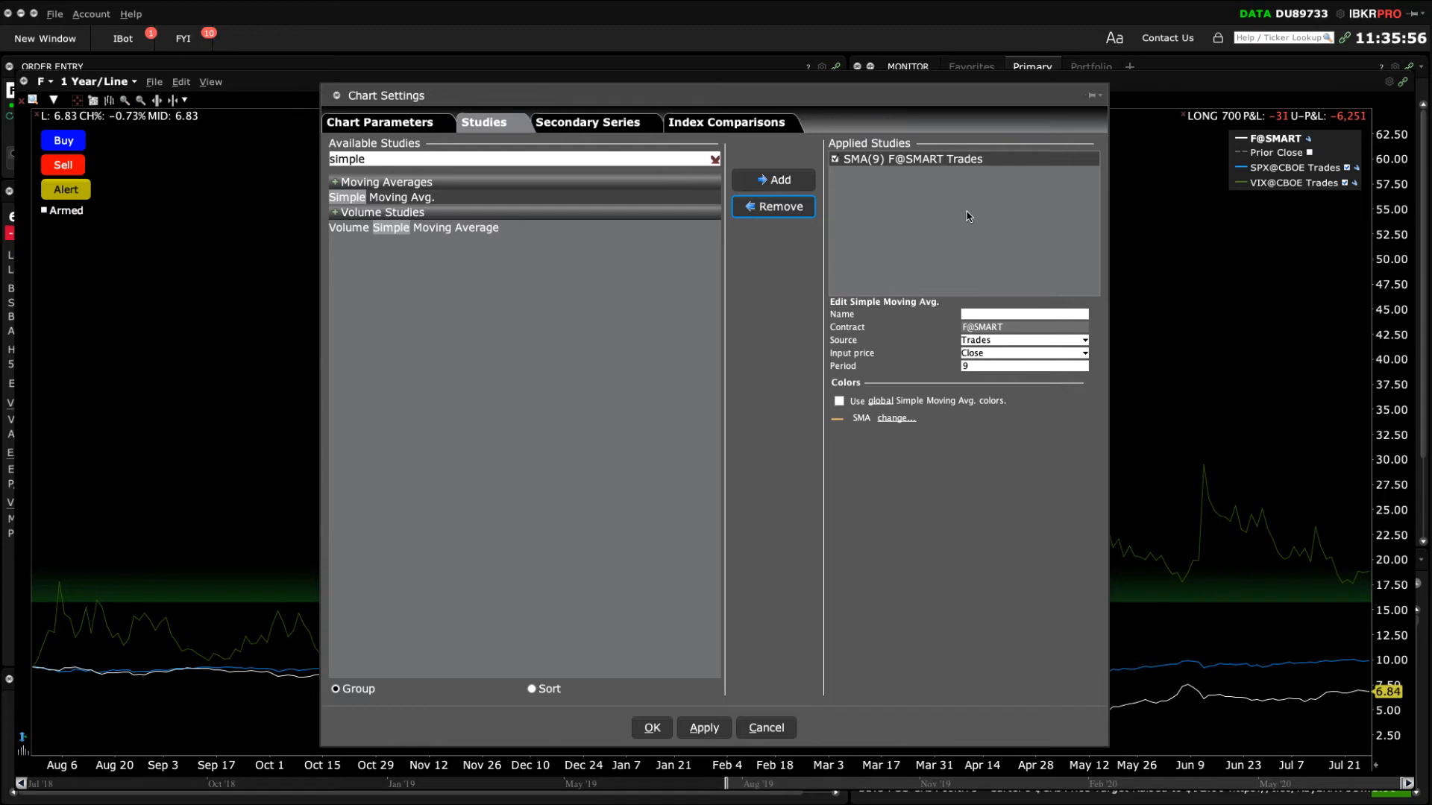
mouse_move(778, 179)
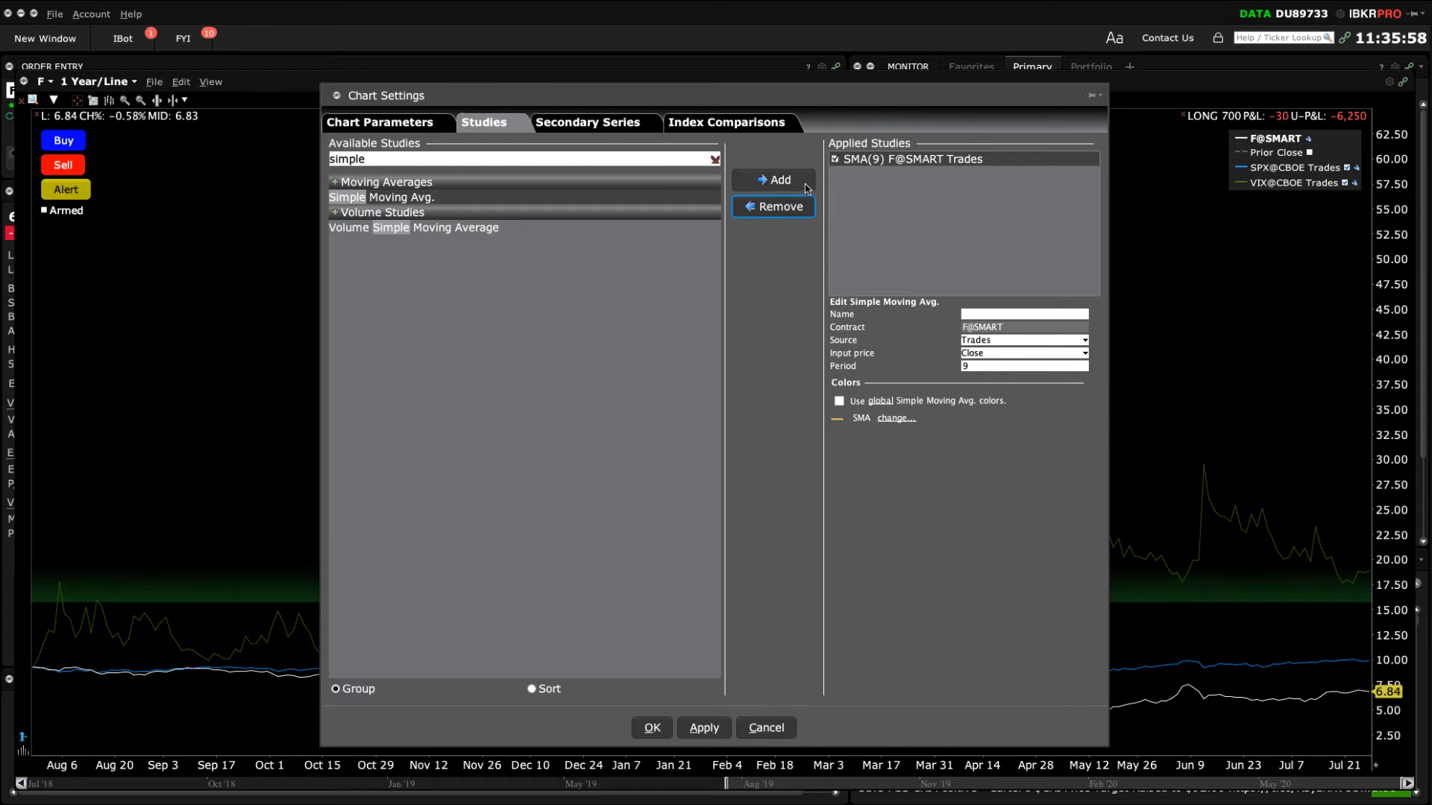
click(773, 180)
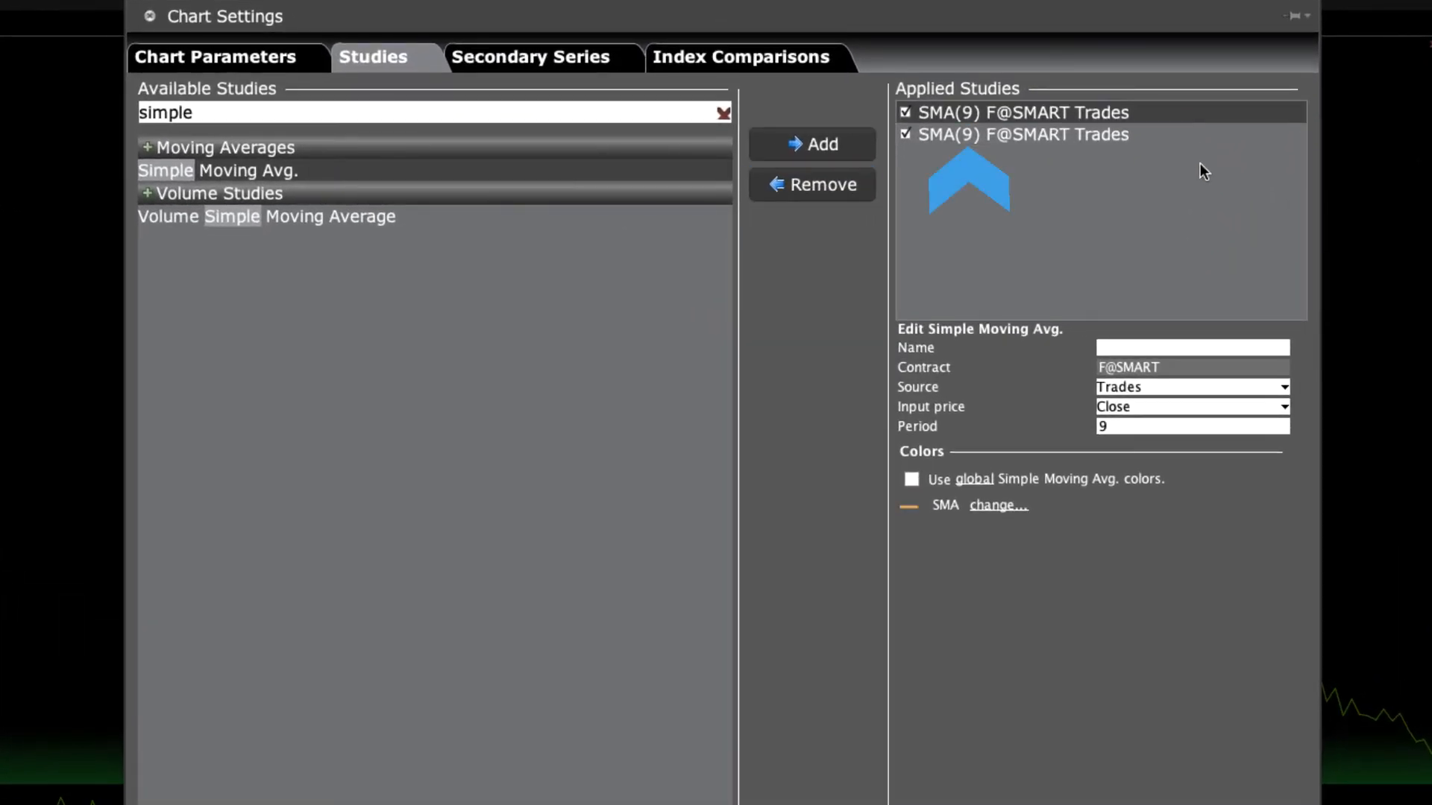
mouse_move(1036, 173)
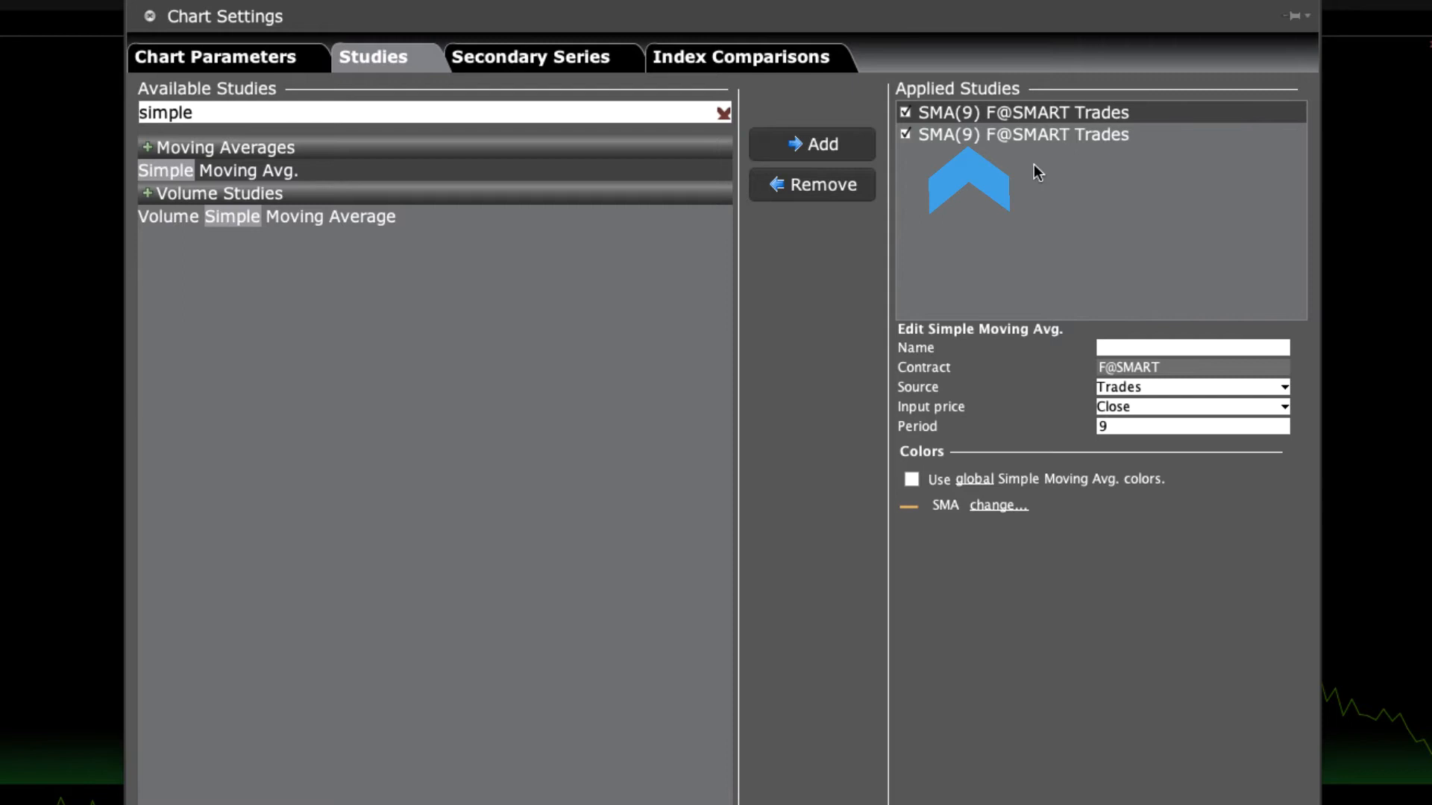
mouse_move(1172, 198)
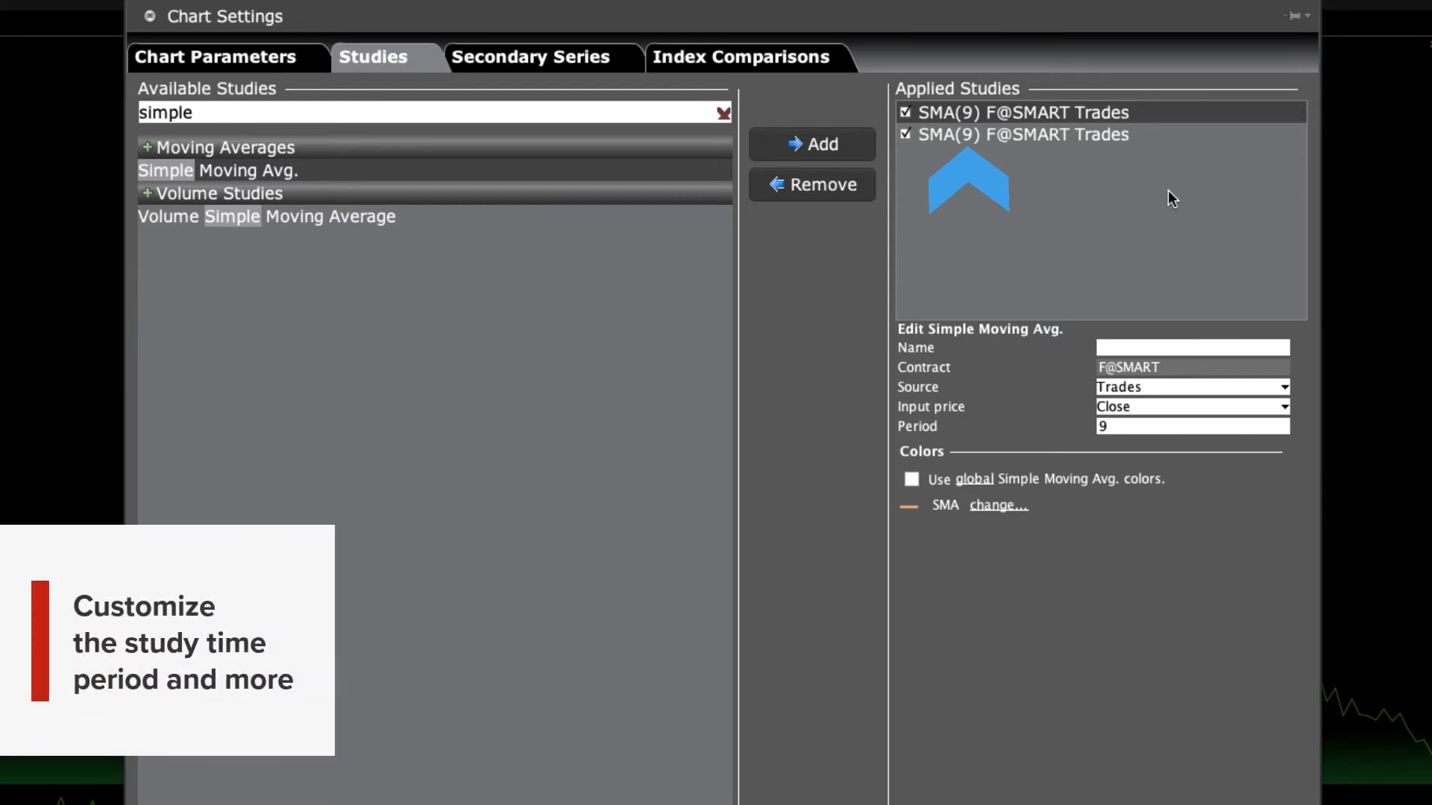
- Set the two moving averages to 10 and 50 periods, then review the SMA(10) settings
click(1187, 426)
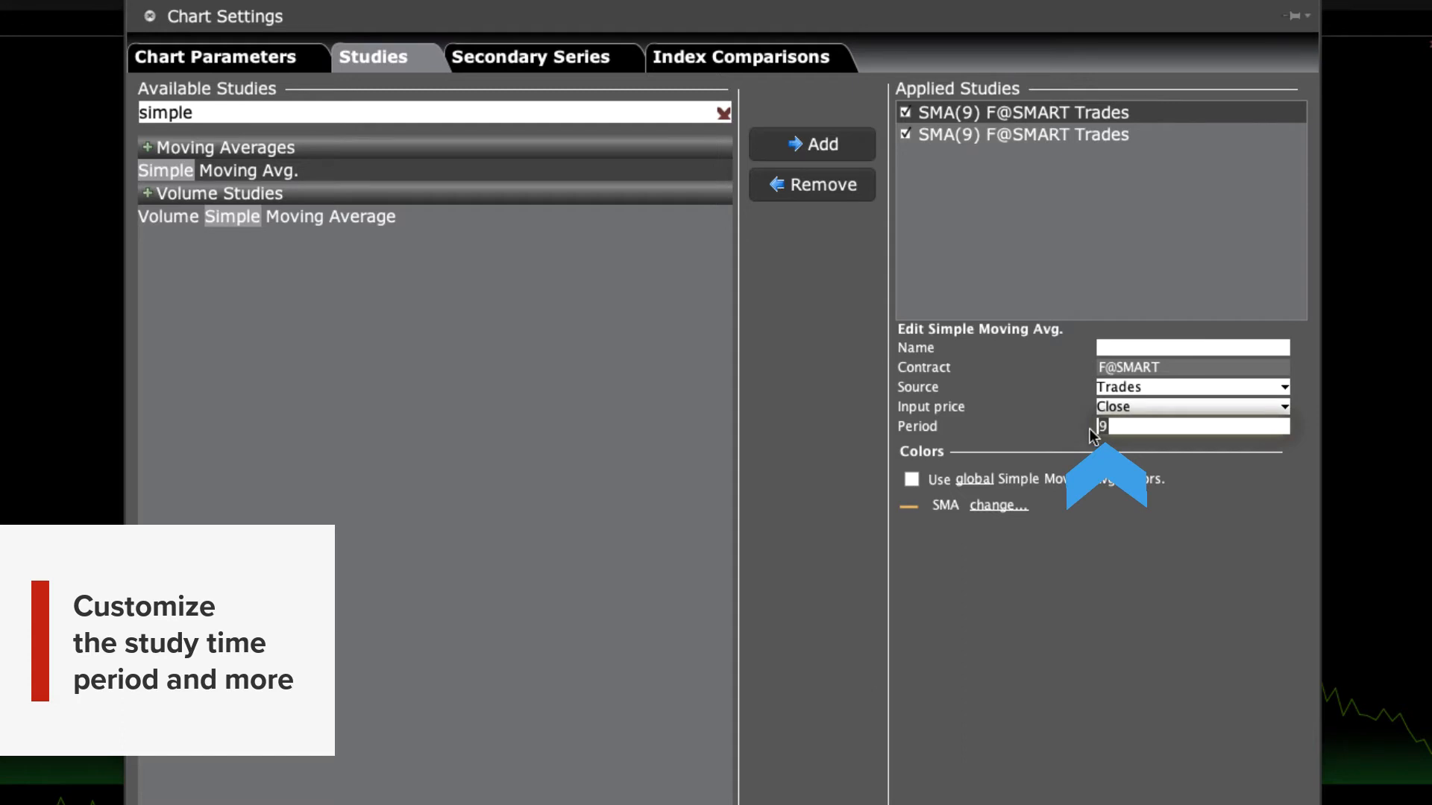
text(10)
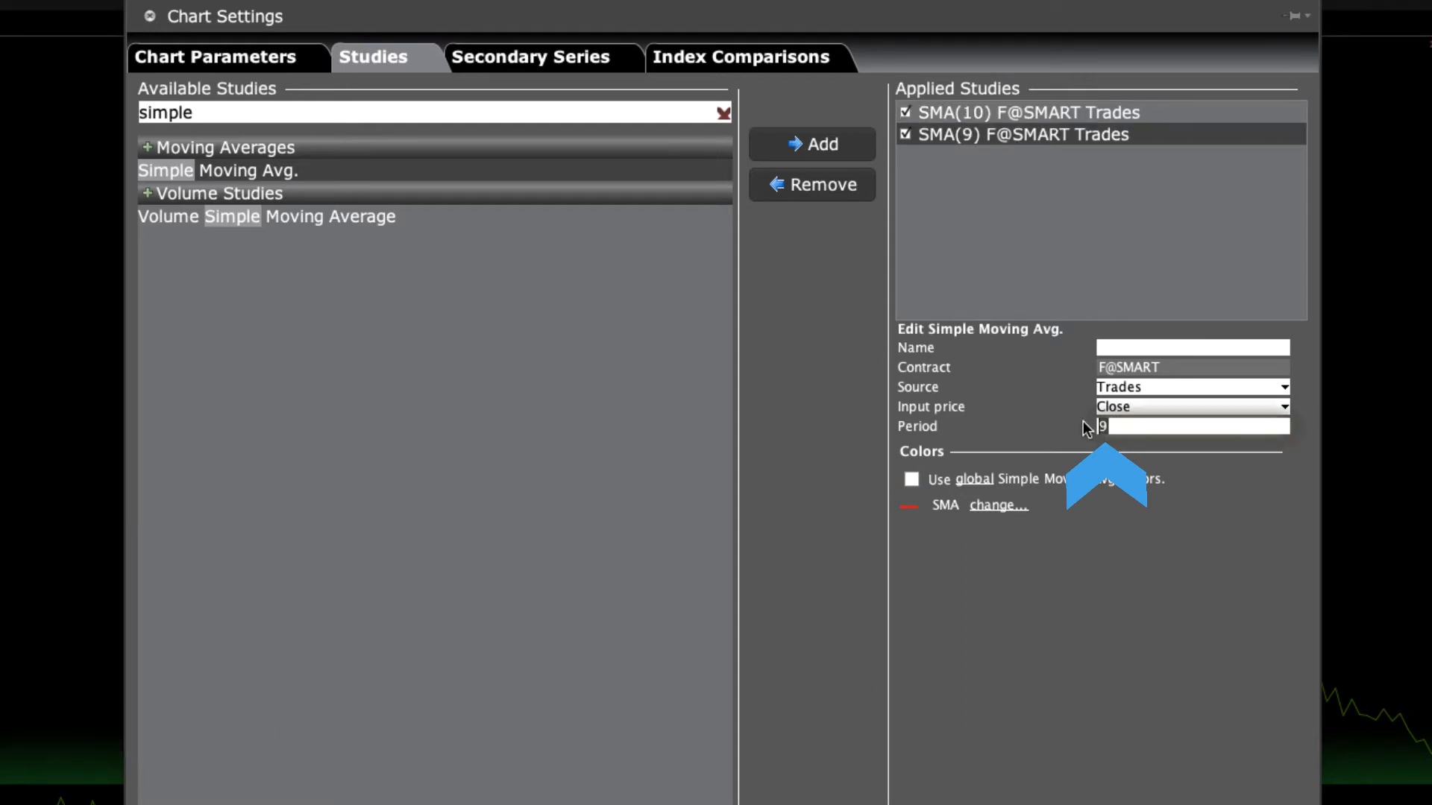
text(50)
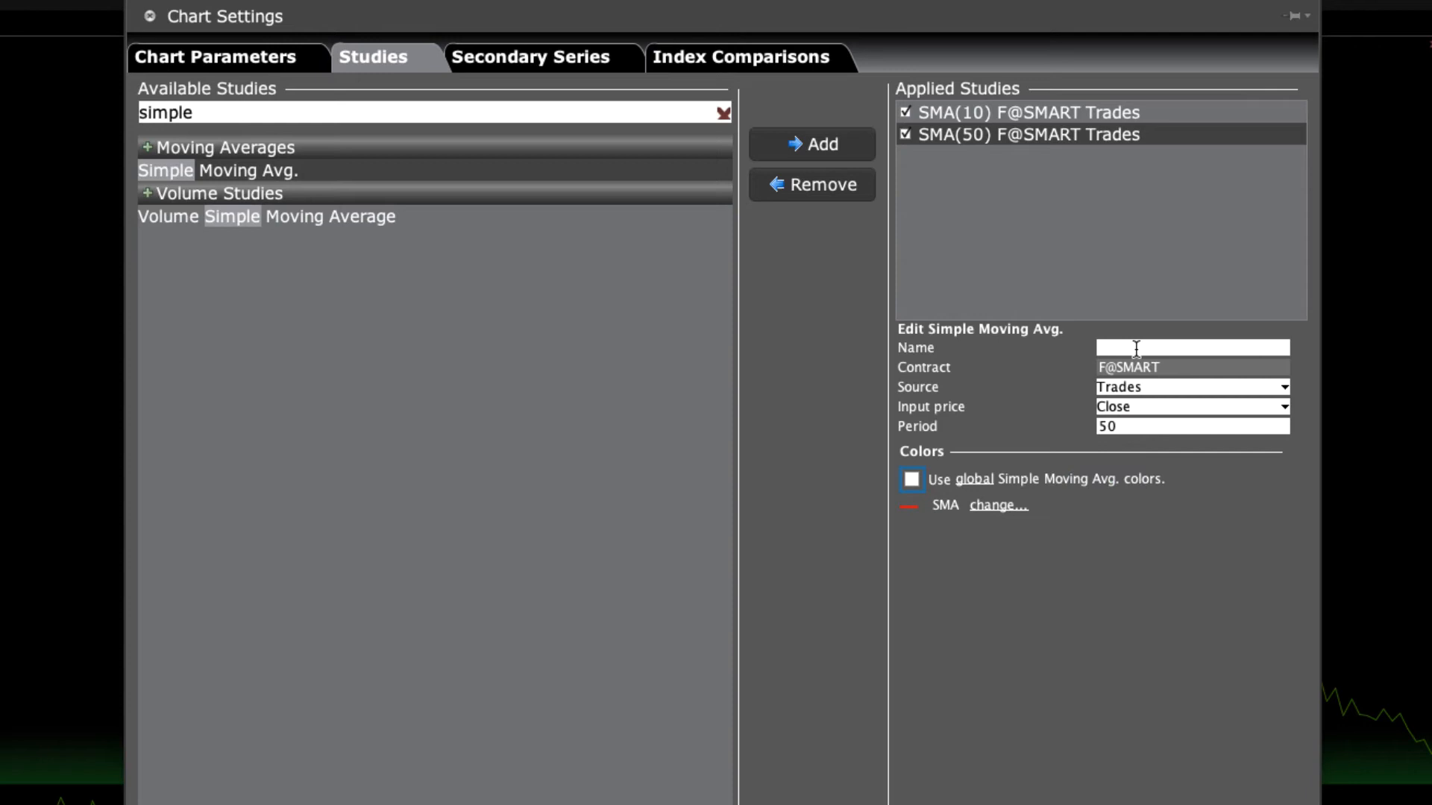
mouse_move(1077, 532)
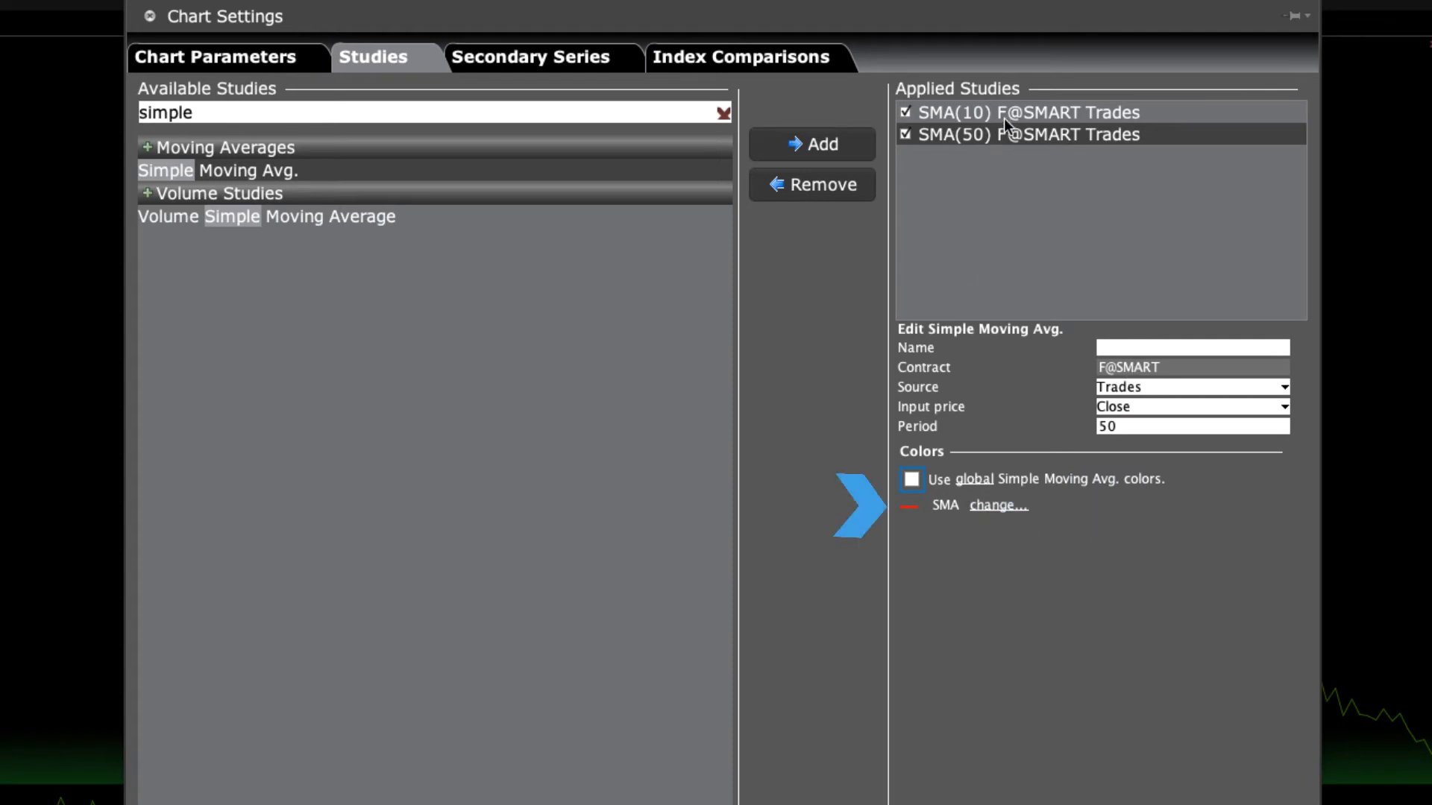
click(1028, 112)
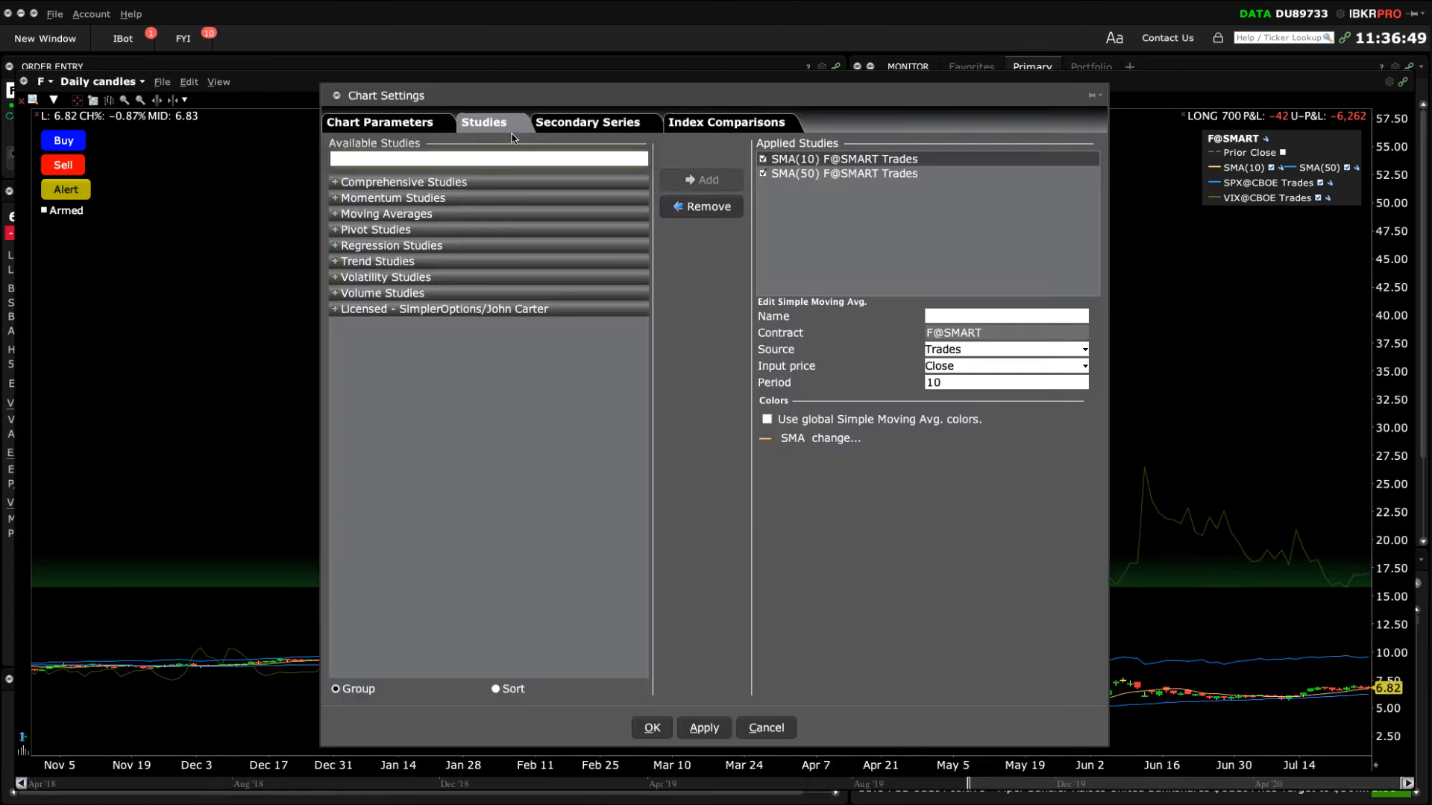
mouse_move(722, 198)
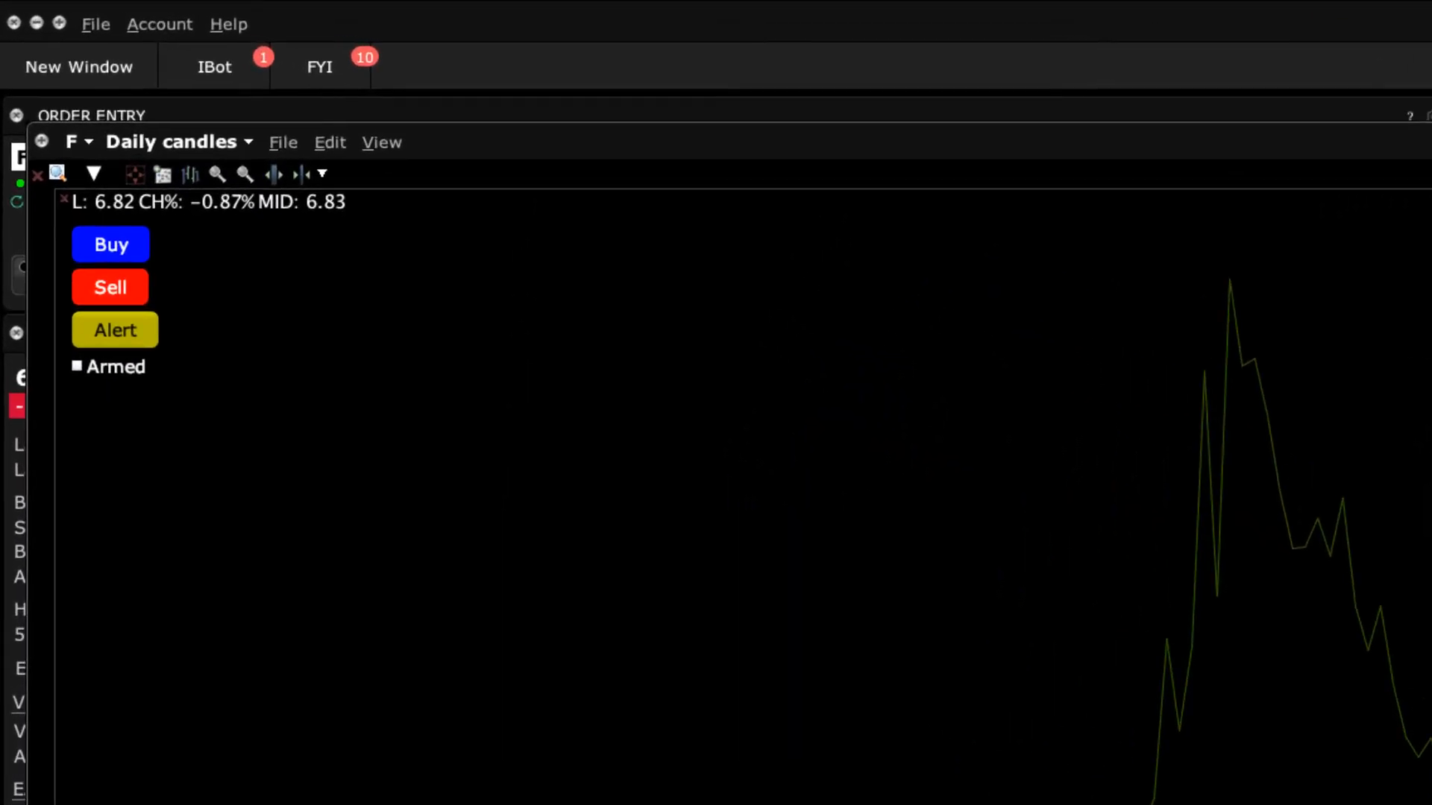
- Bring up the chart's command list from the toolbar dropdown
click(185, 100)
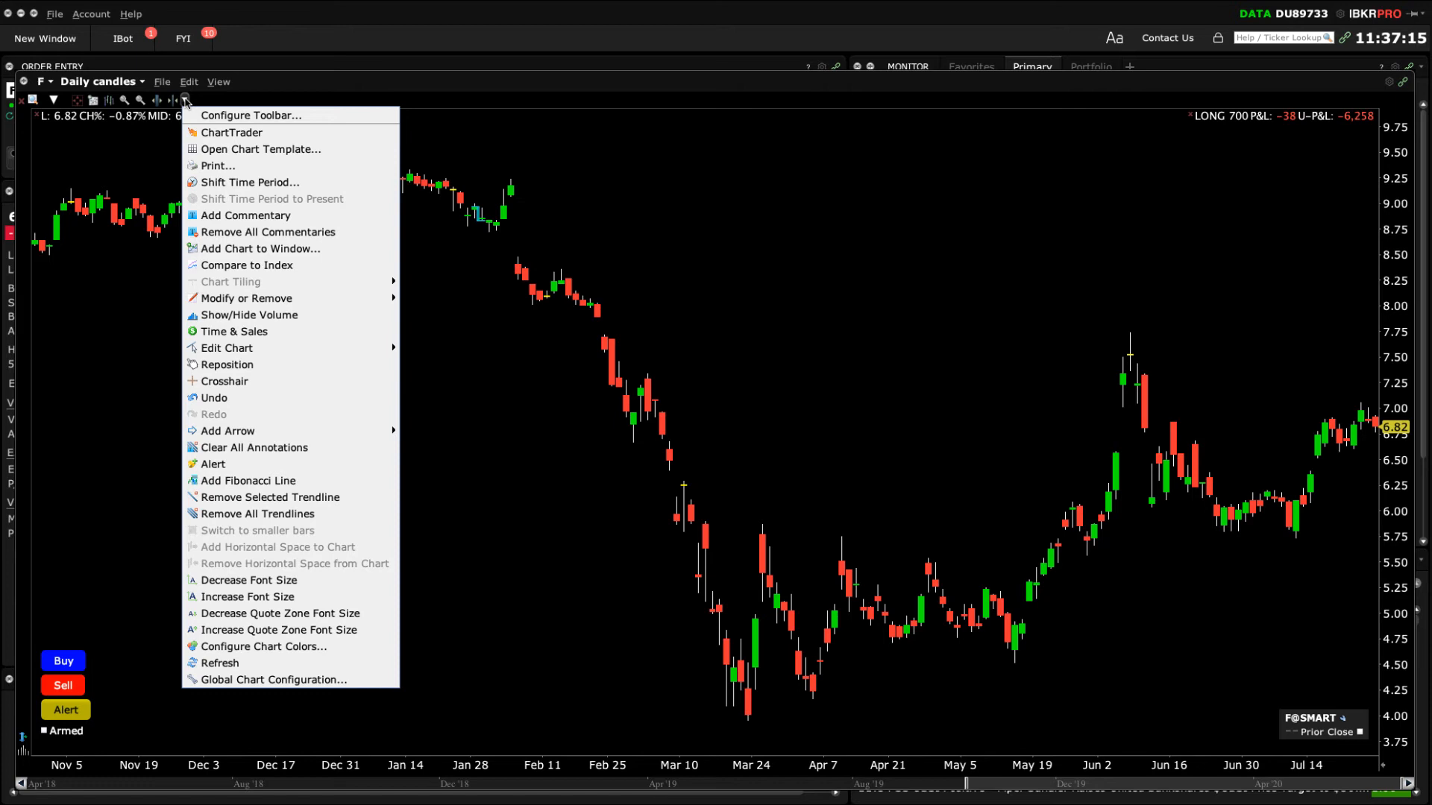
mouse_move(259, 249)
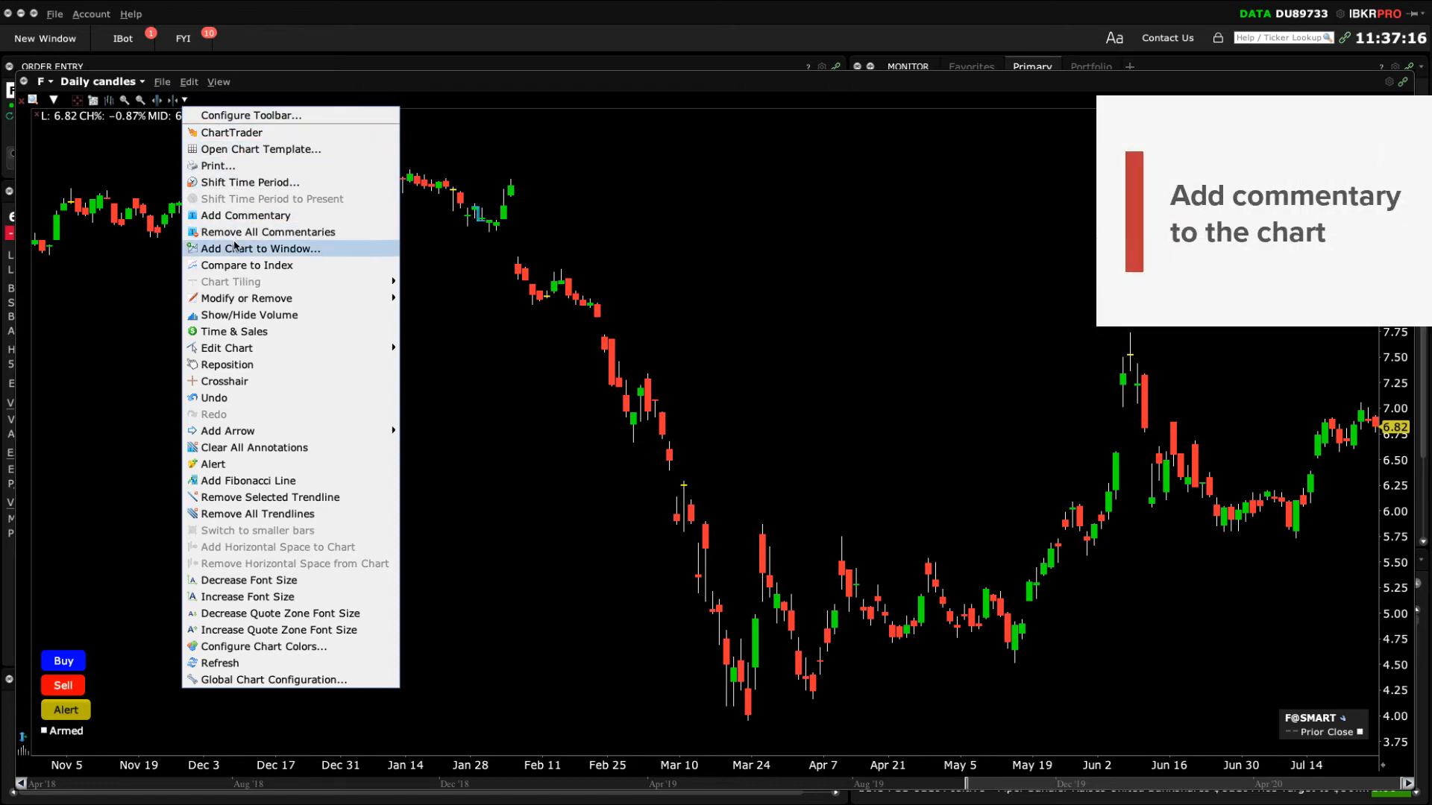
mouse_move(243, 215)
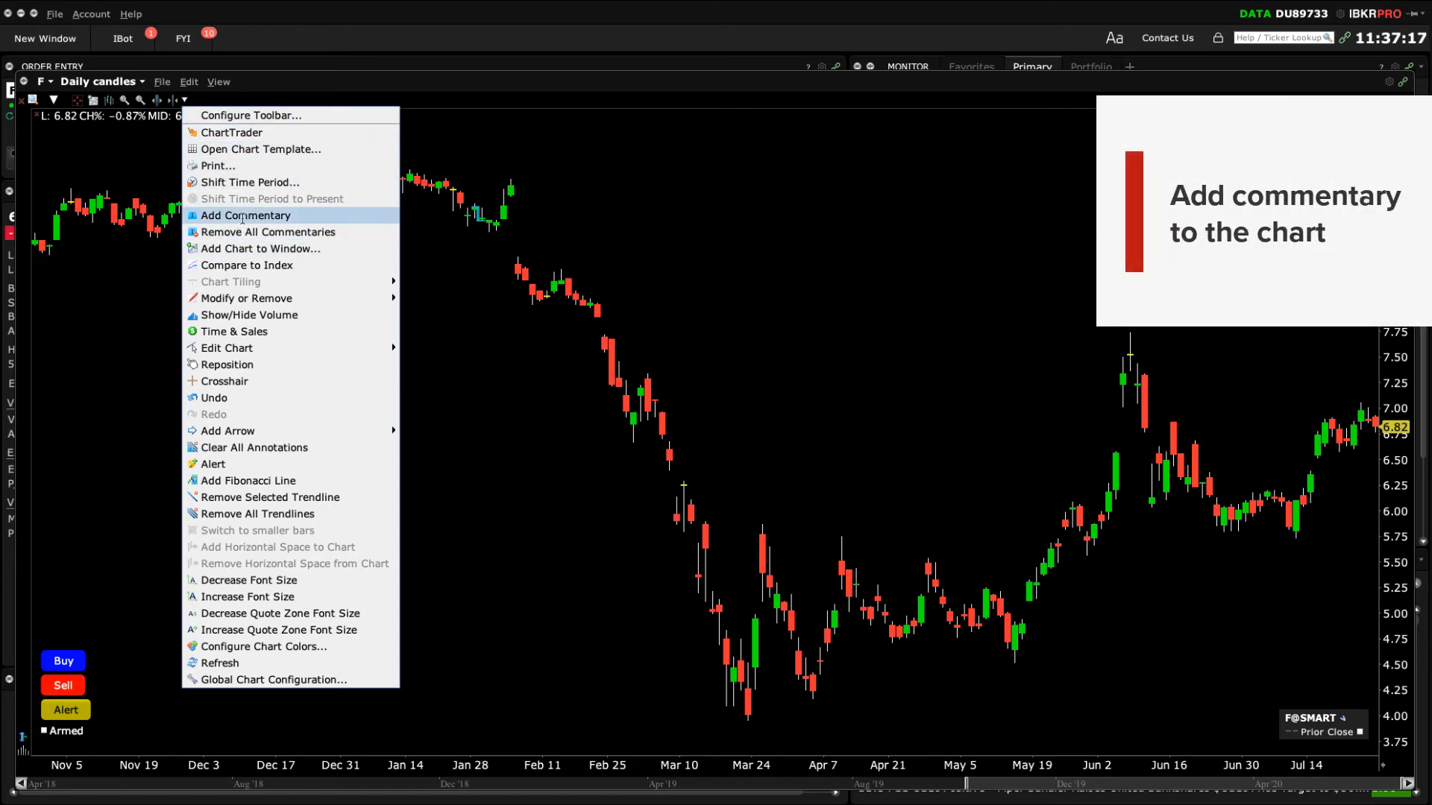
- Place a TEST commentary on the chart and re-edit it to font size 17 with magenta text
click(244, 215)
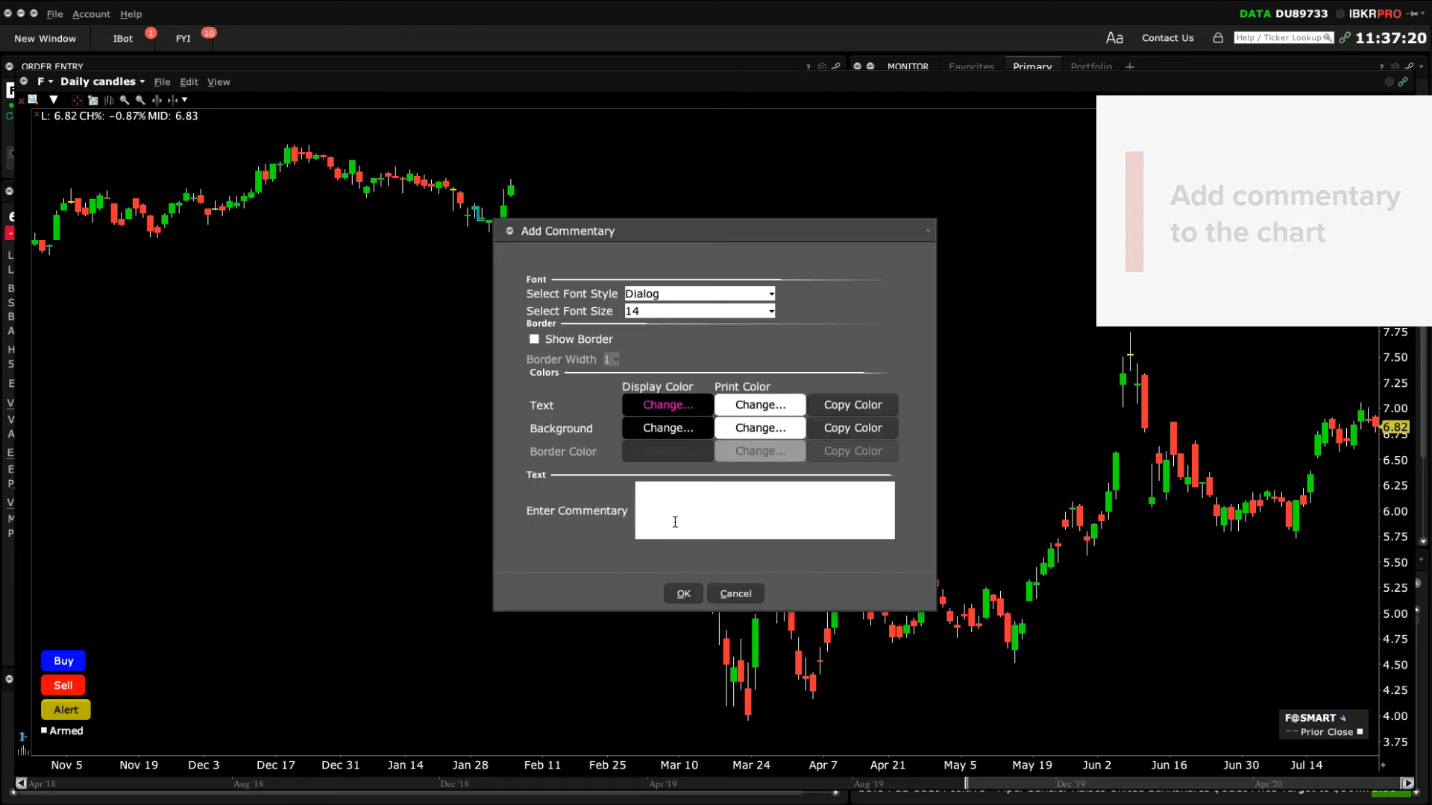
text(TES)
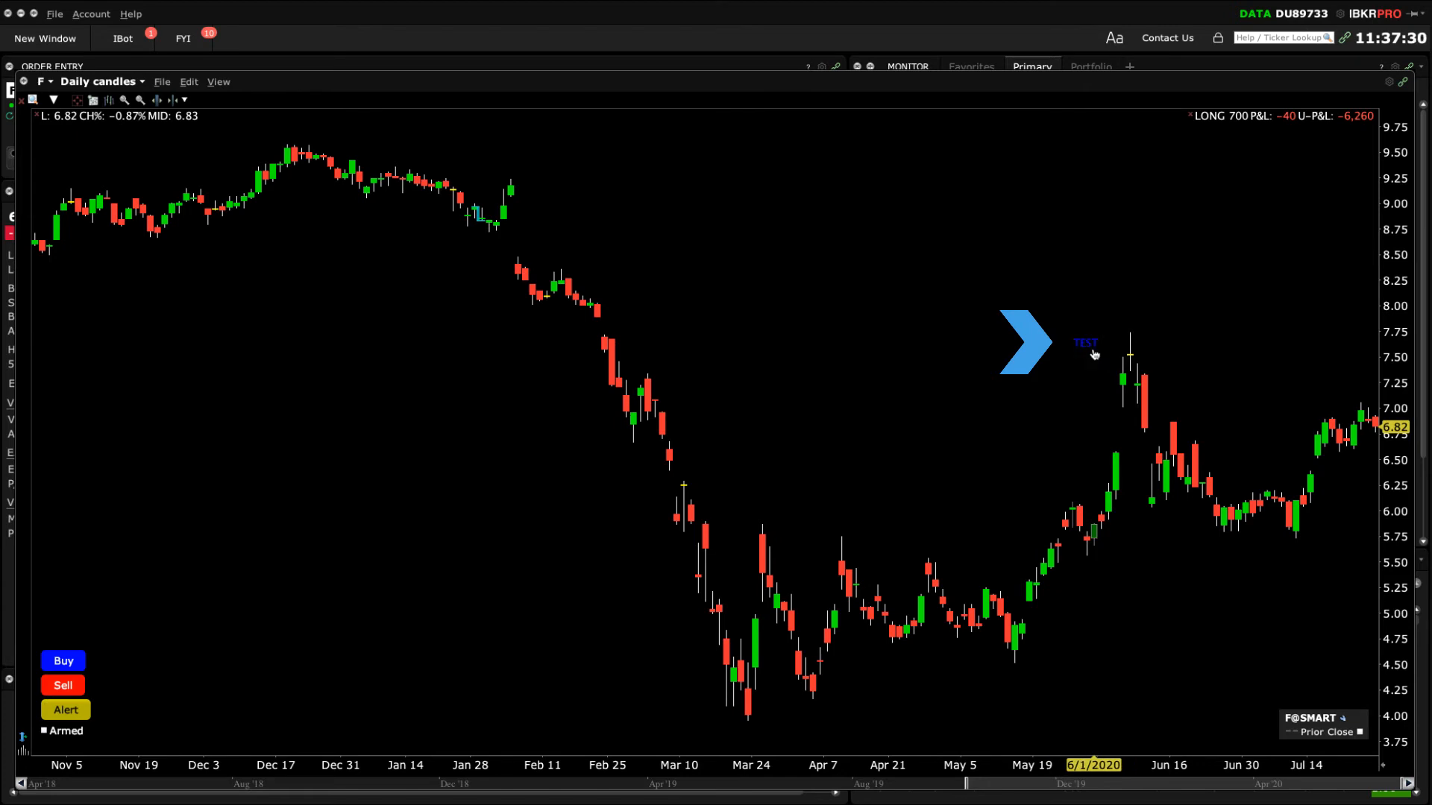
right_click(1086, 343)
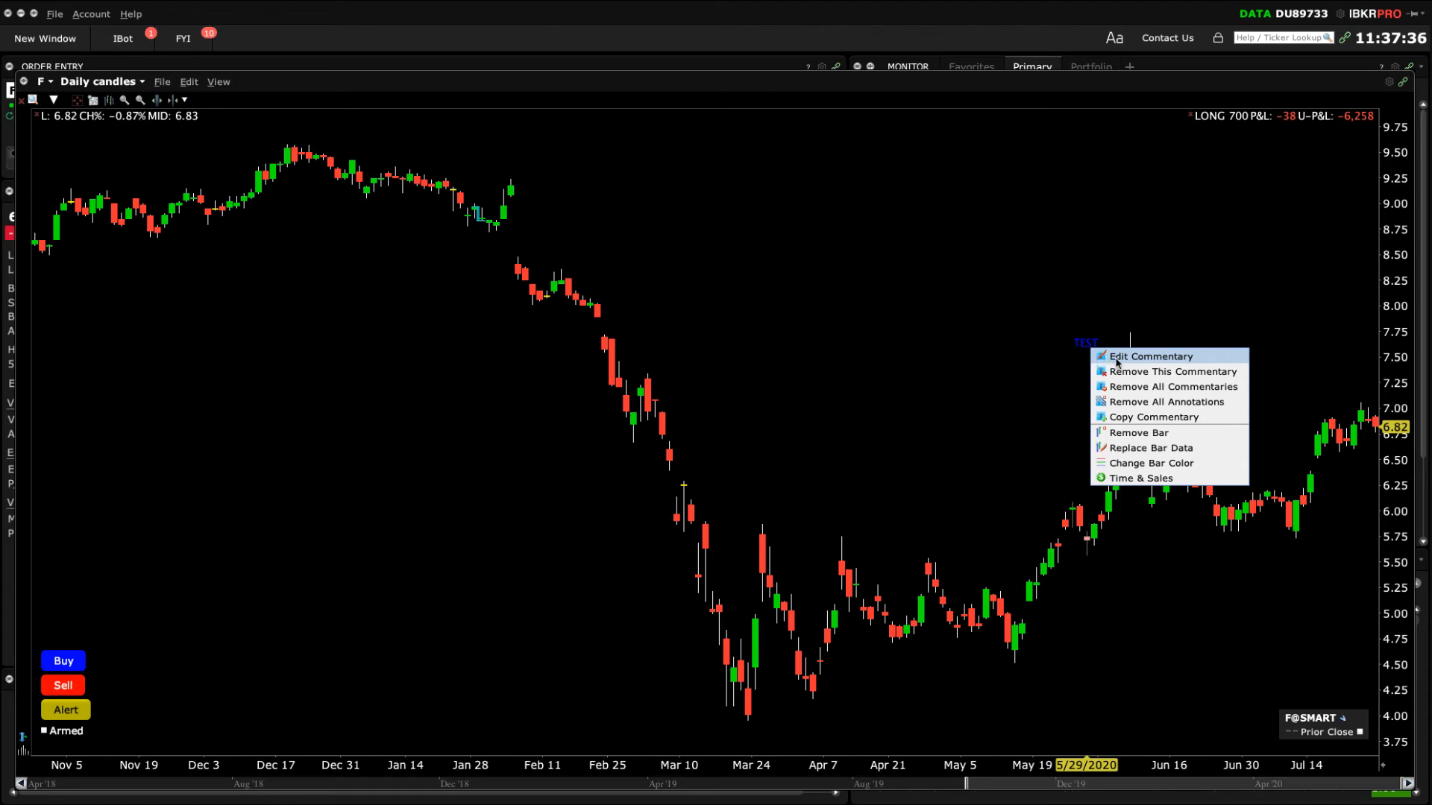
click(1150, 357)
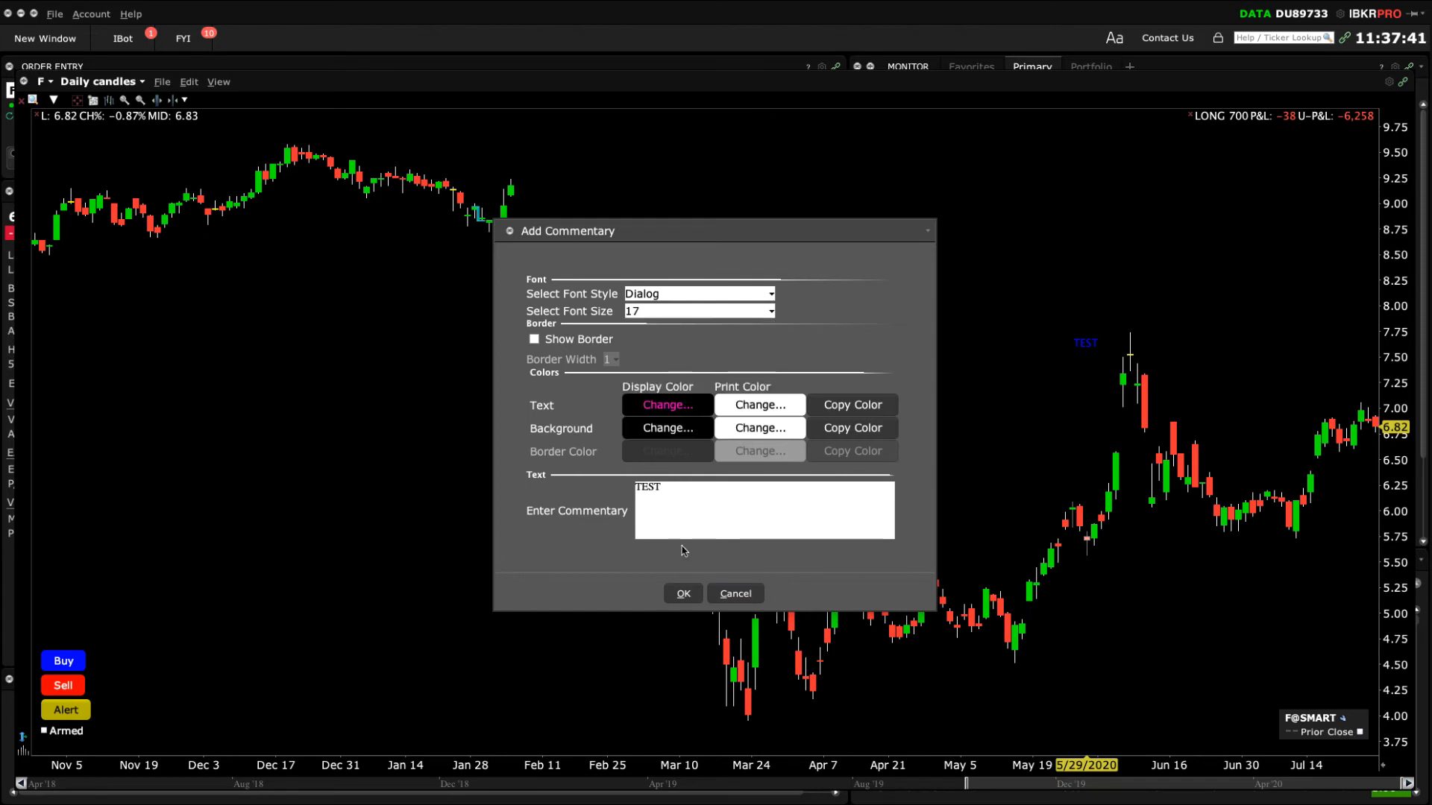
click(682, 592)
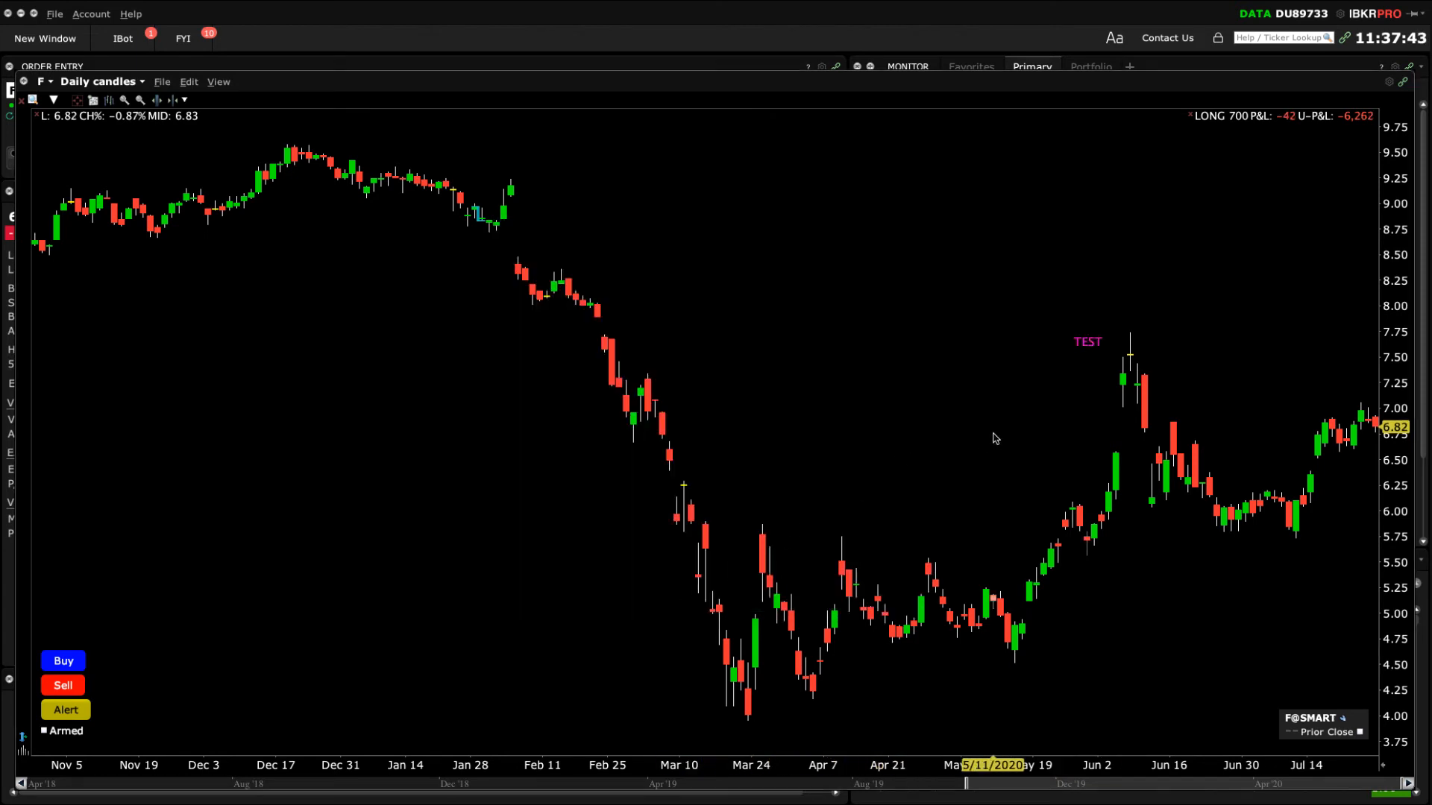
mouse_move(1075, 398)
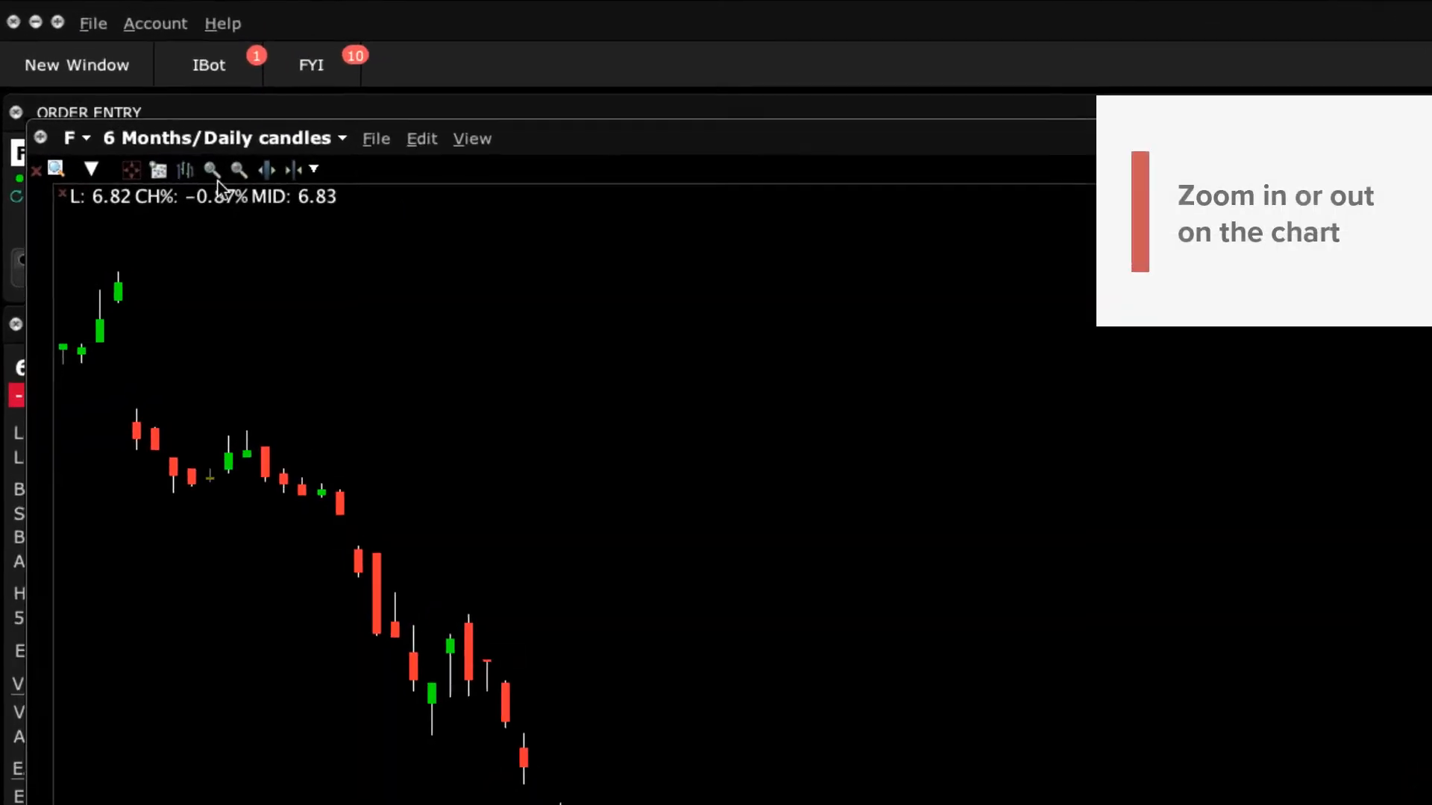
- Zoom the Ford chart in to eight weeks, then back out to six months of daily candles
click(236, 189)
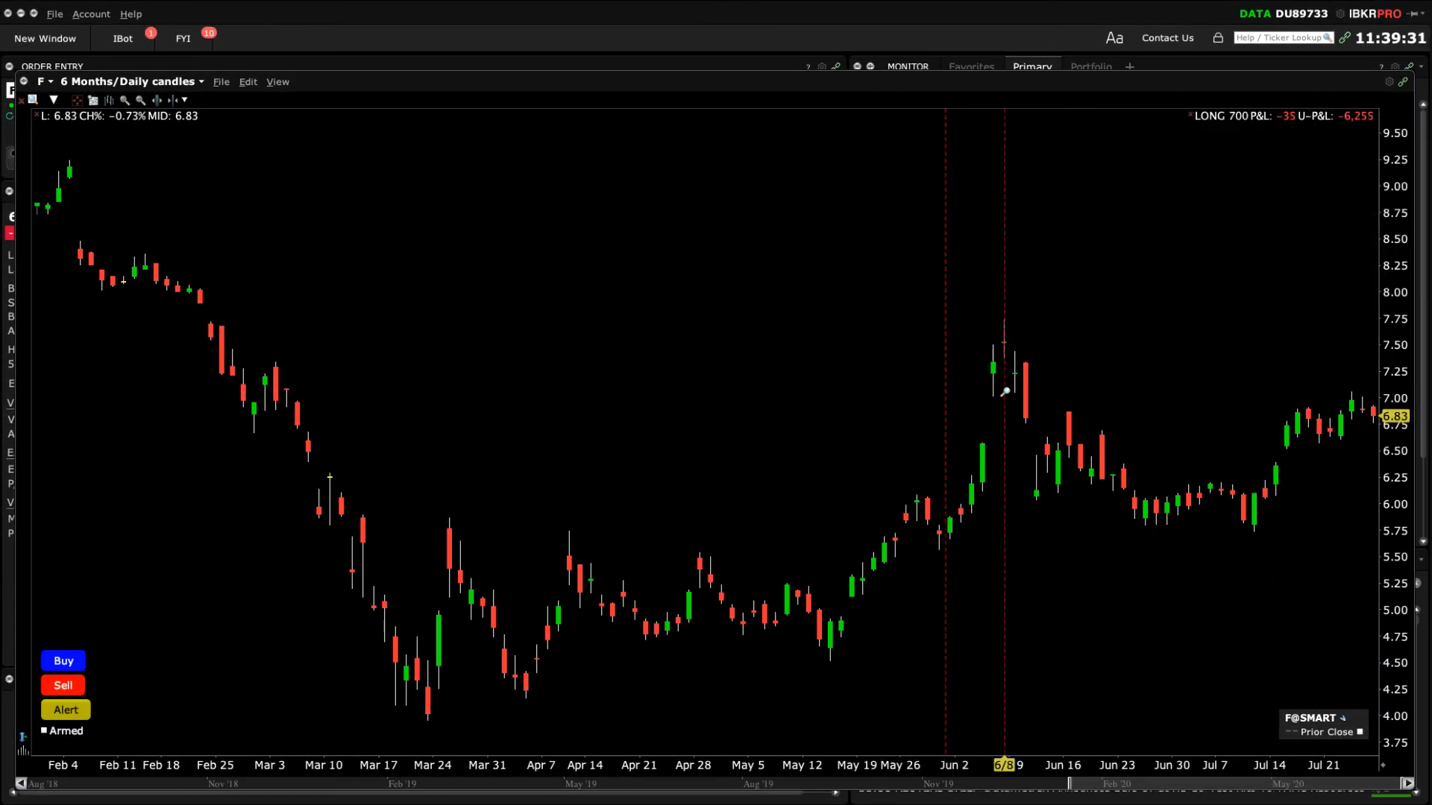
mouse_move(1181, 455)
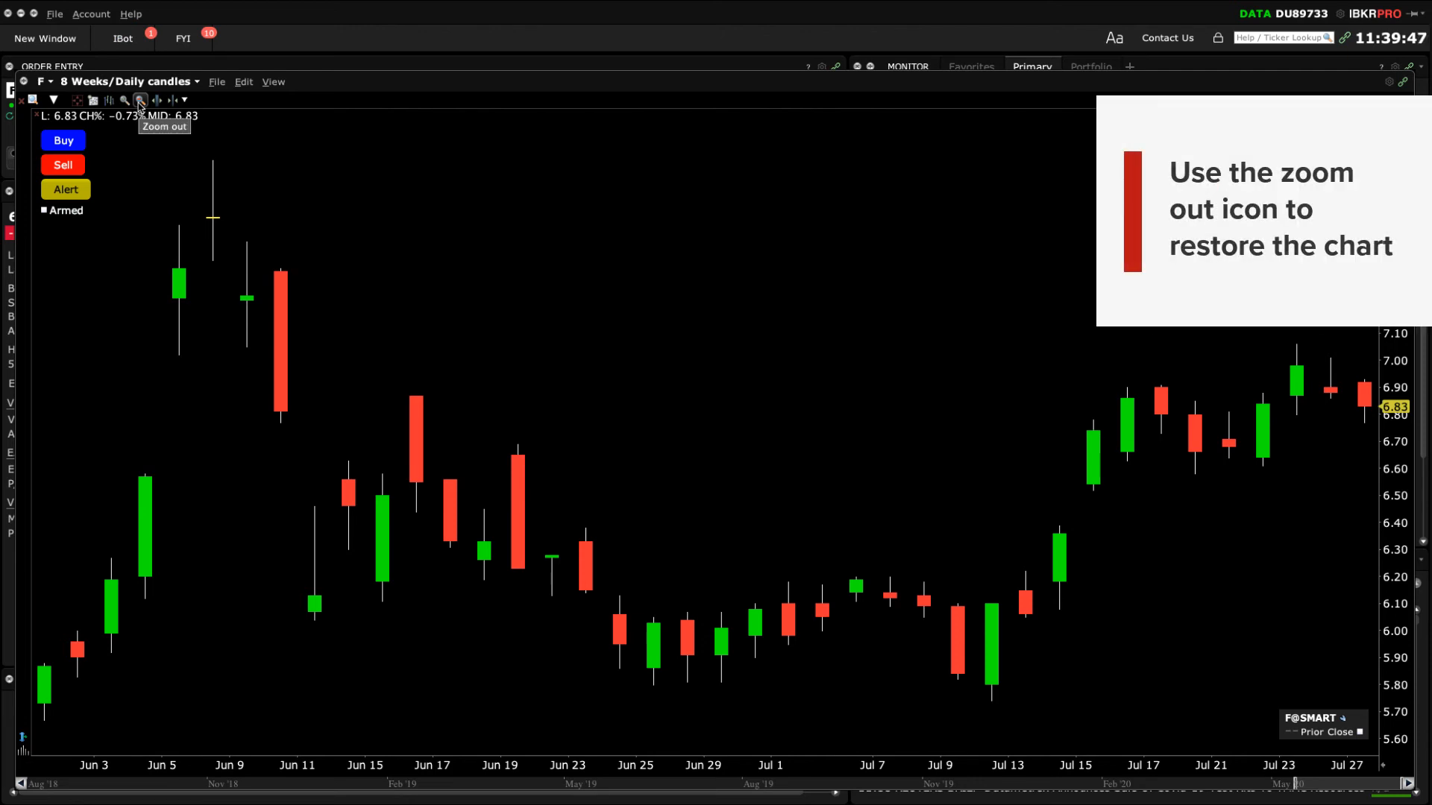
click(140, 100)
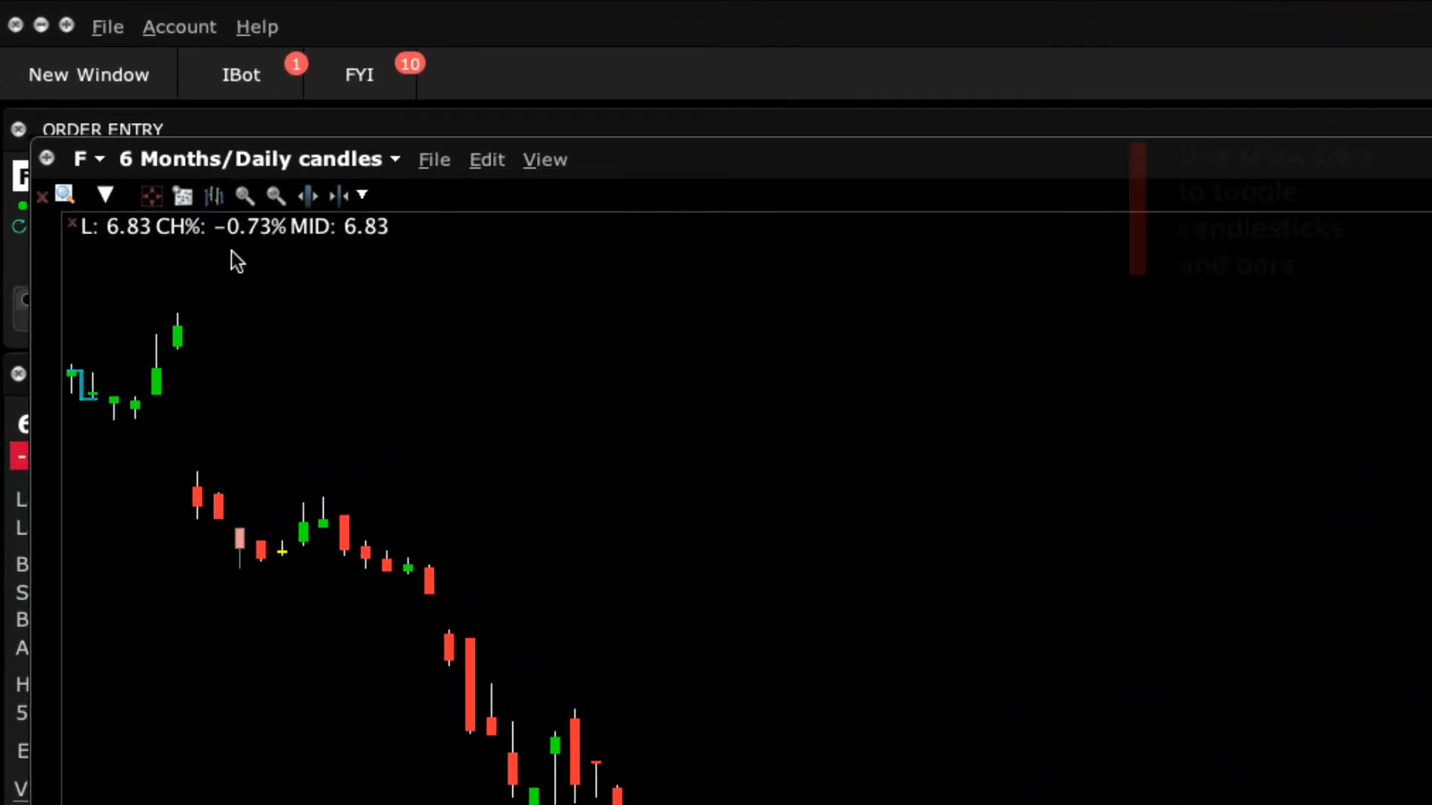
mouse_move(213, 195)
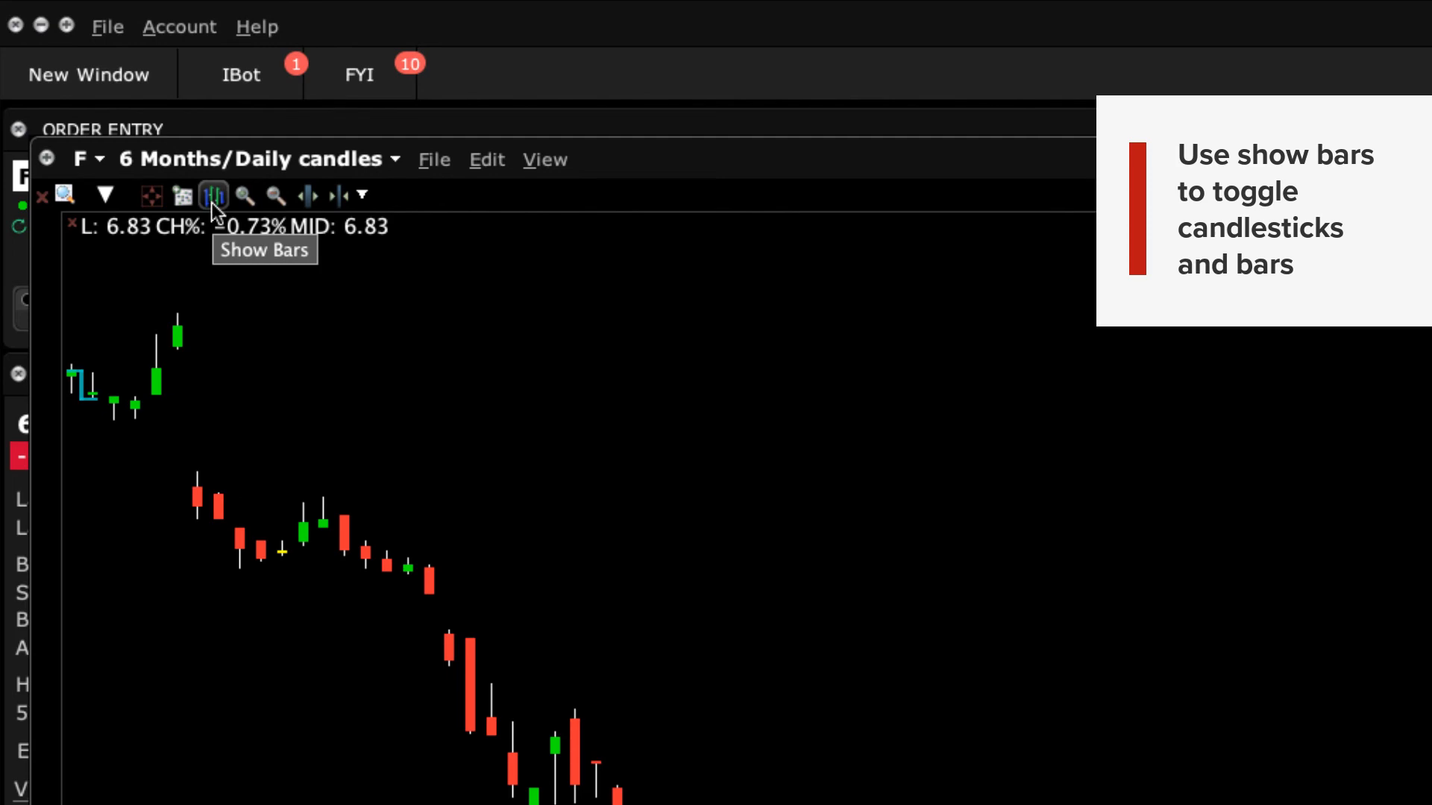
- Switch Ford's six-month chart from candlesticks to price bars
click(213, 195)
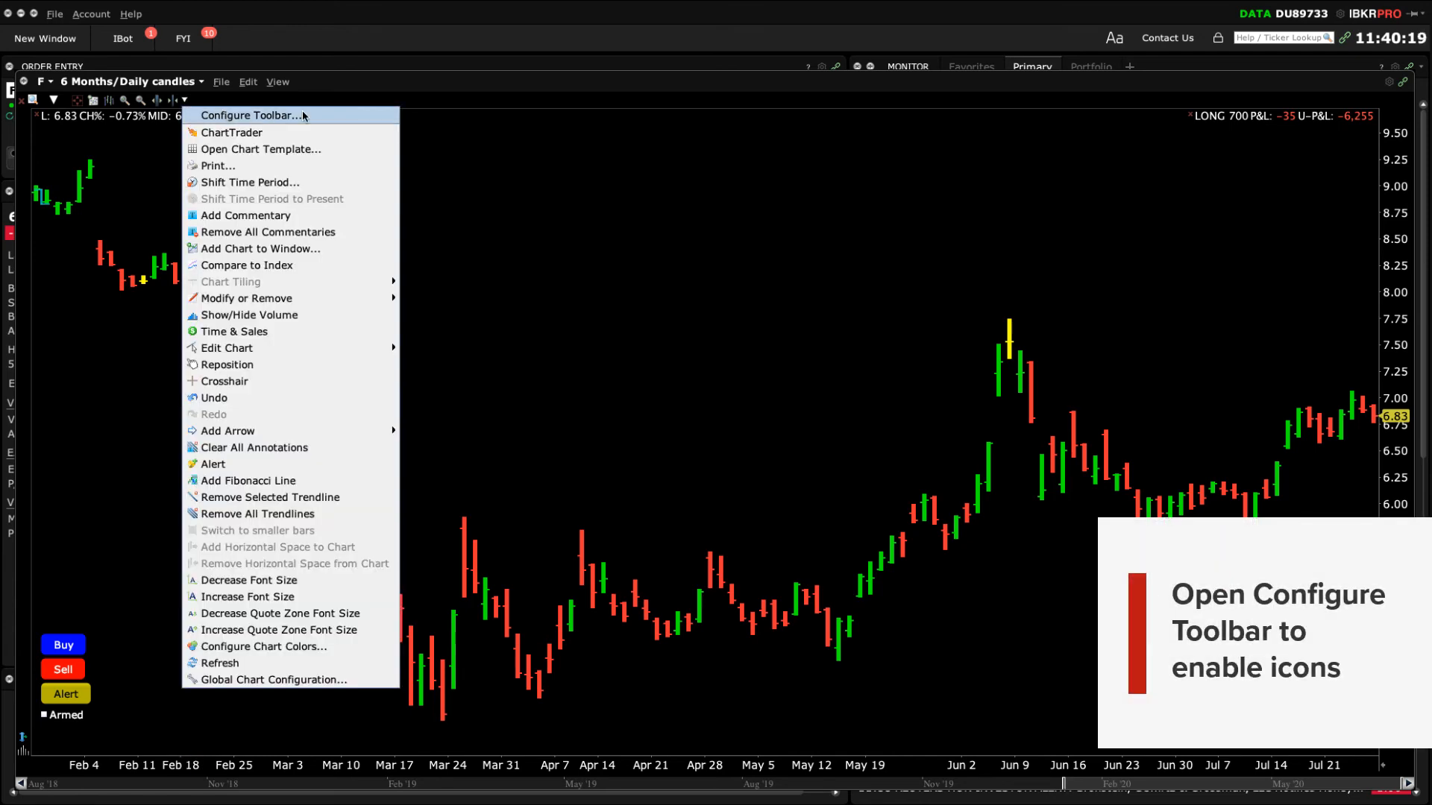
- Enable the Decrease Bar Width and Crosshair shortcuts in the Charts - Toolbar configuration
click(252, 115)
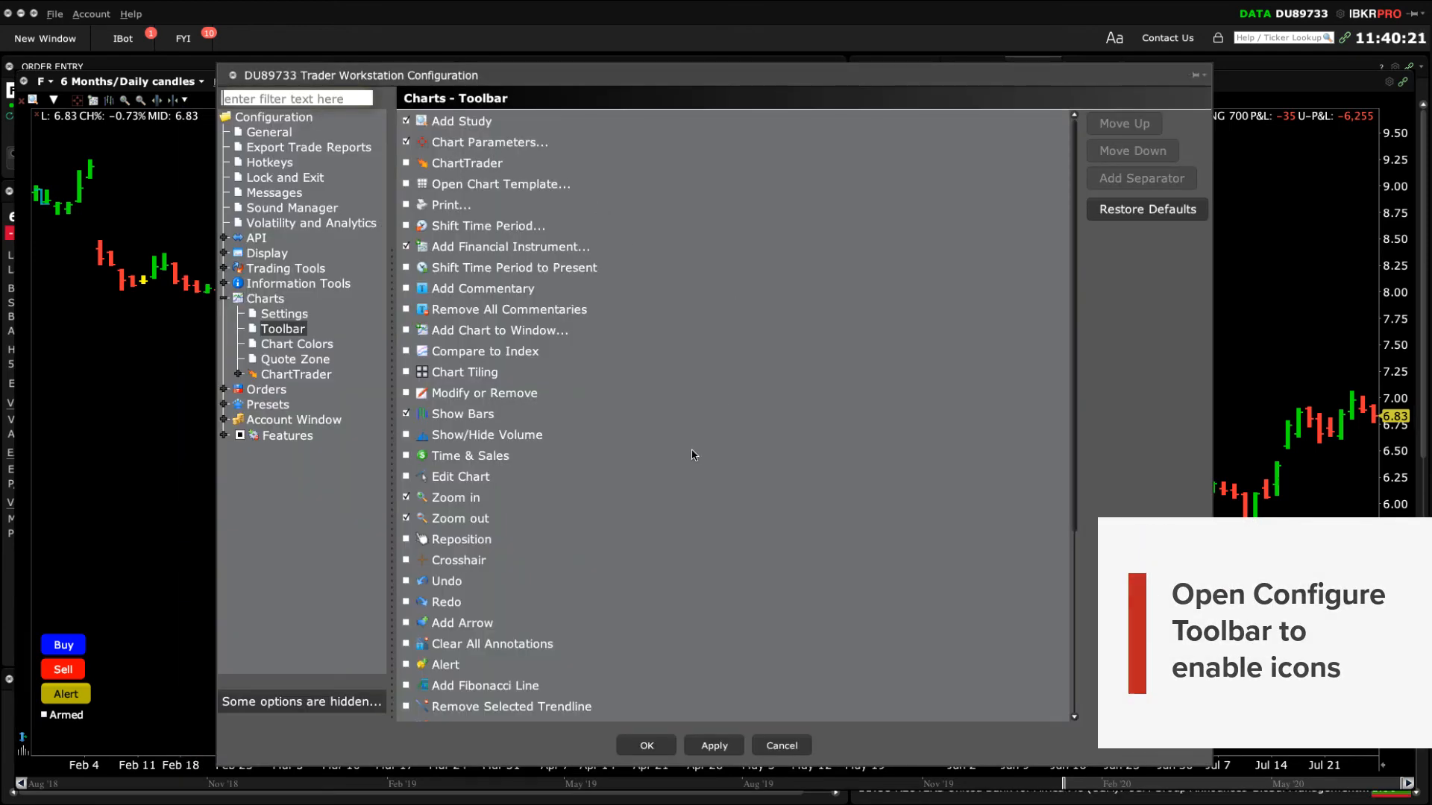
scroll(down, 3)
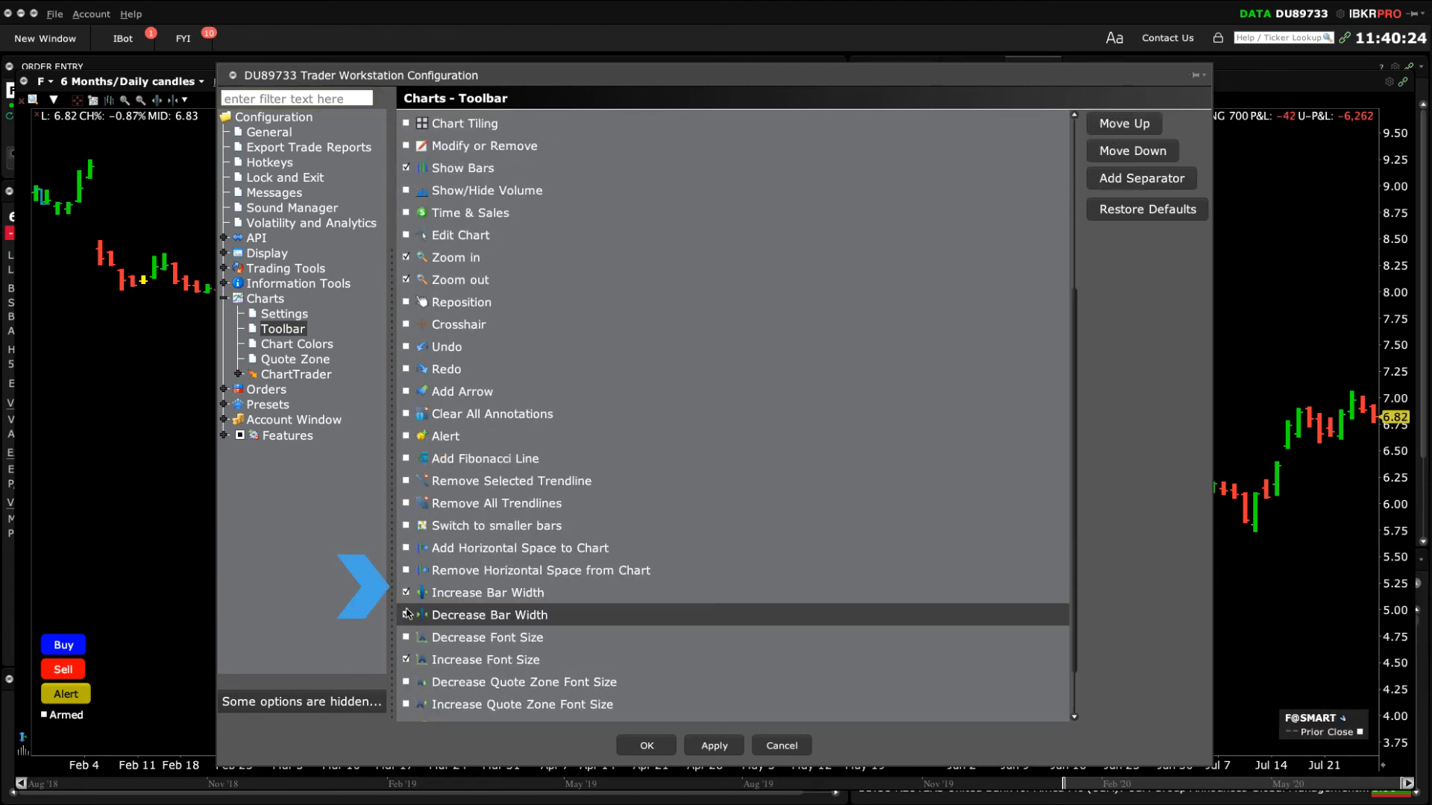
click(458, 324)
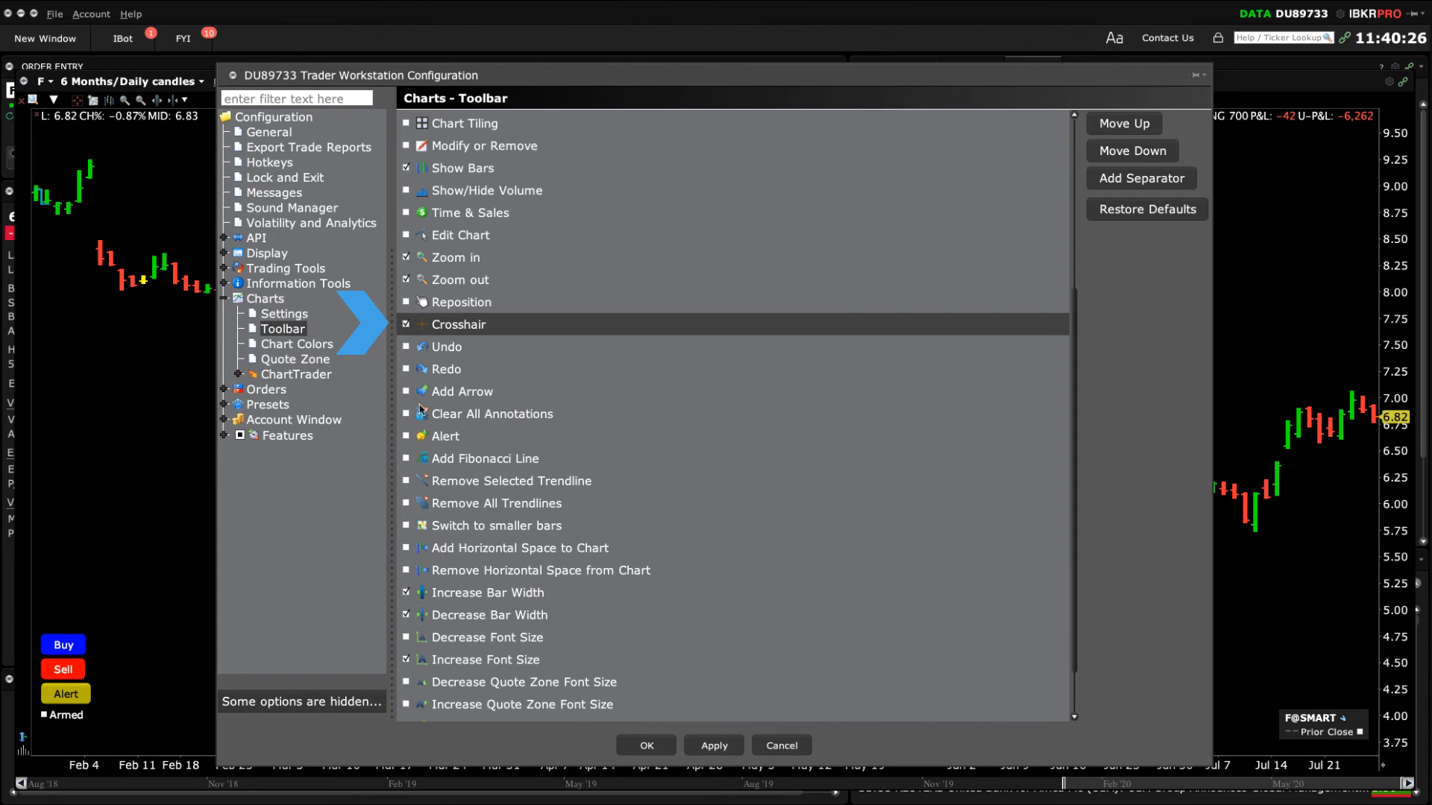
click(446, 435)
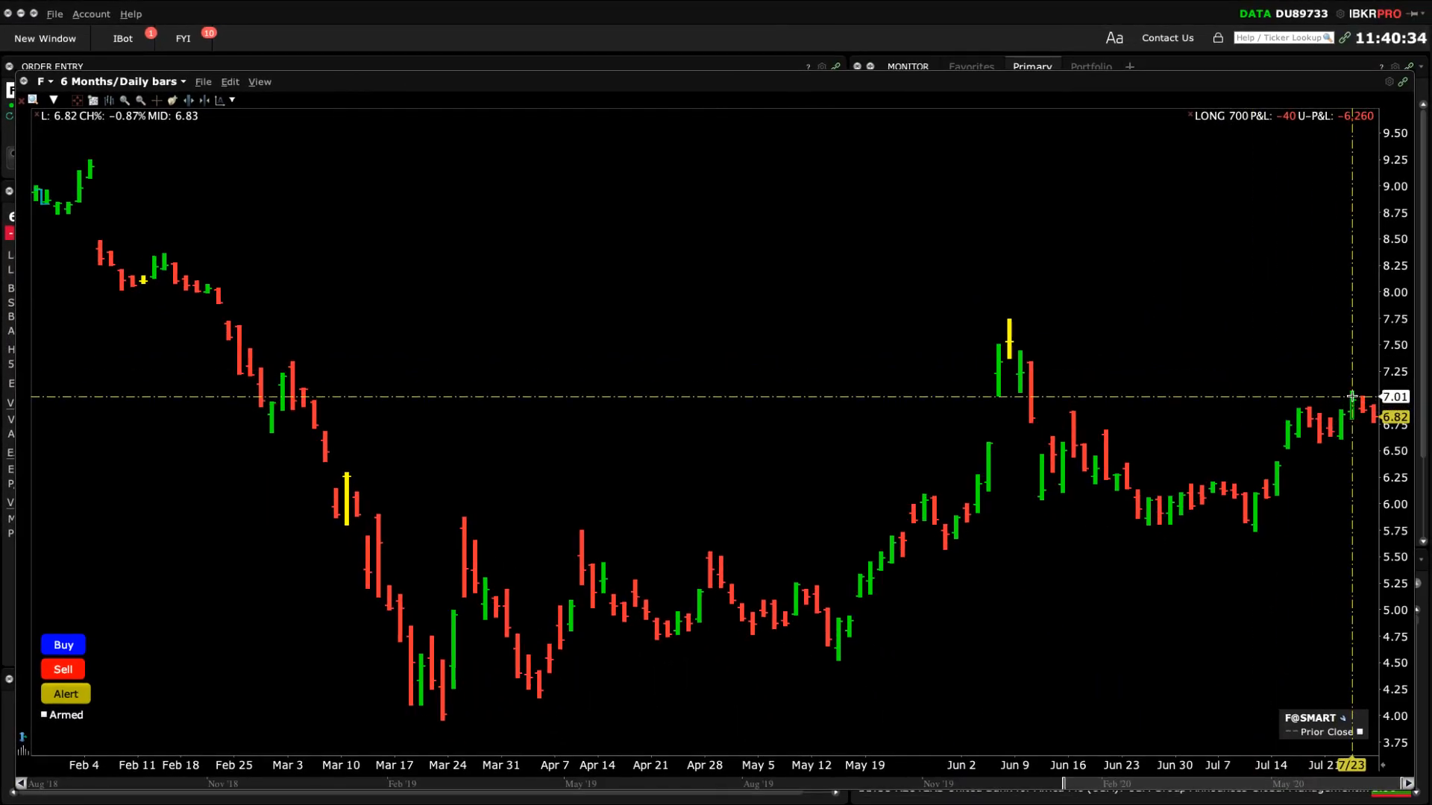
mouse_move(574, 243)
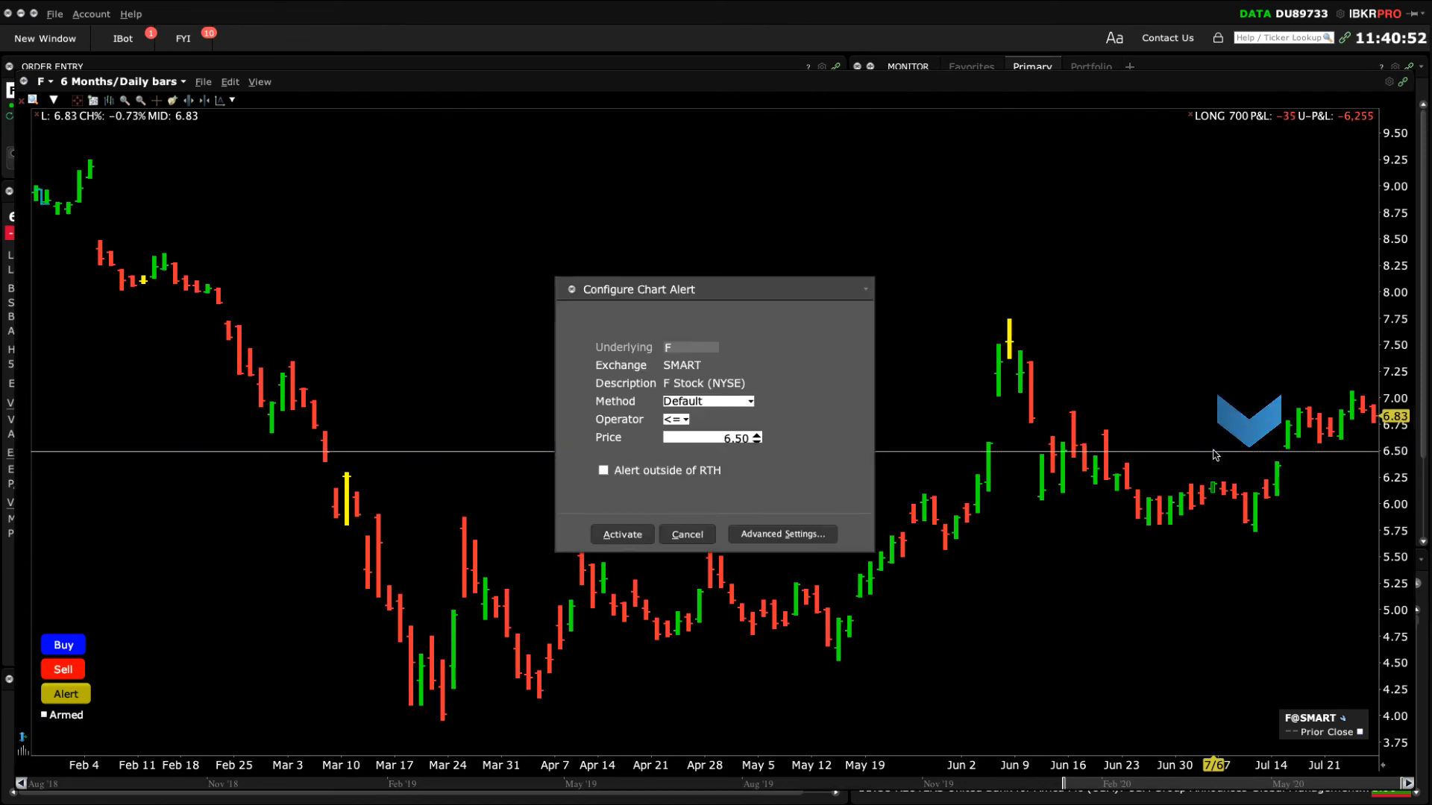
- Activate a Ford alert on Last price at or below 6.55 with alerting outside RTH left off
click(747, 401)
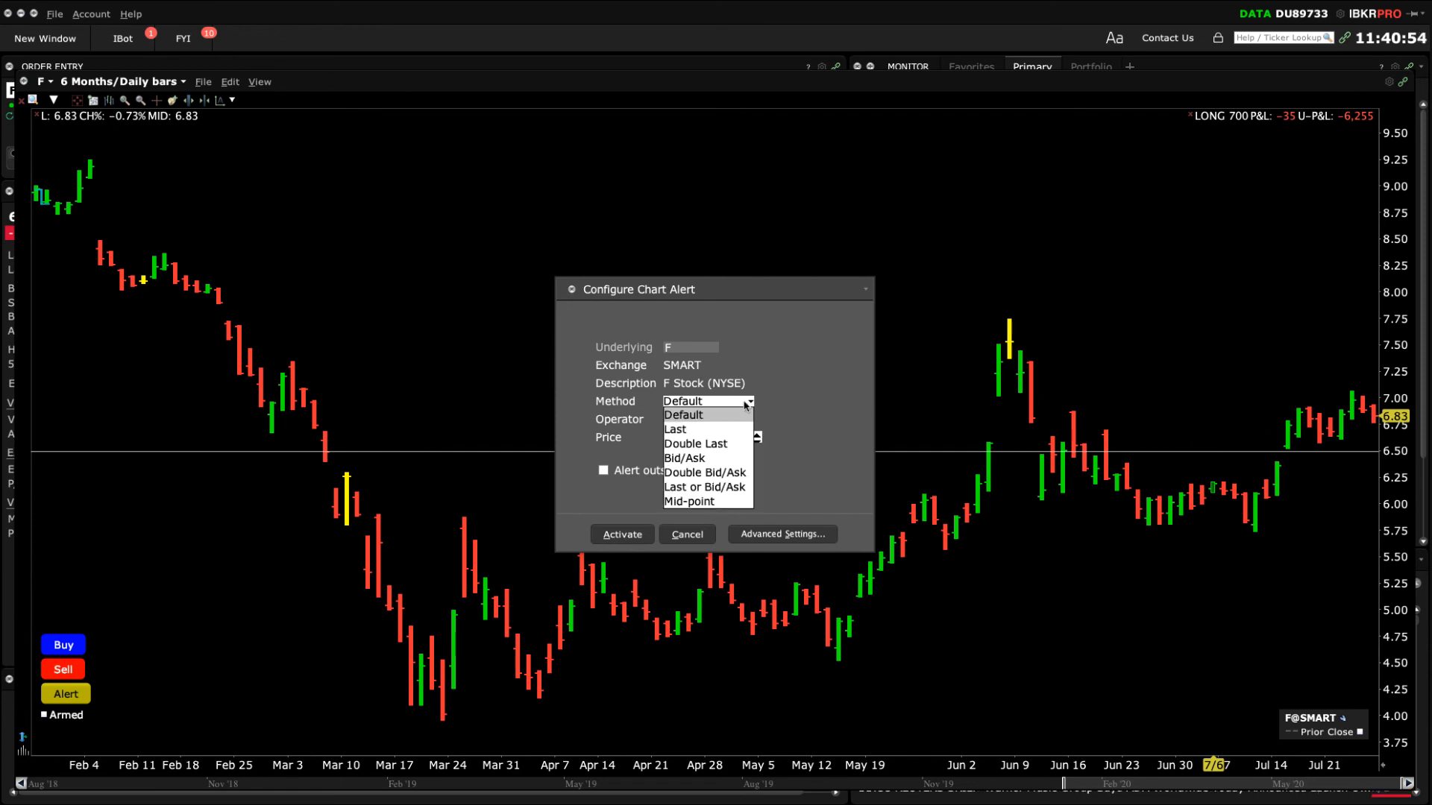
mouse_move(703, 430)
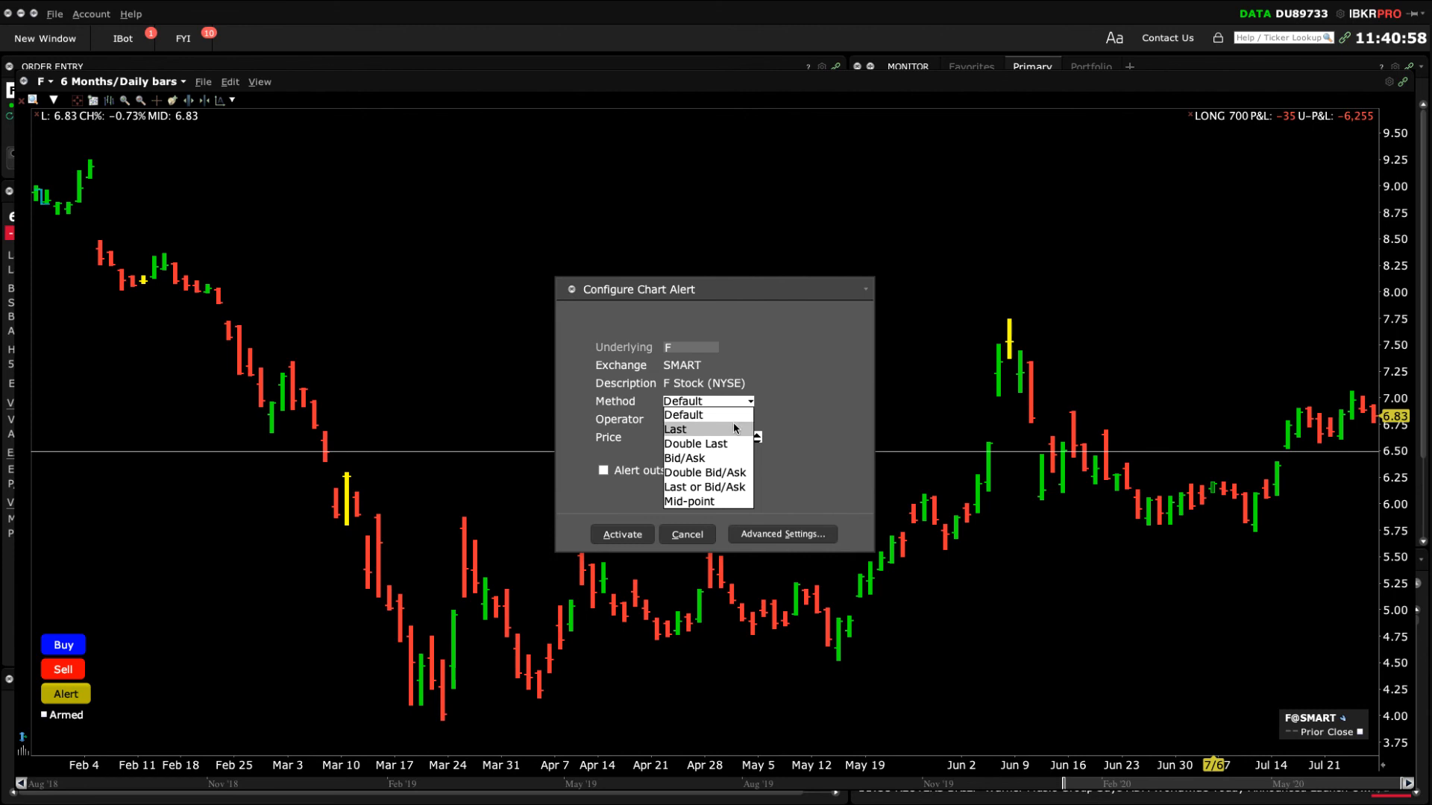
click(676, 430)
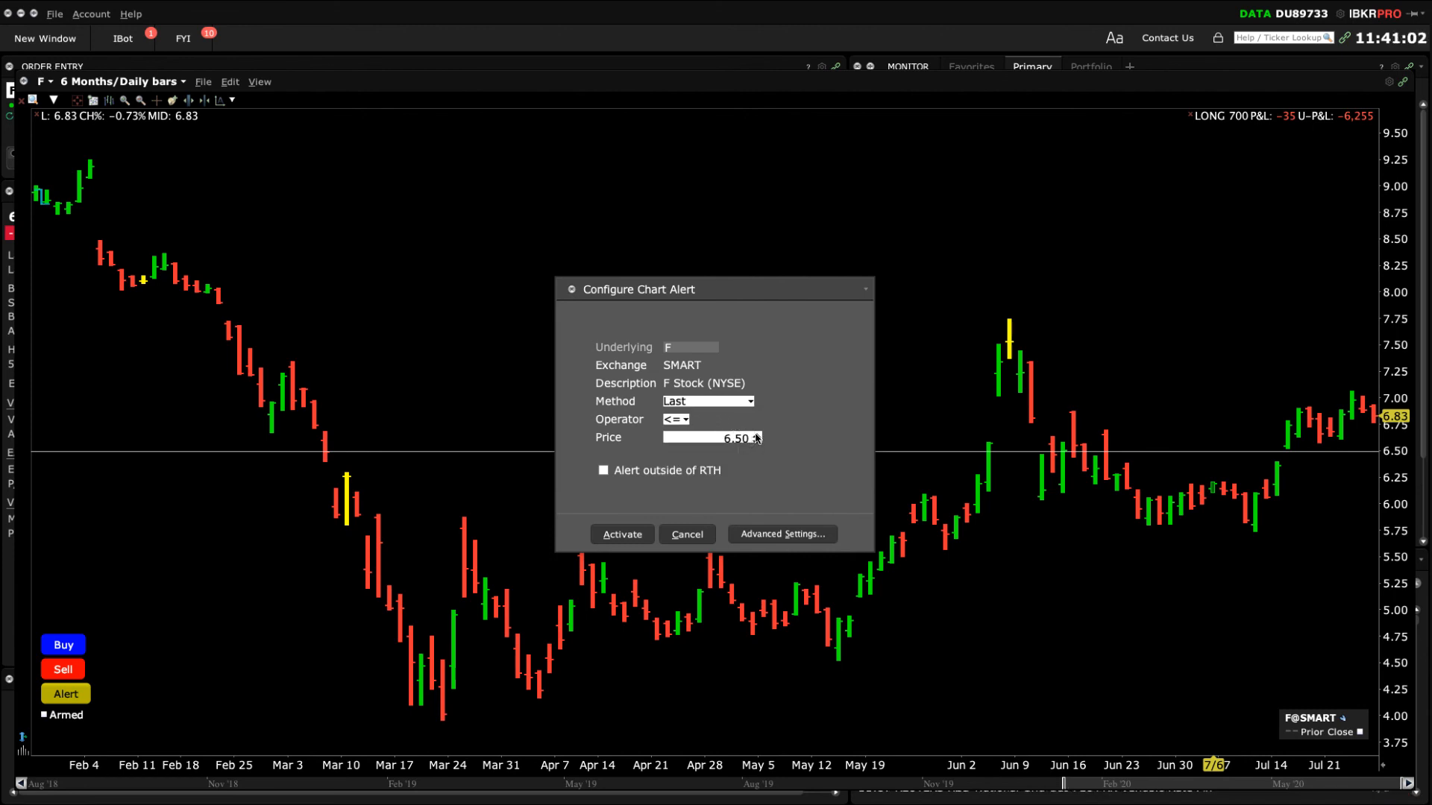
click(756, 434)
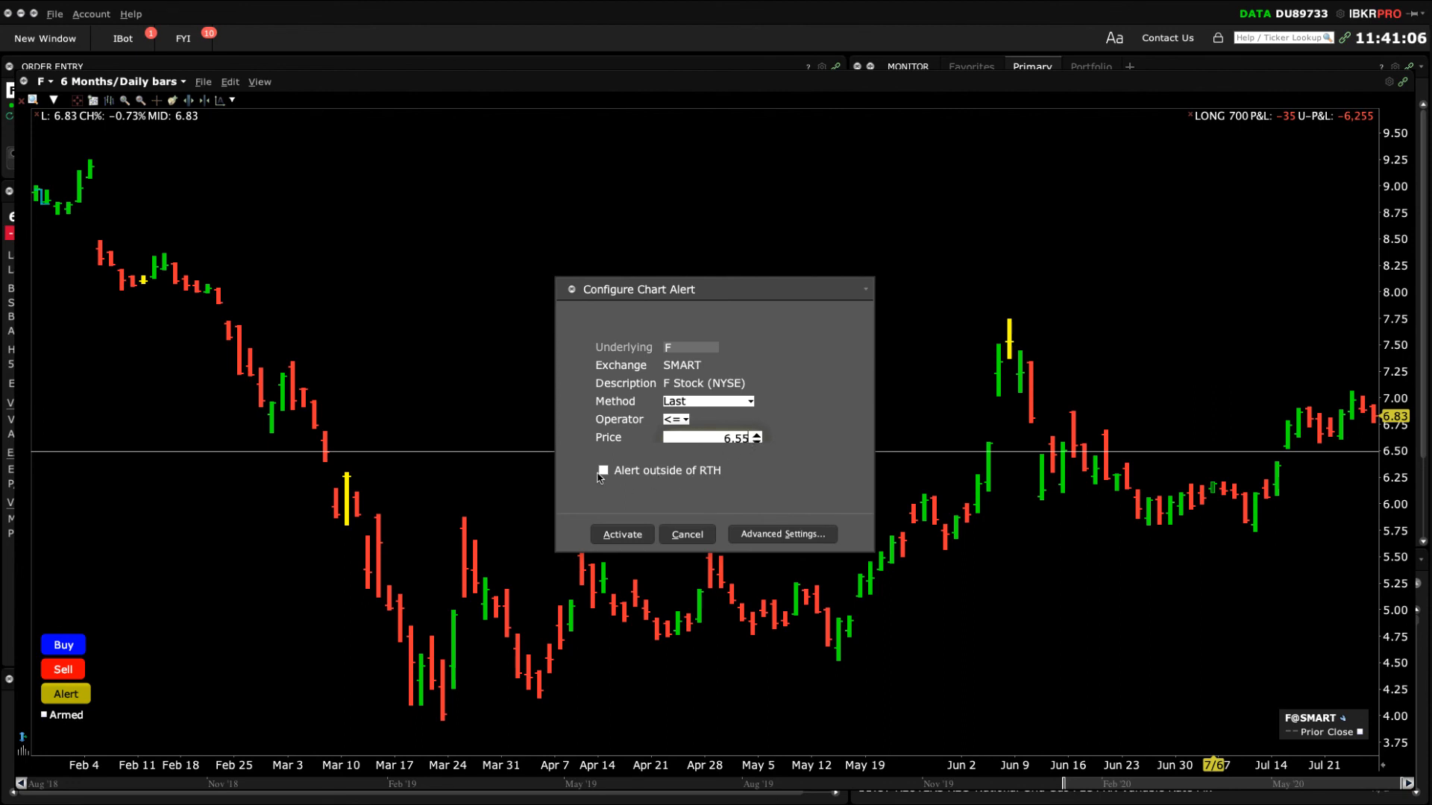
click(603, 470)
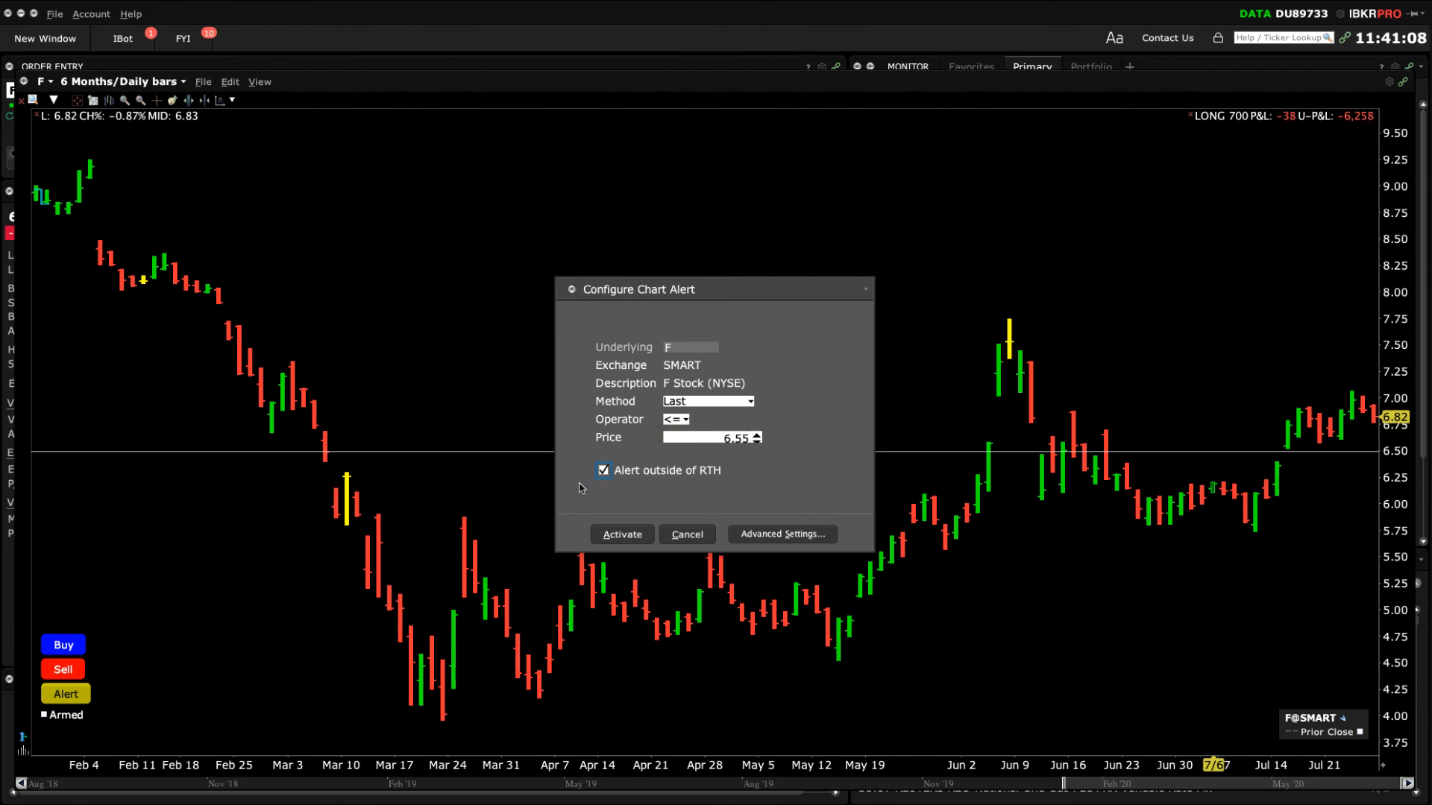
click(603, 470)
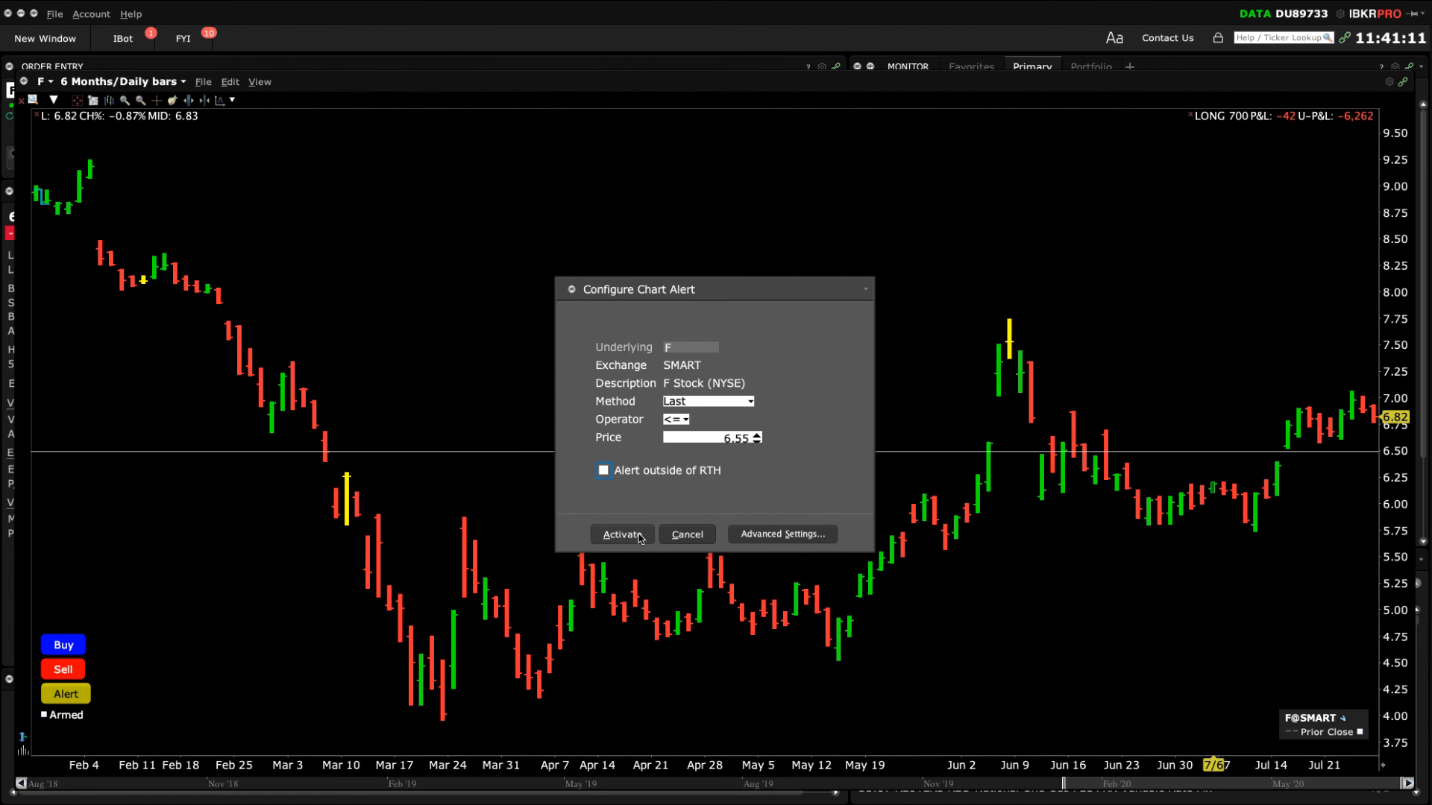
click(622, 534)
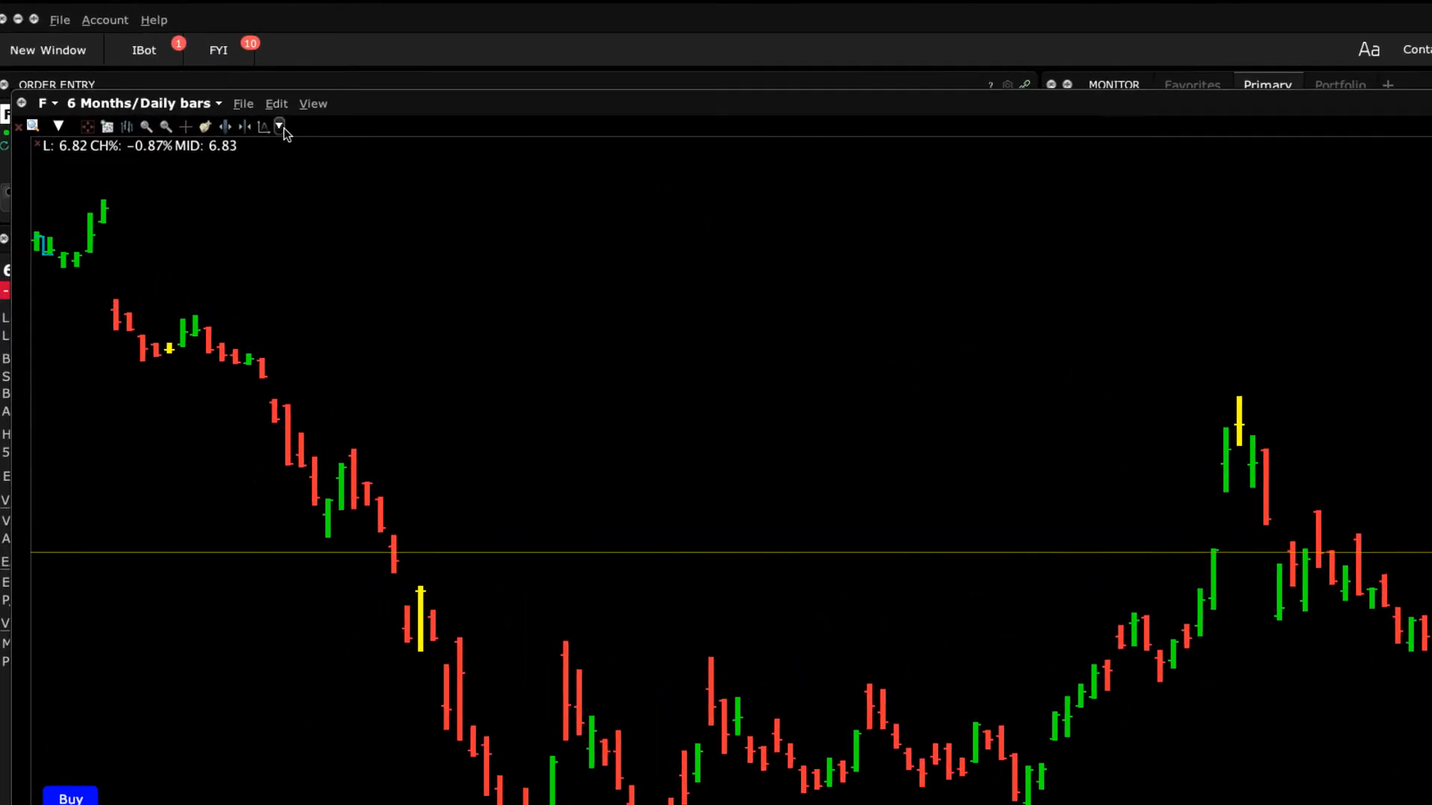
- Show the chart commands list from the end of the chart toolbar
click(279, 126)
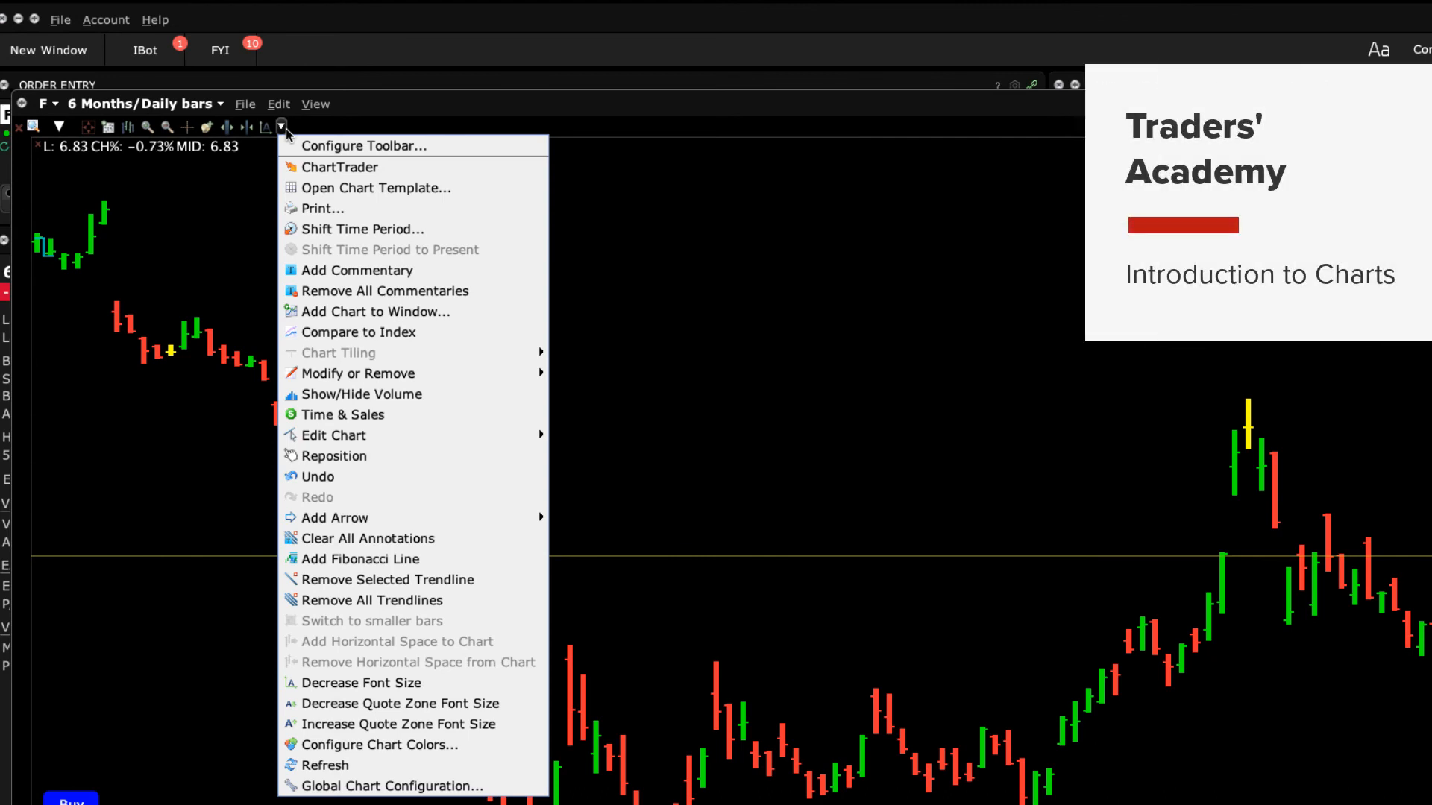